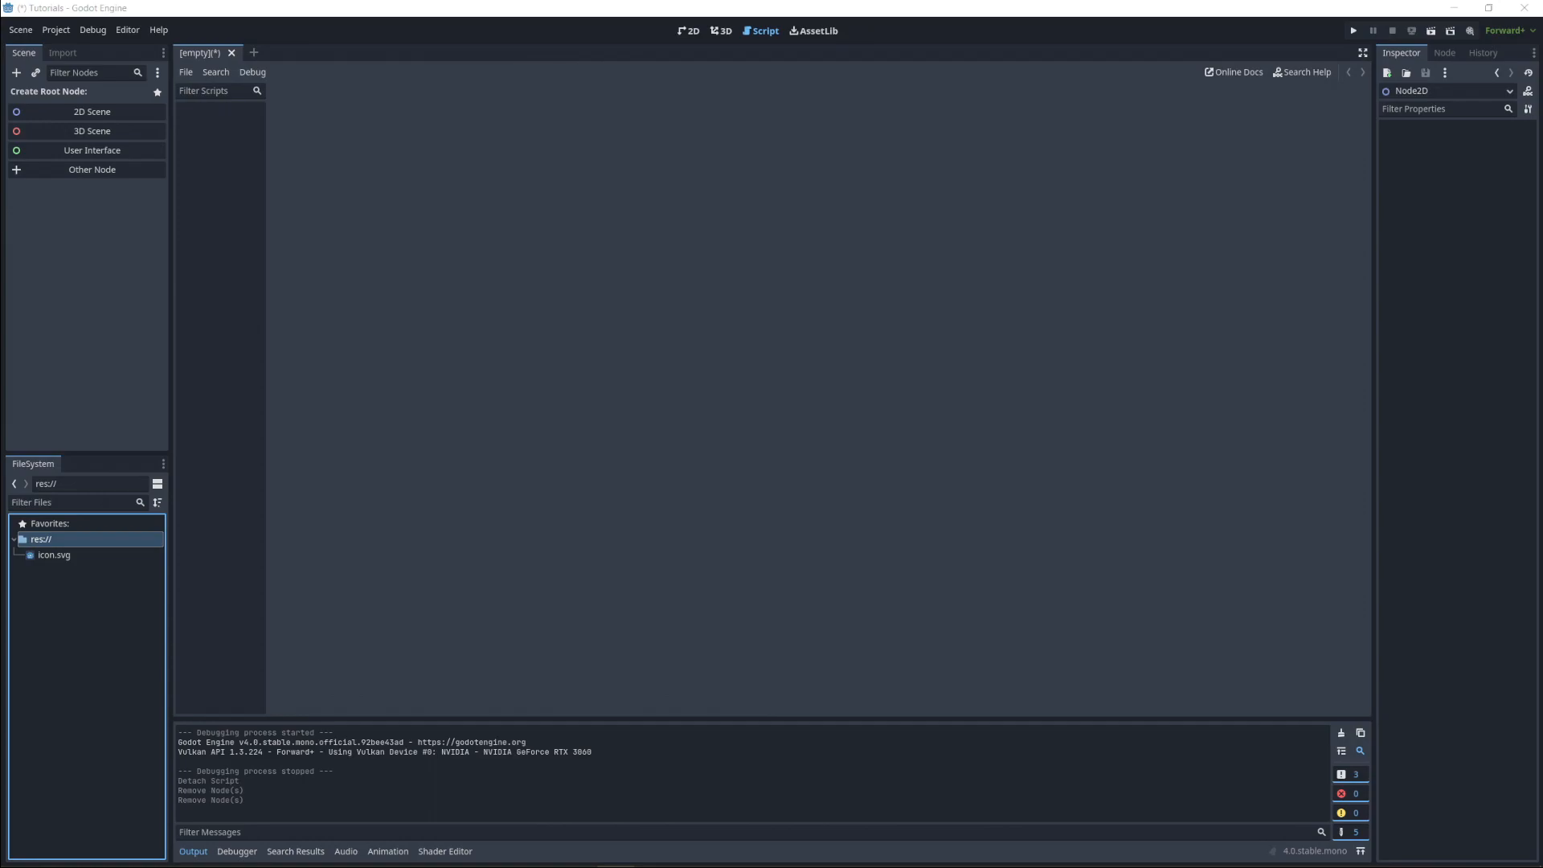
mouse_move(484, 119)
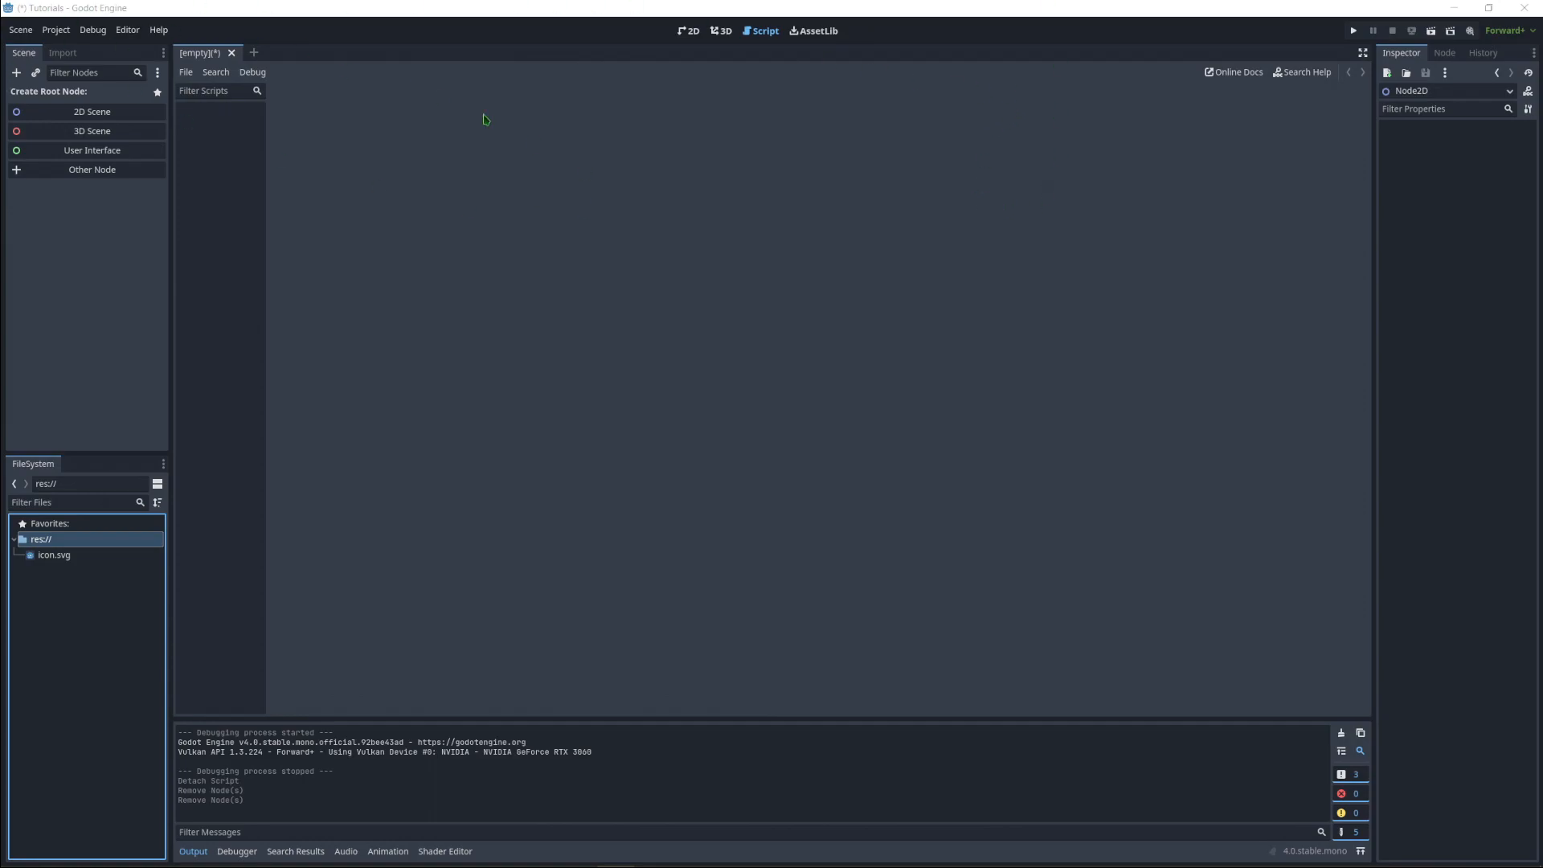
mouse_move(91, 111)
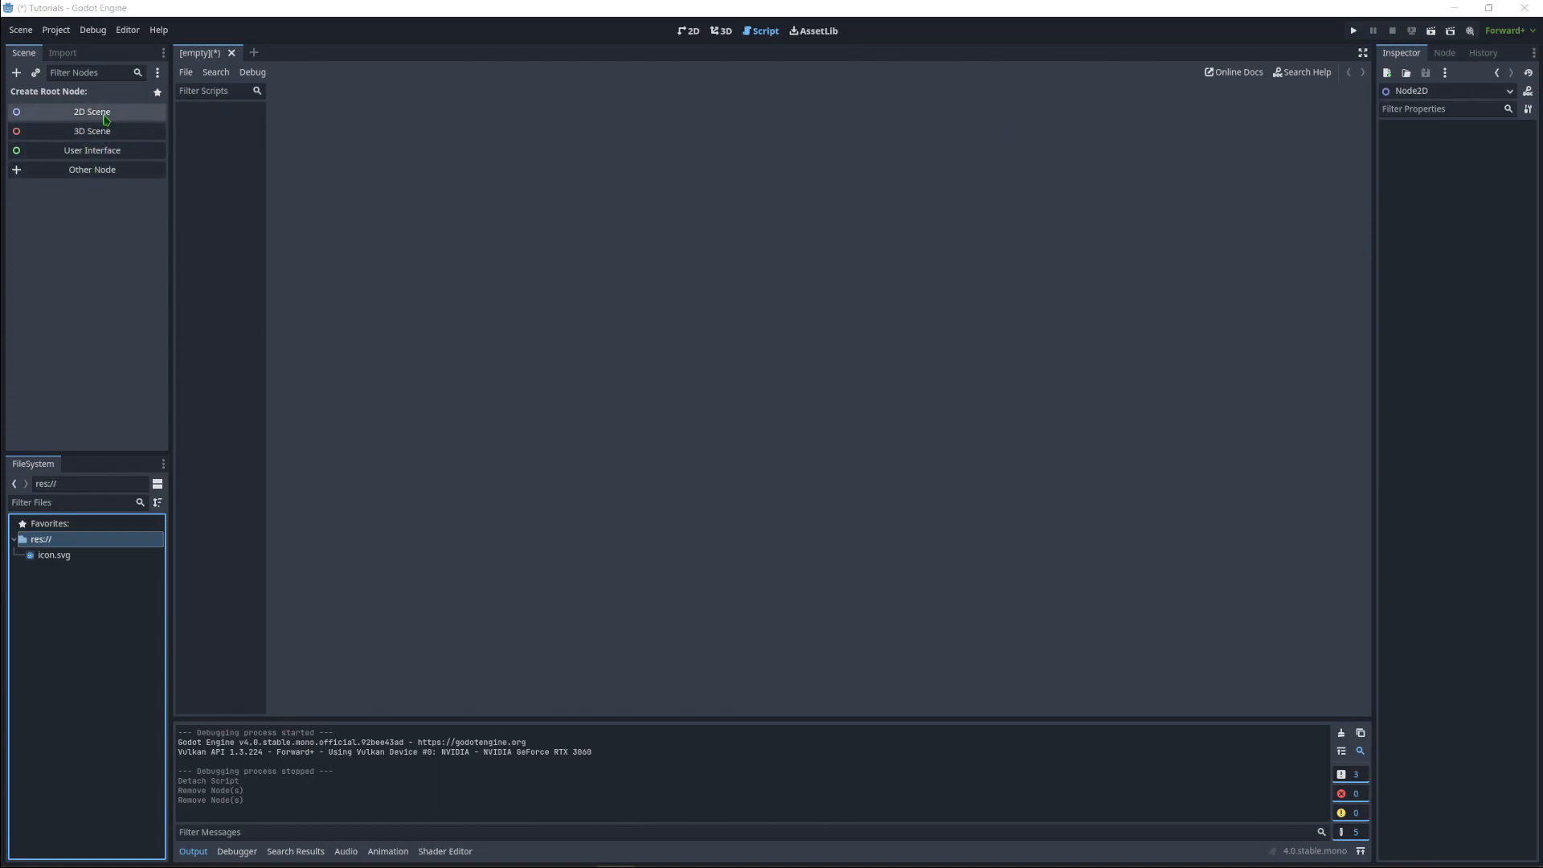
- Create a Node2D root for the 2D scene and add a Sprite2D child under it
click(90, 111)
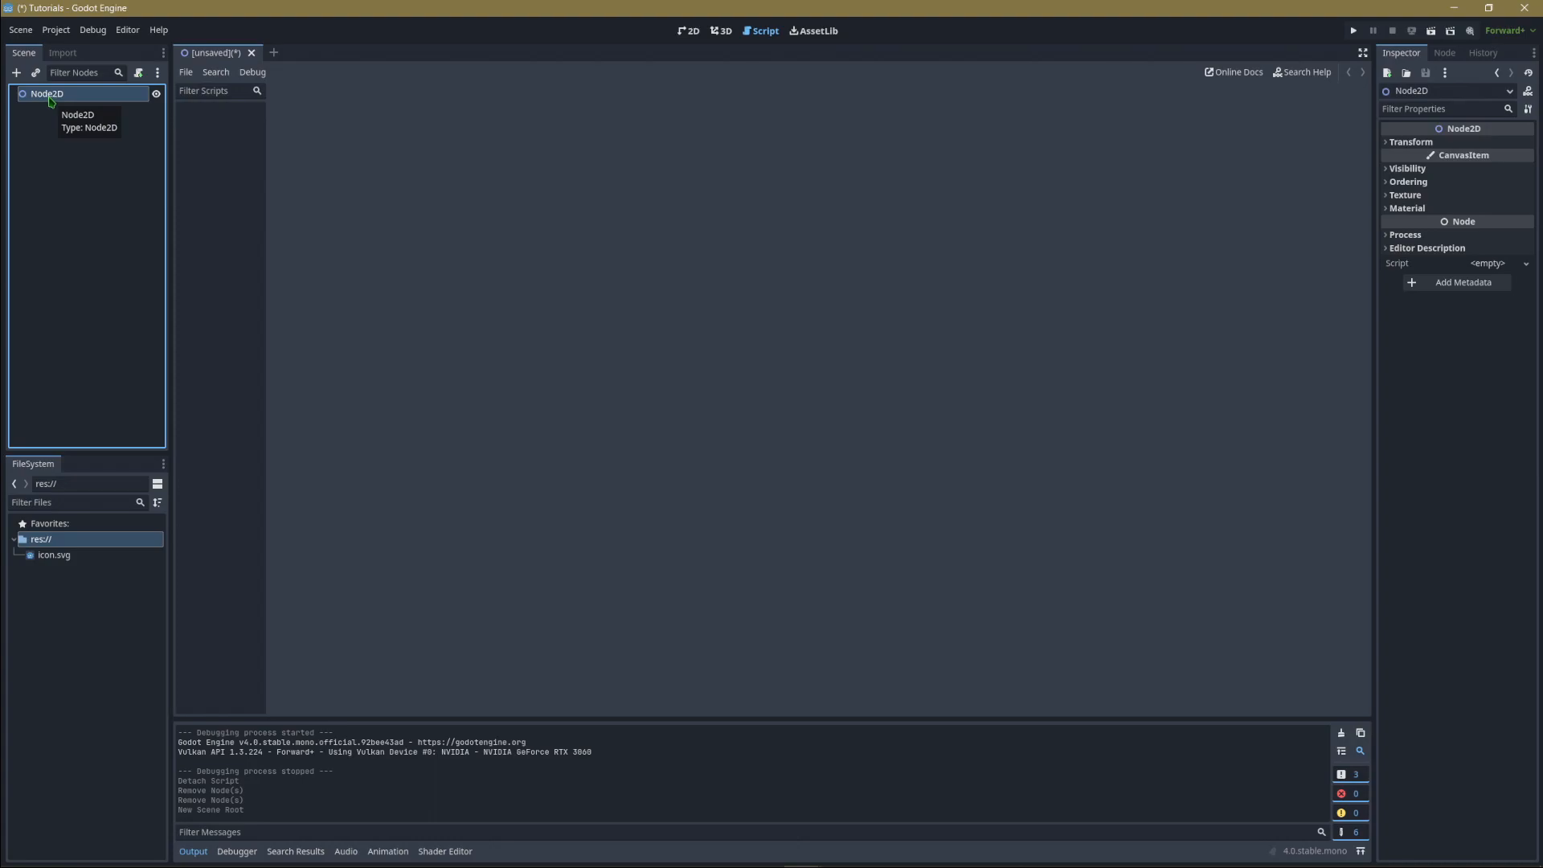
right_click(46, 93)
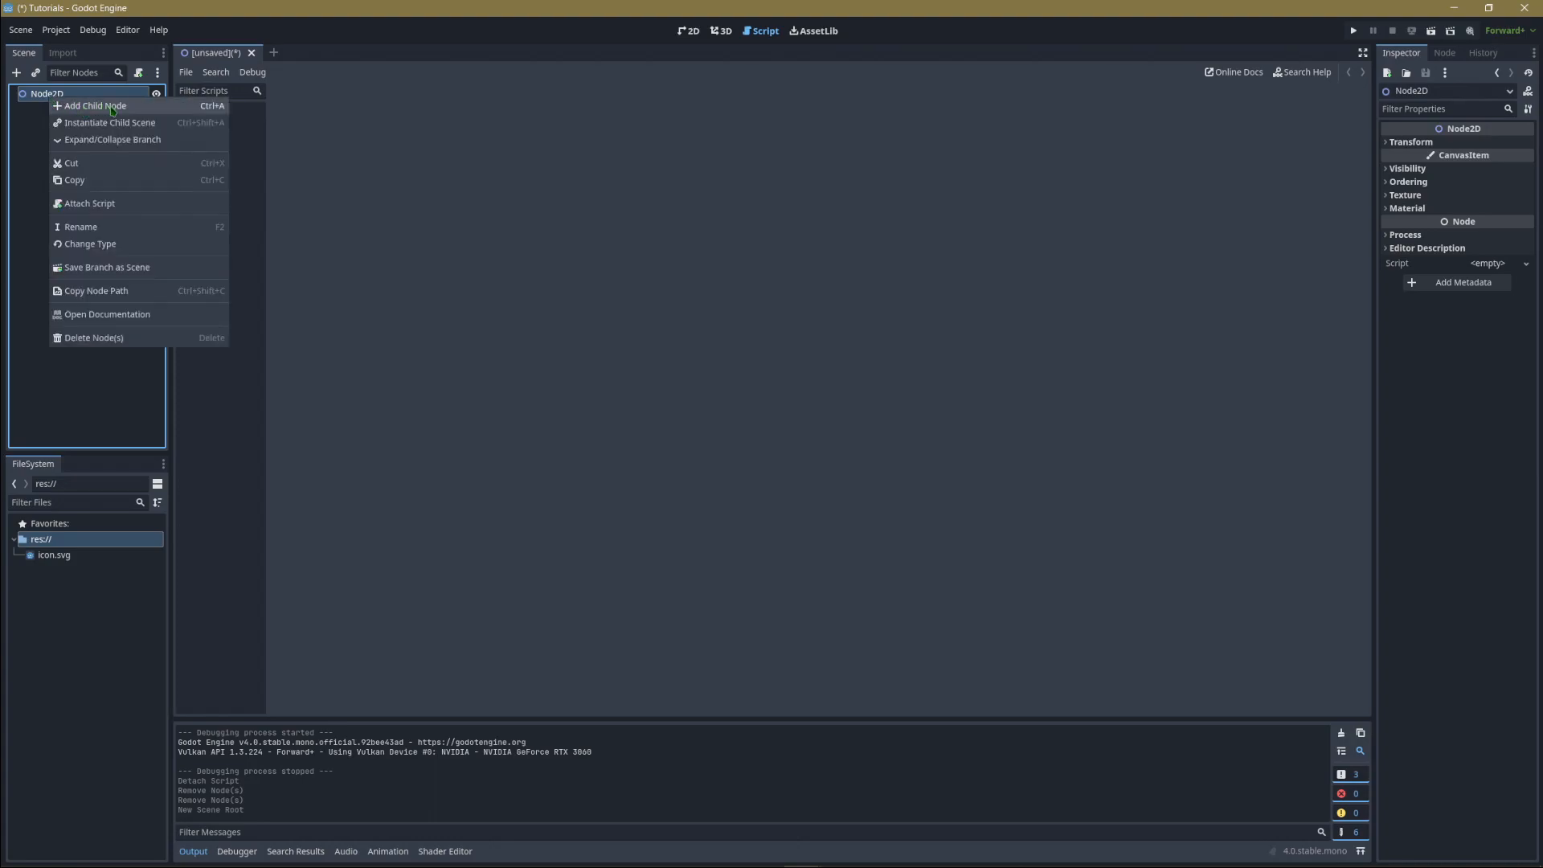
click(95, 107)
text(sprite)
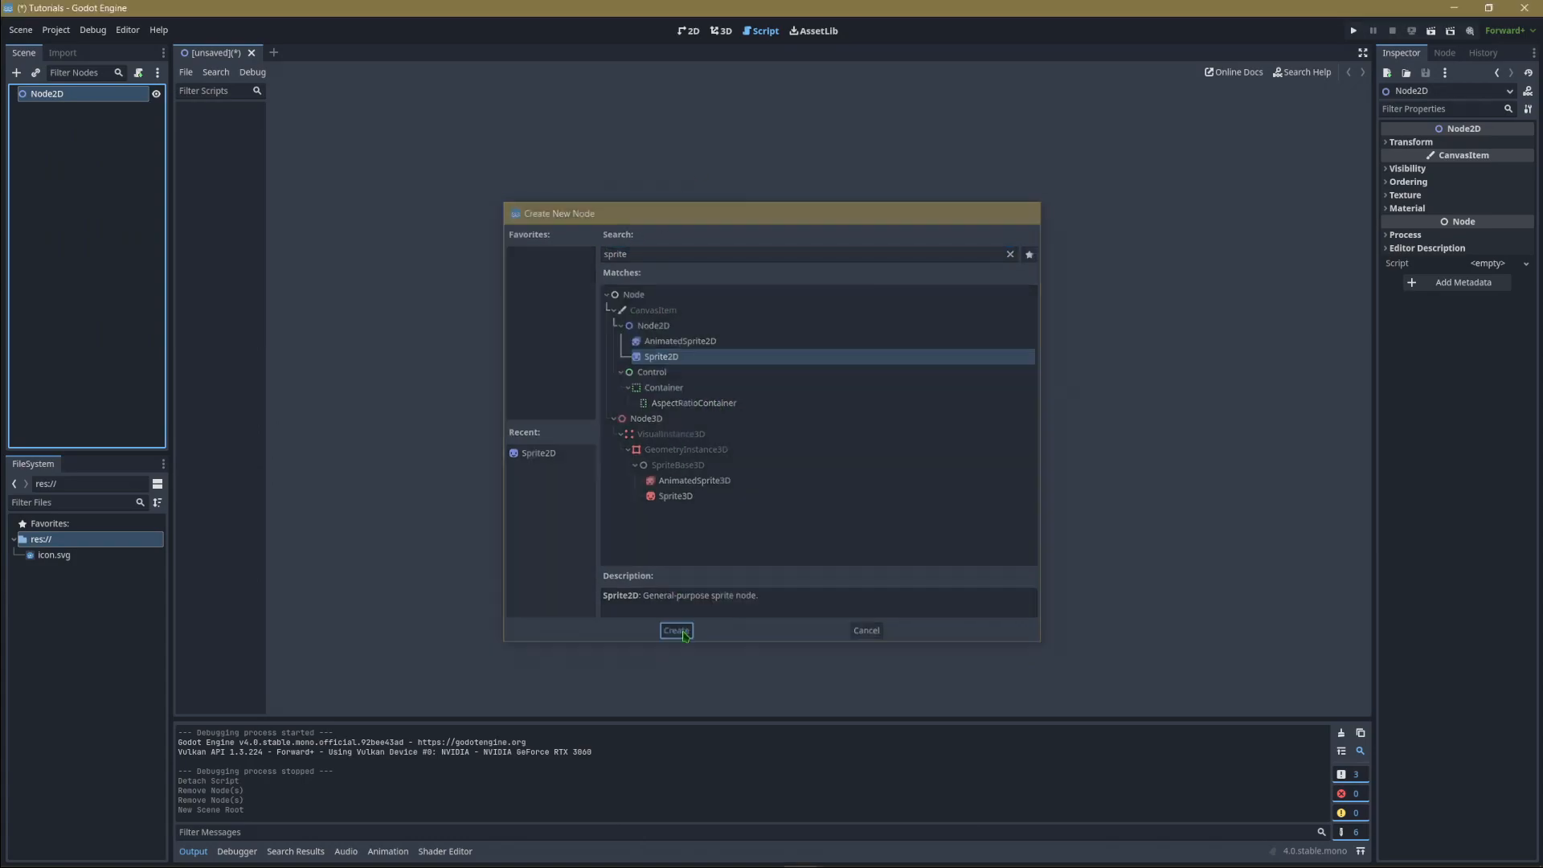
click(676, 631)
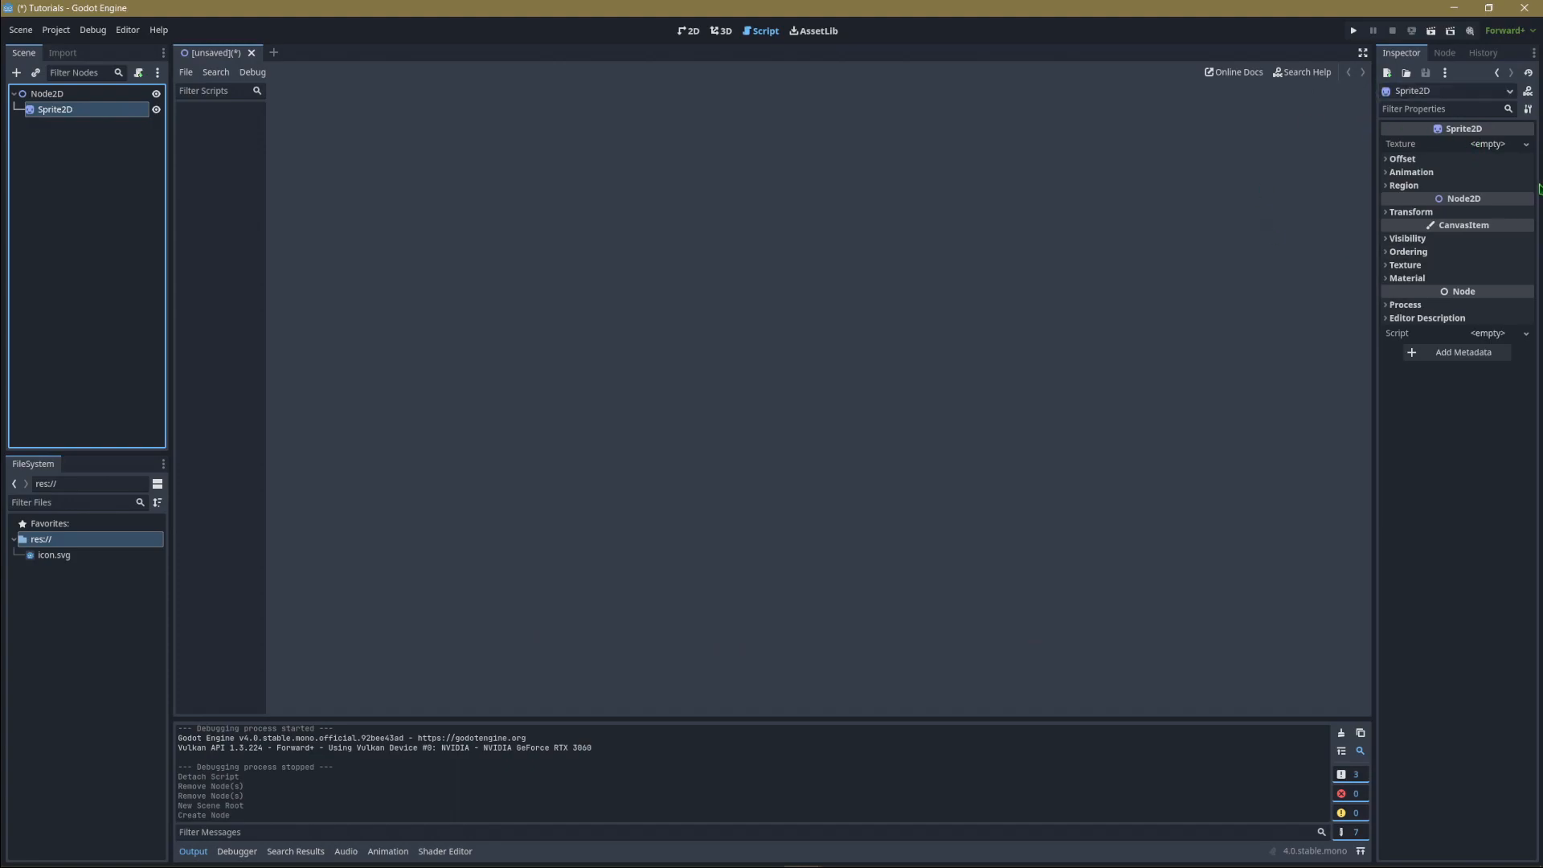
mouse_move(47, 560)
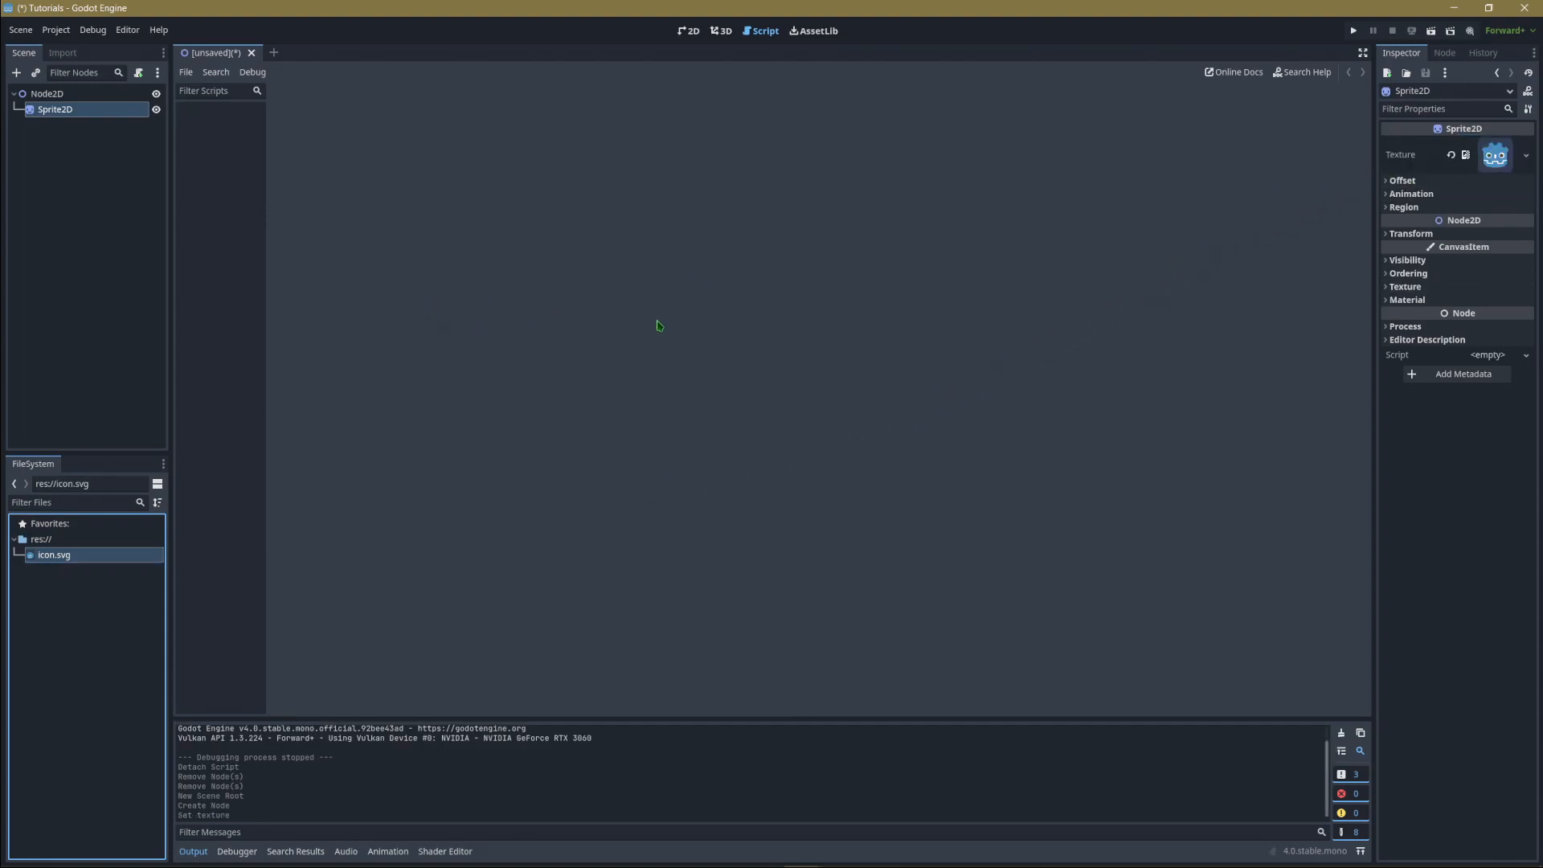
- Assign icon.svg as the Sprite2D texture and reselect the Node2D root
click(47, 93)
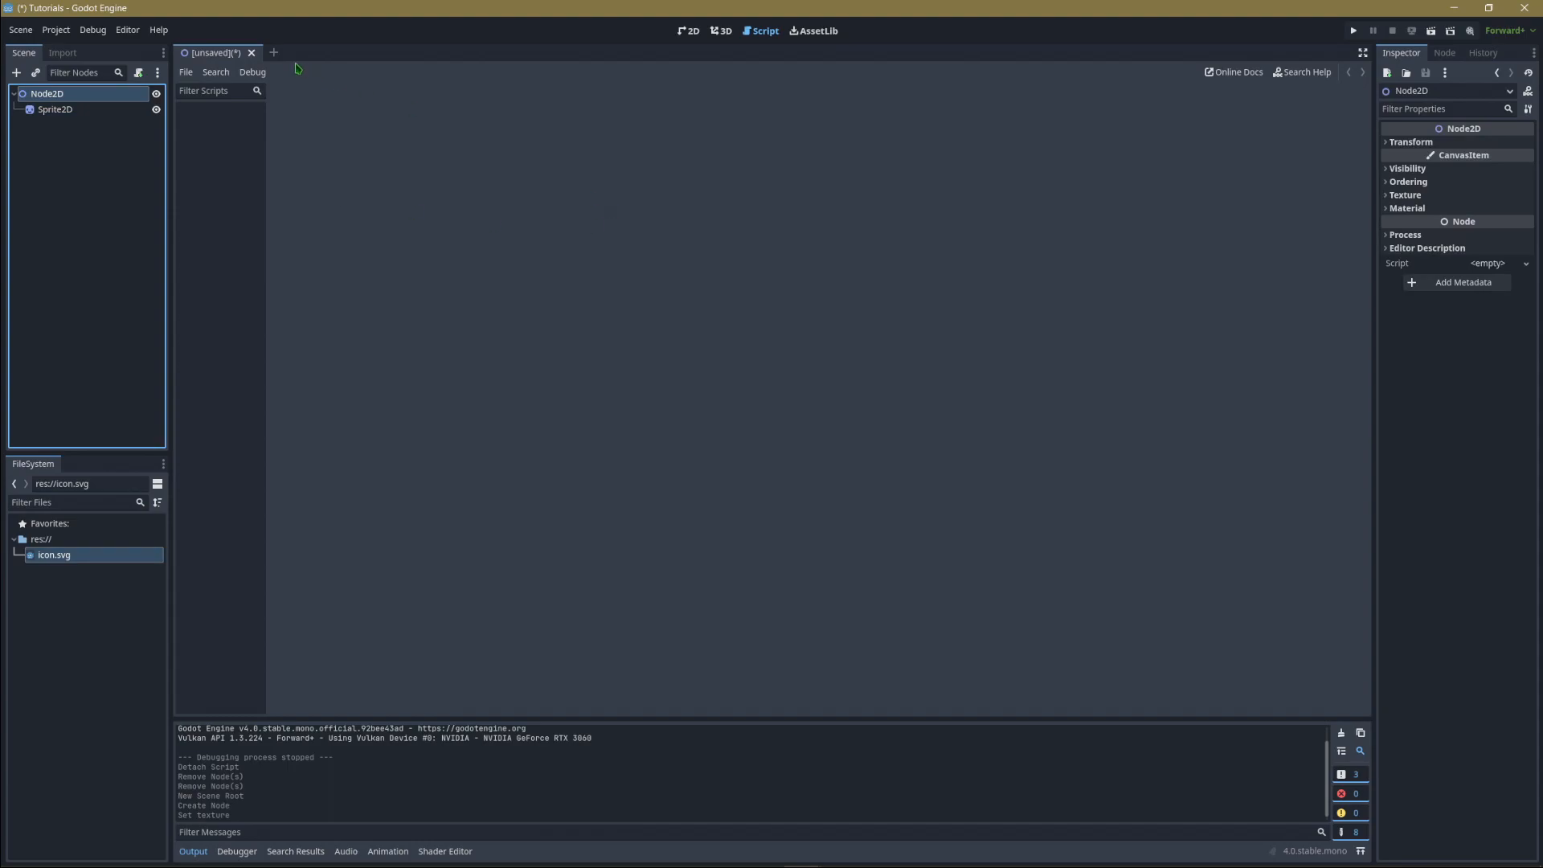
- Move the icon sprite from the scene origin to the middle of the viewport in the 2D workspace
click(690, 30)
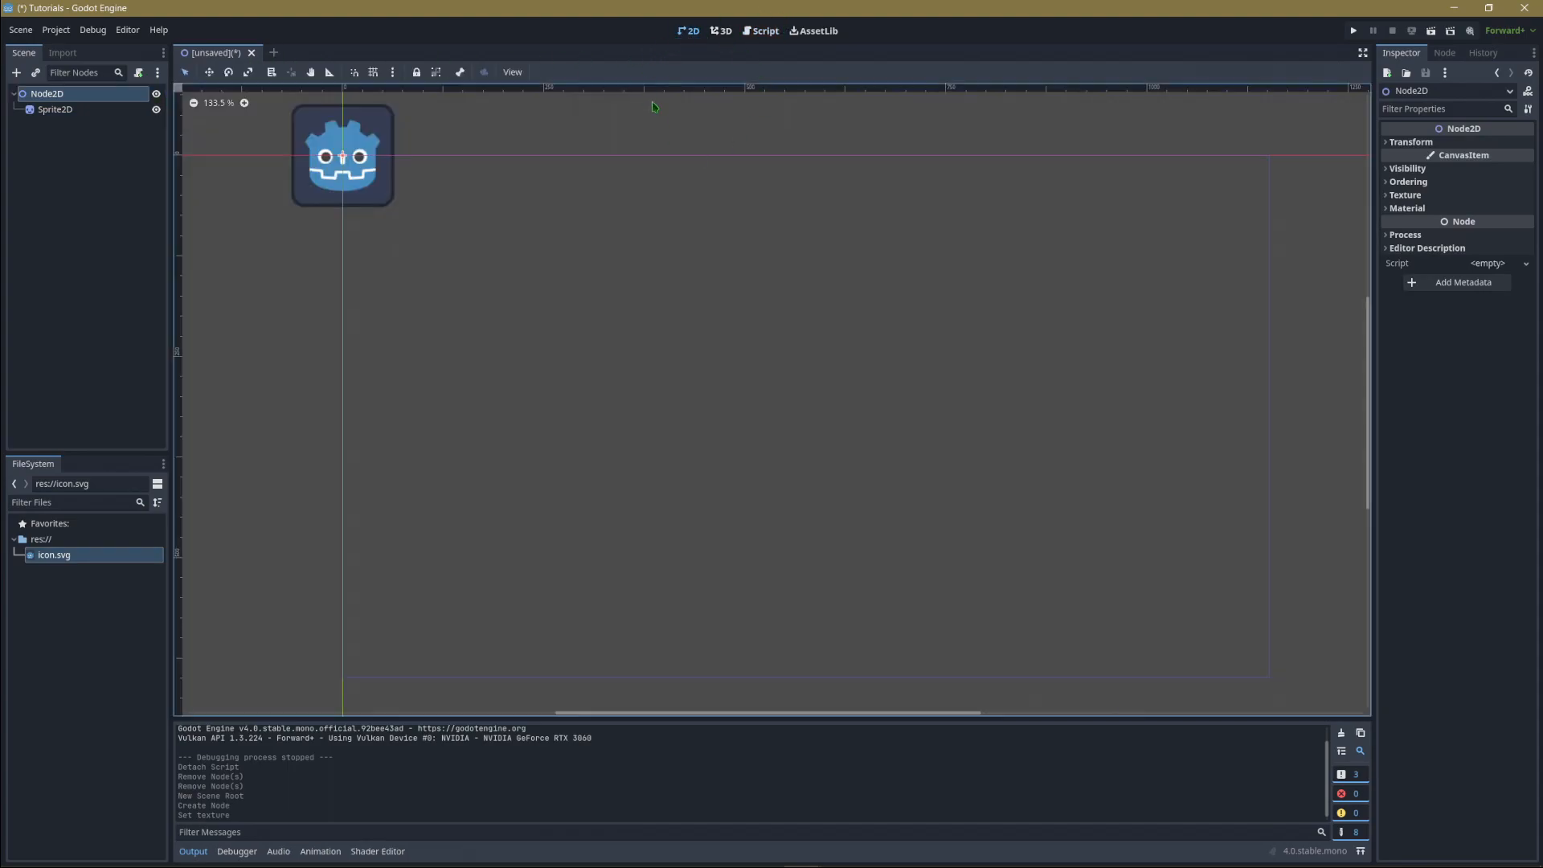
drag(341, 154, 660, 304)
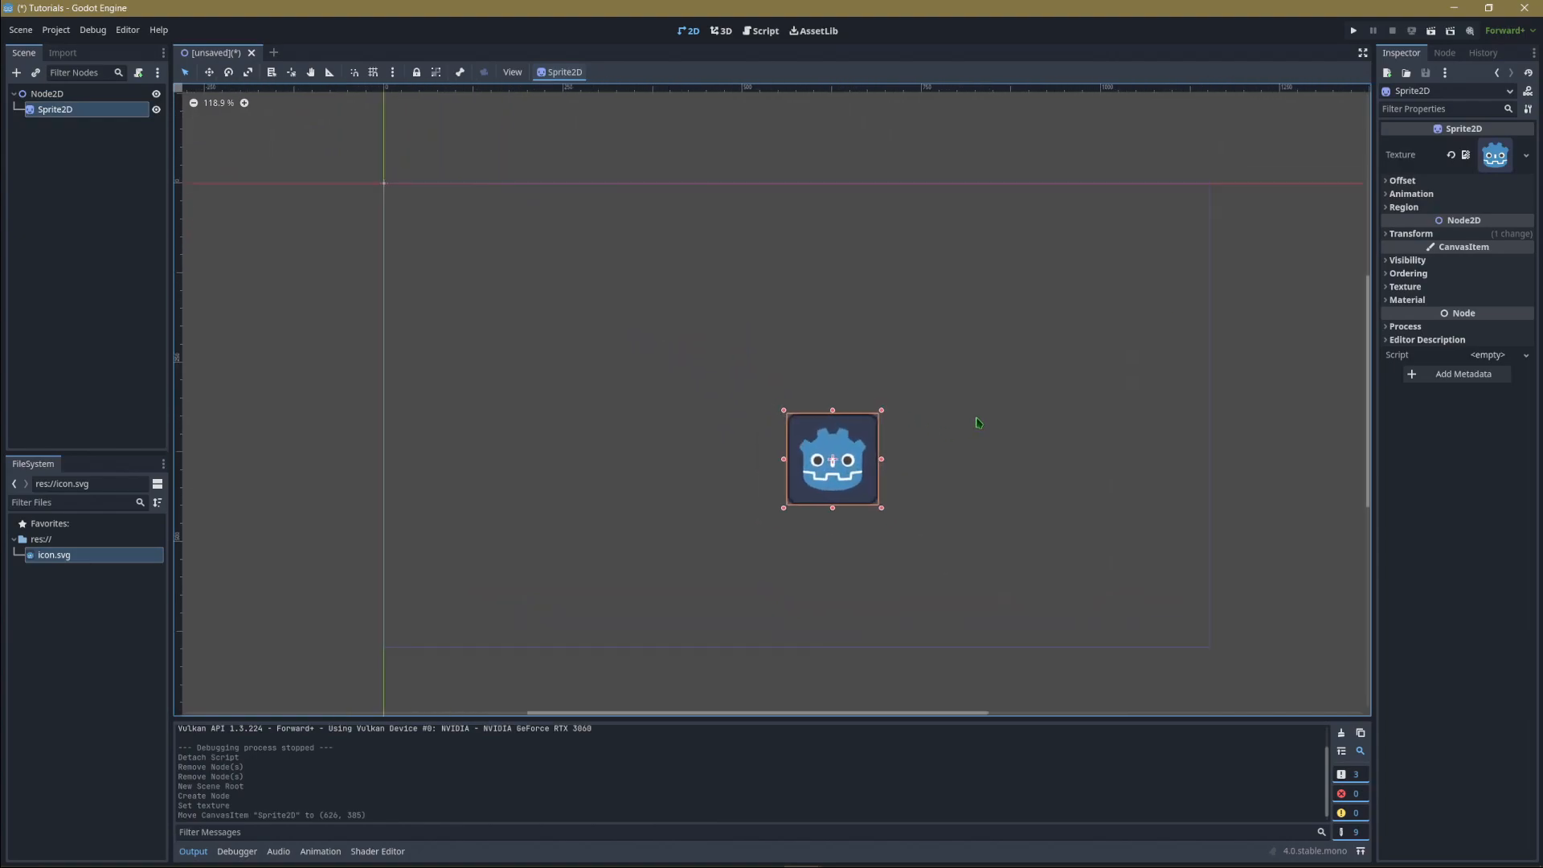
scroll(up, 3)
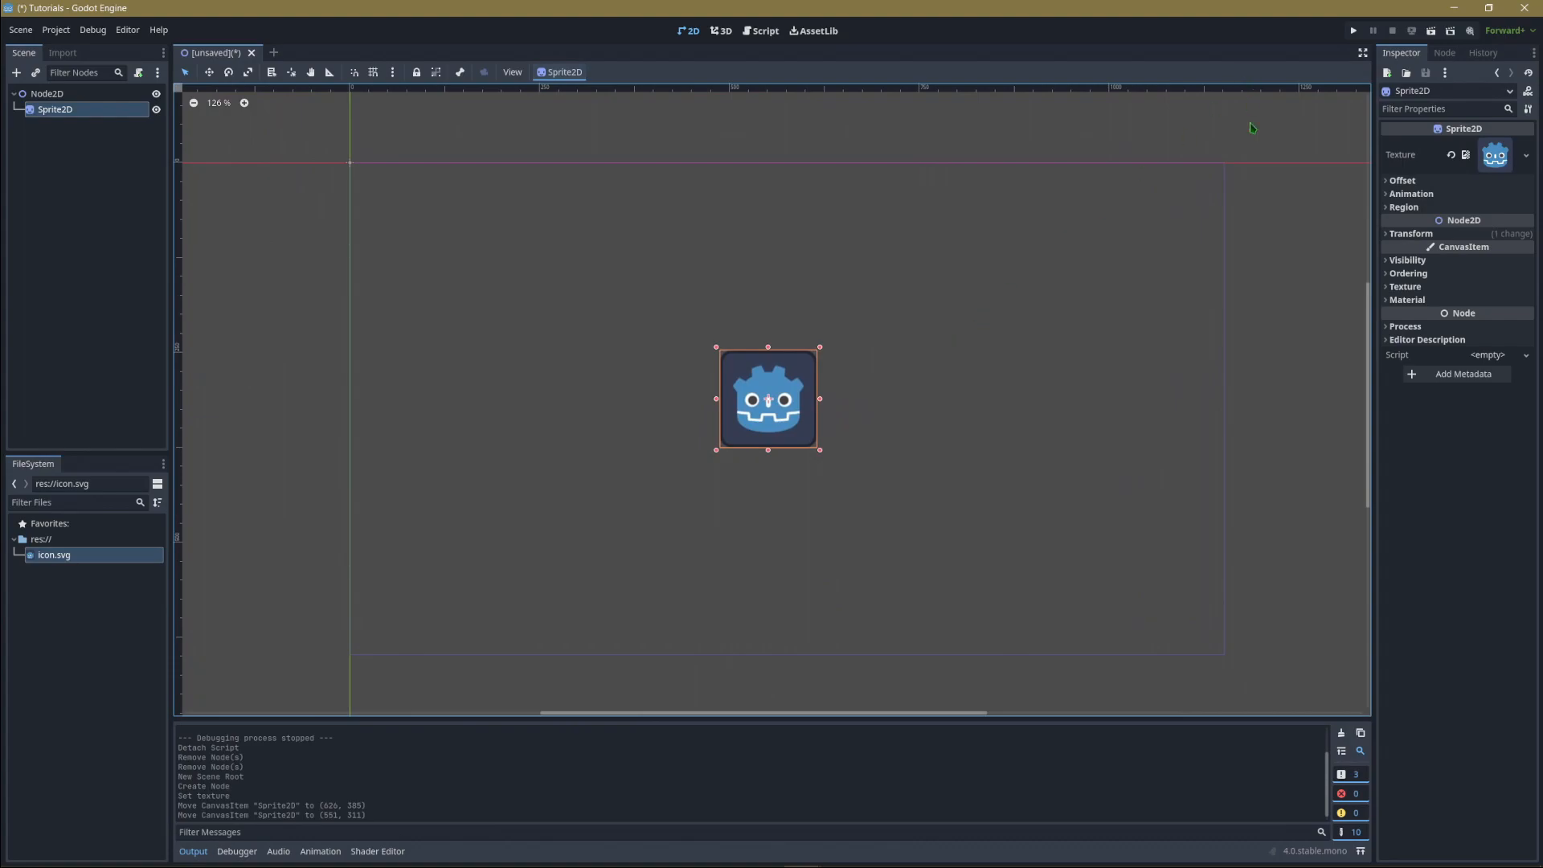
mouse_move(55, 29)
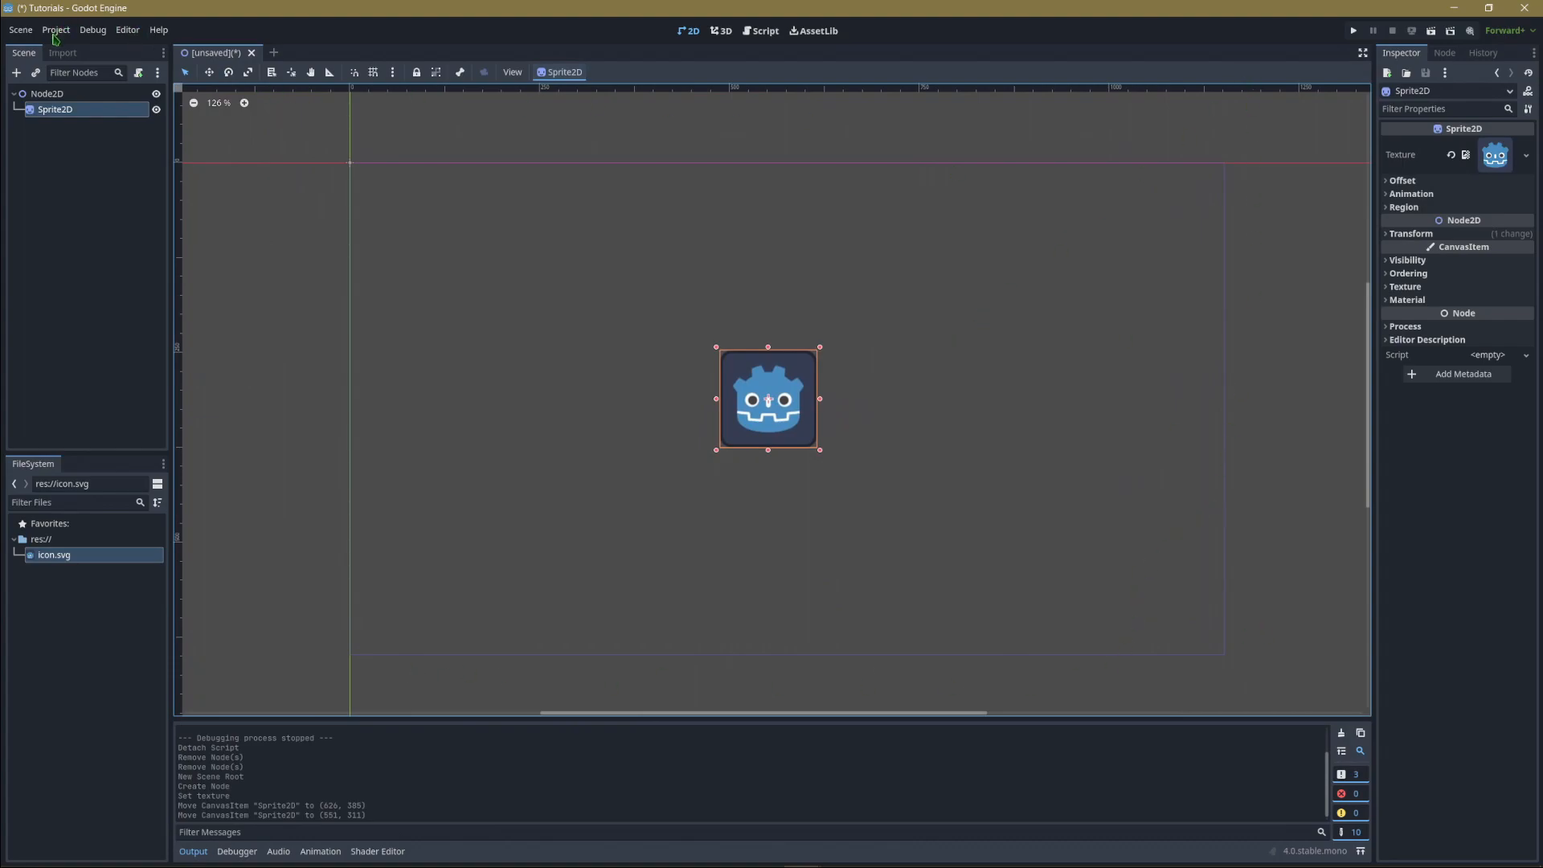
- Check the 1152×648 window size in Project Settings and close the dialog again
click(54, 29)
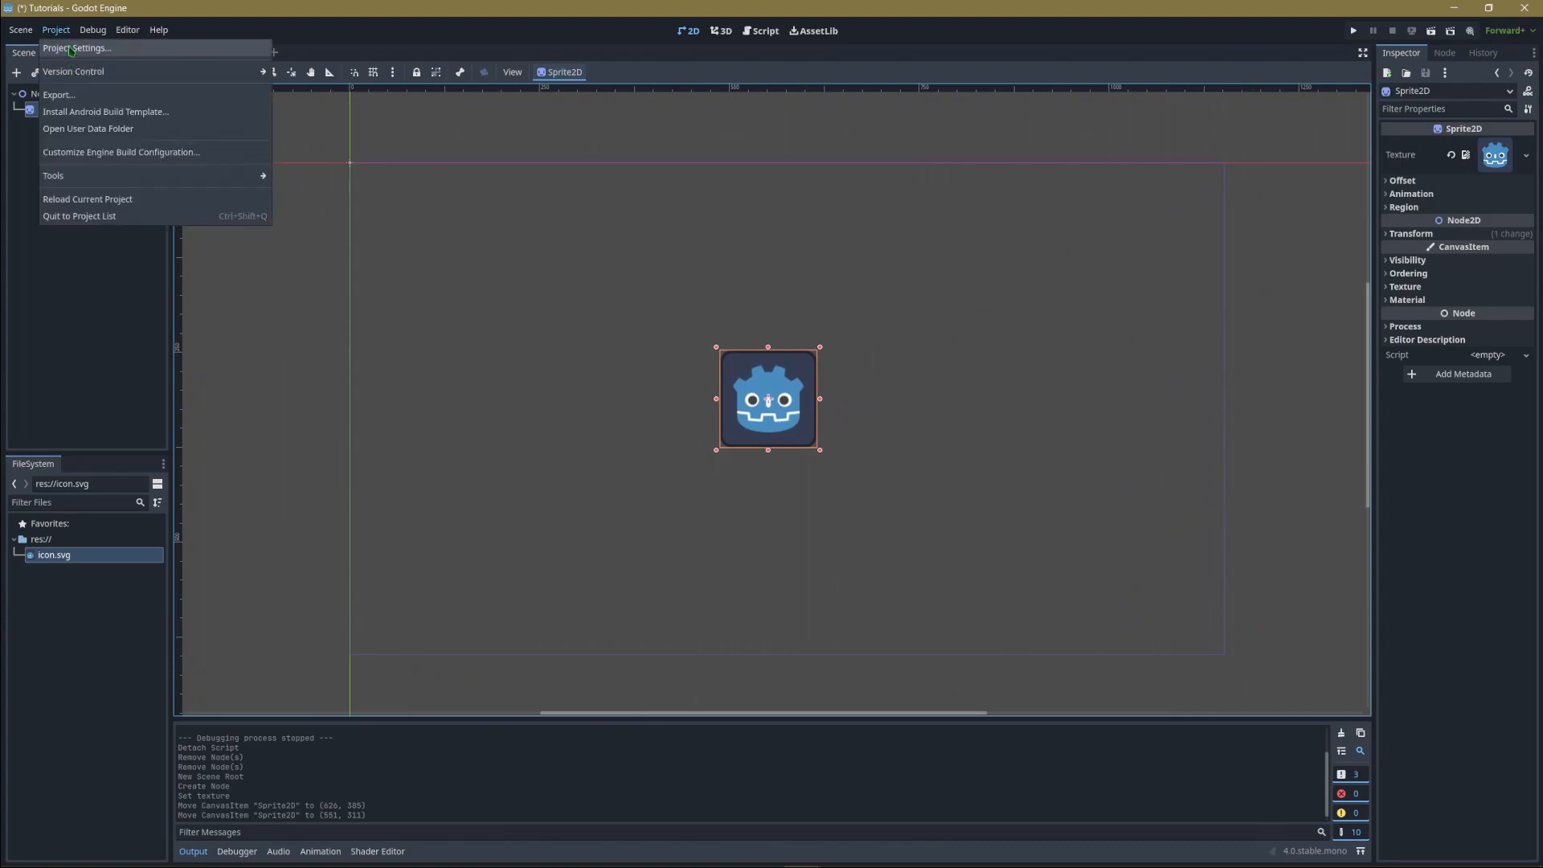
click(77, 47)
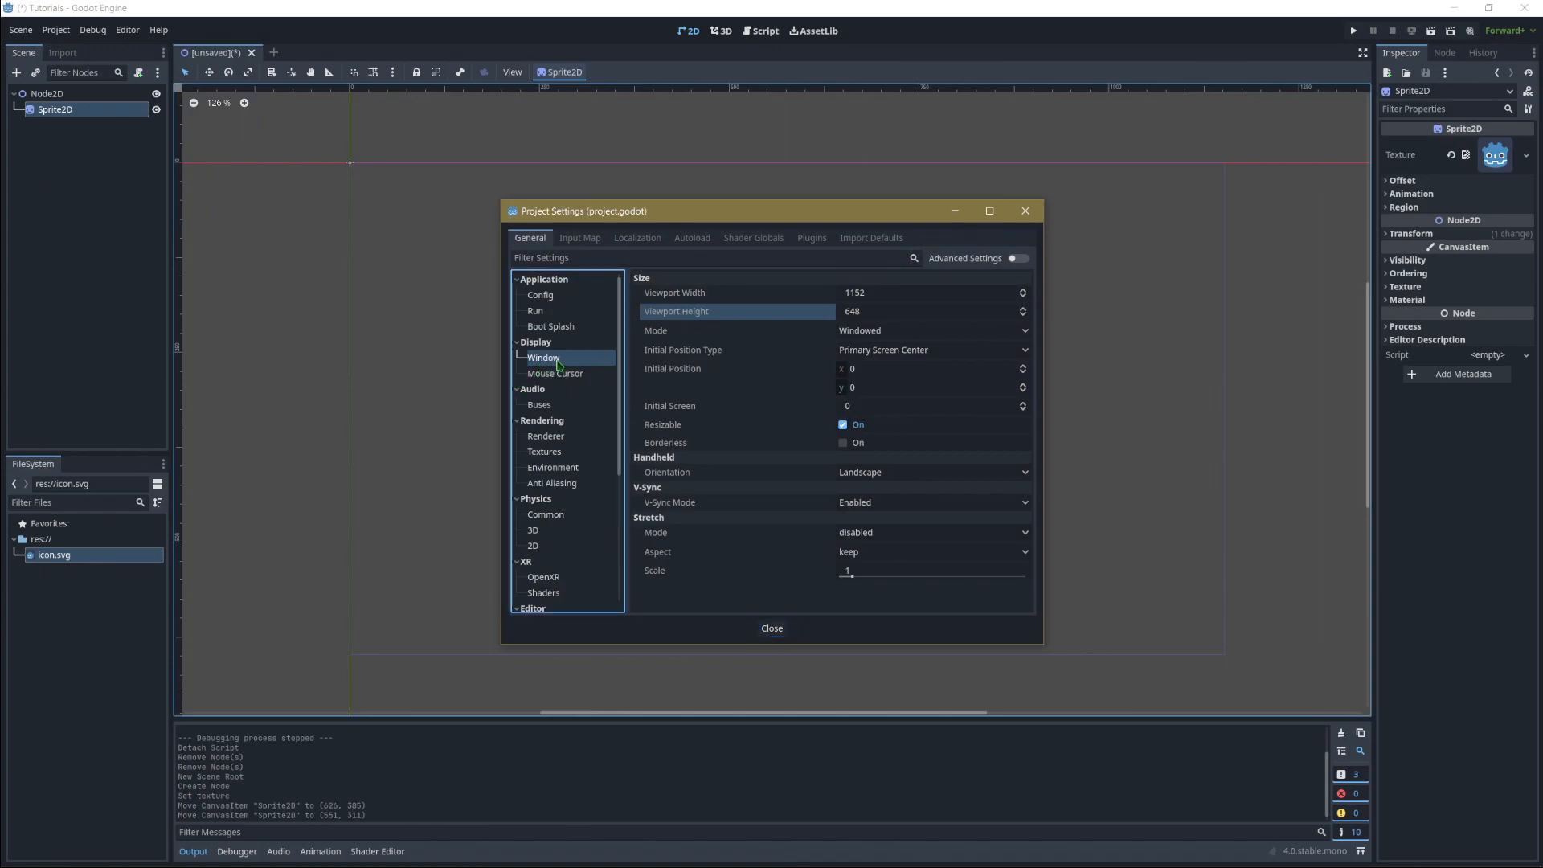
mouse_move(801, 579)
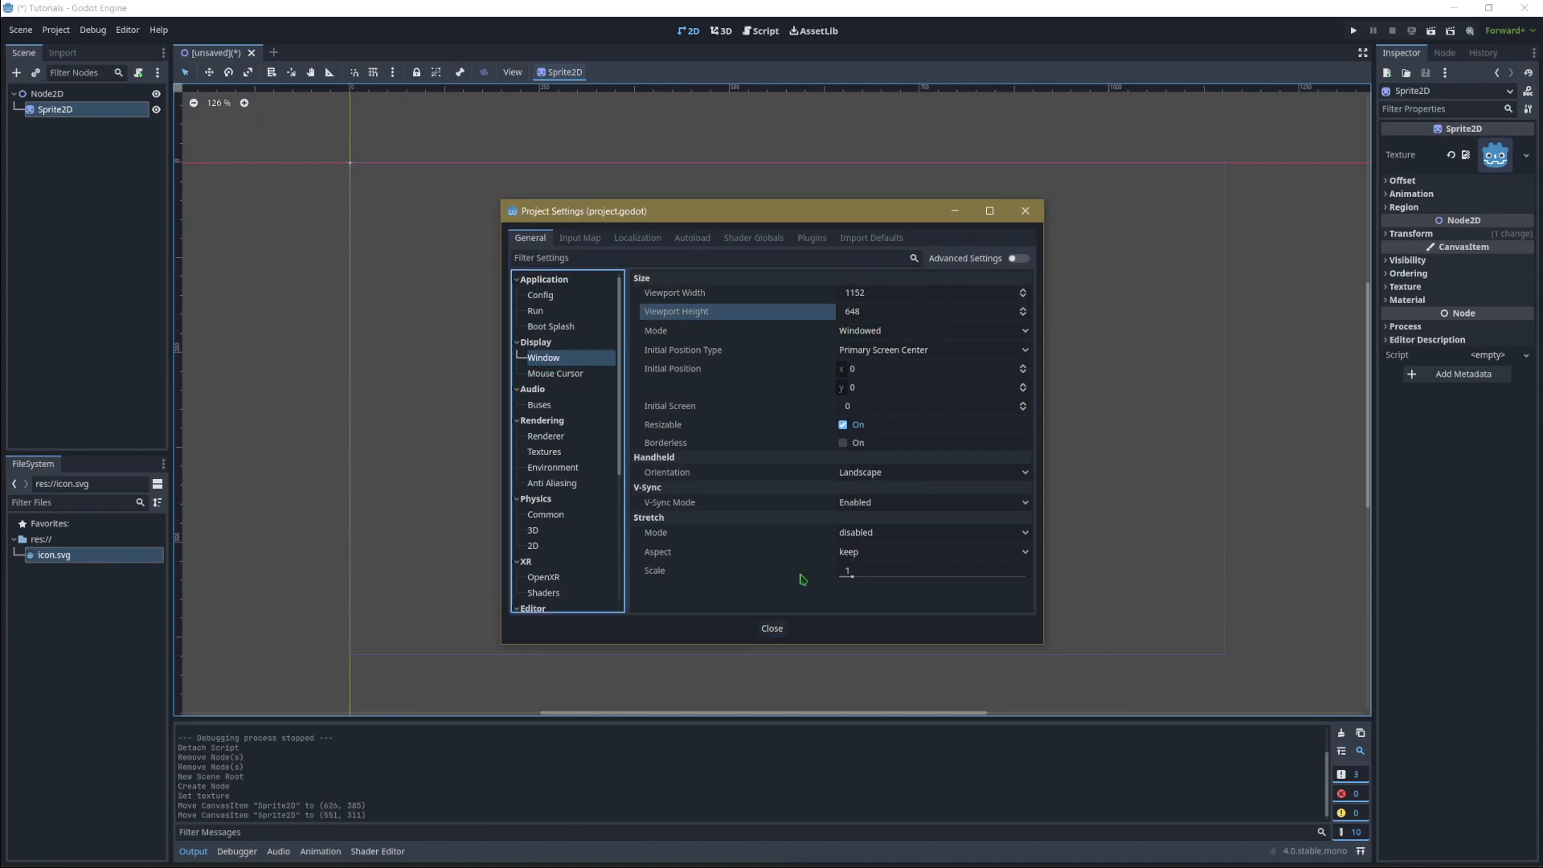
click(772, 628)
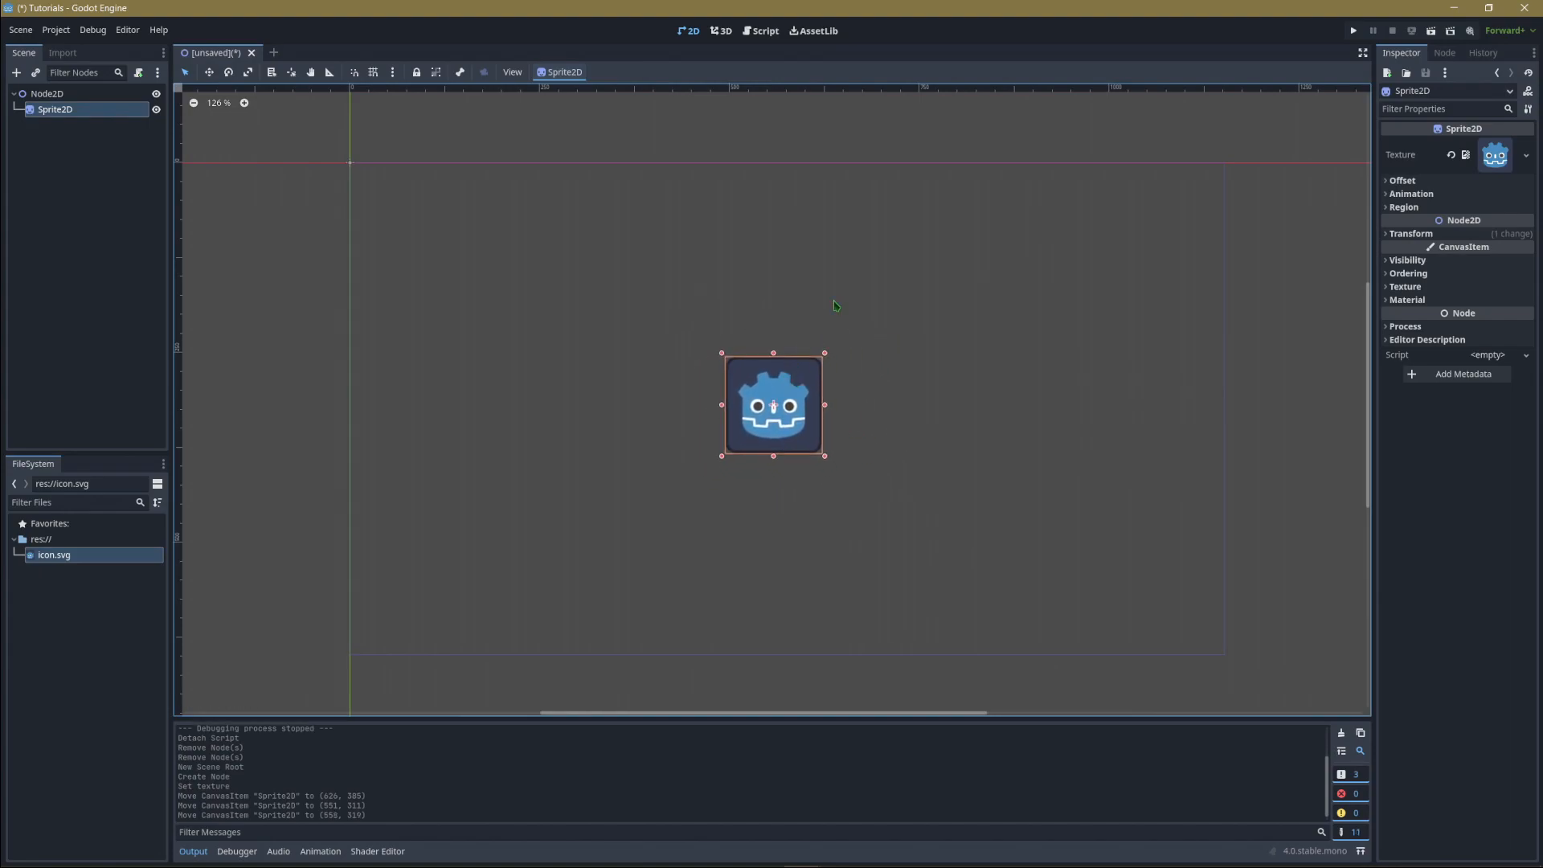
mouse_move(1467, 234)
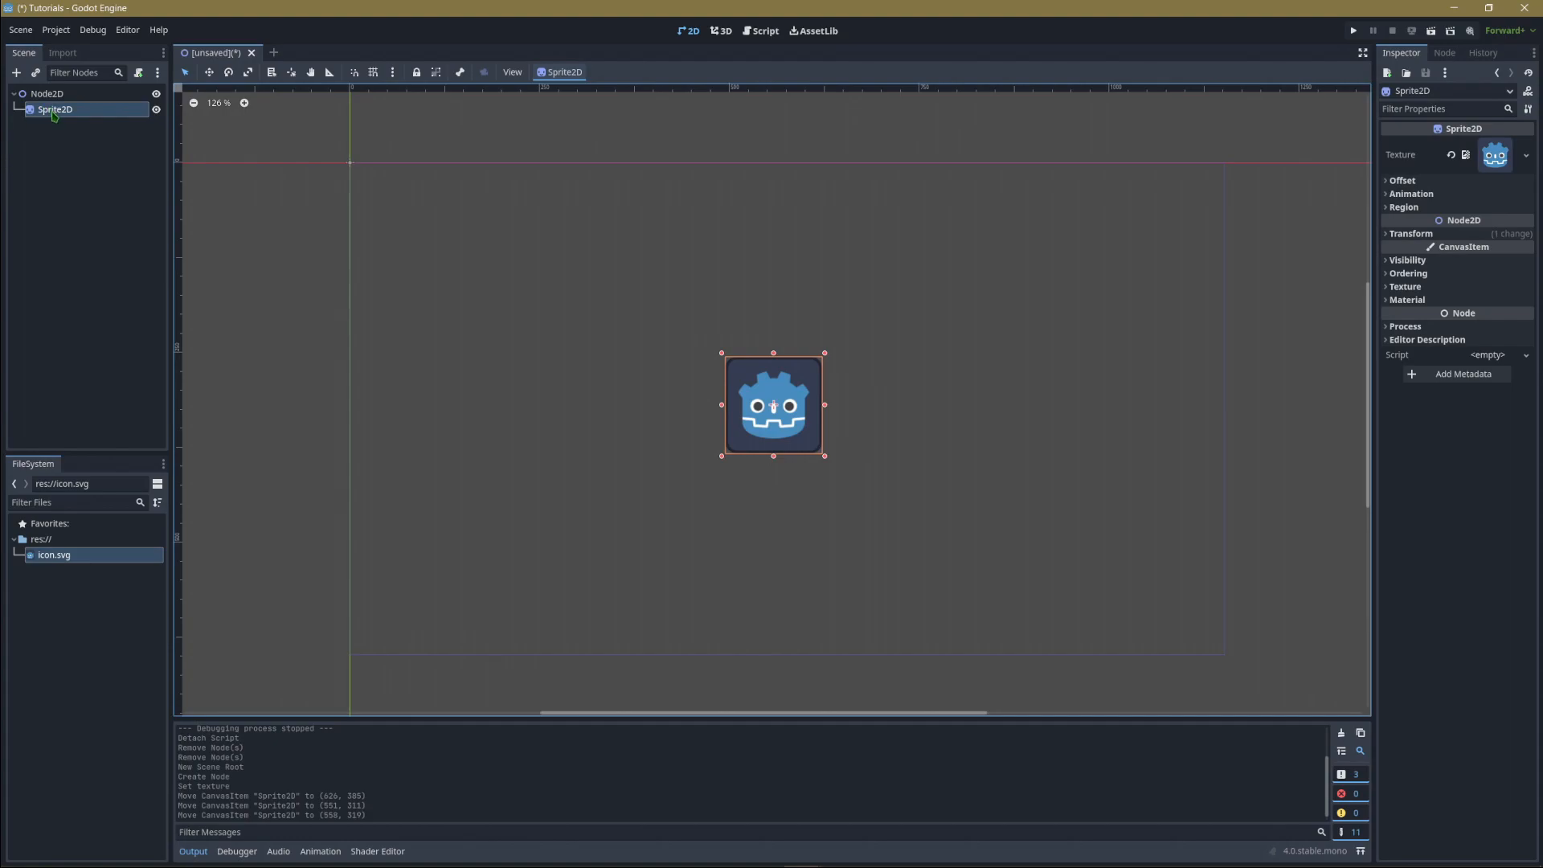
- Attach a new script res://Movement.gd with the default template to the Sprite2D
right_click(55, 110)
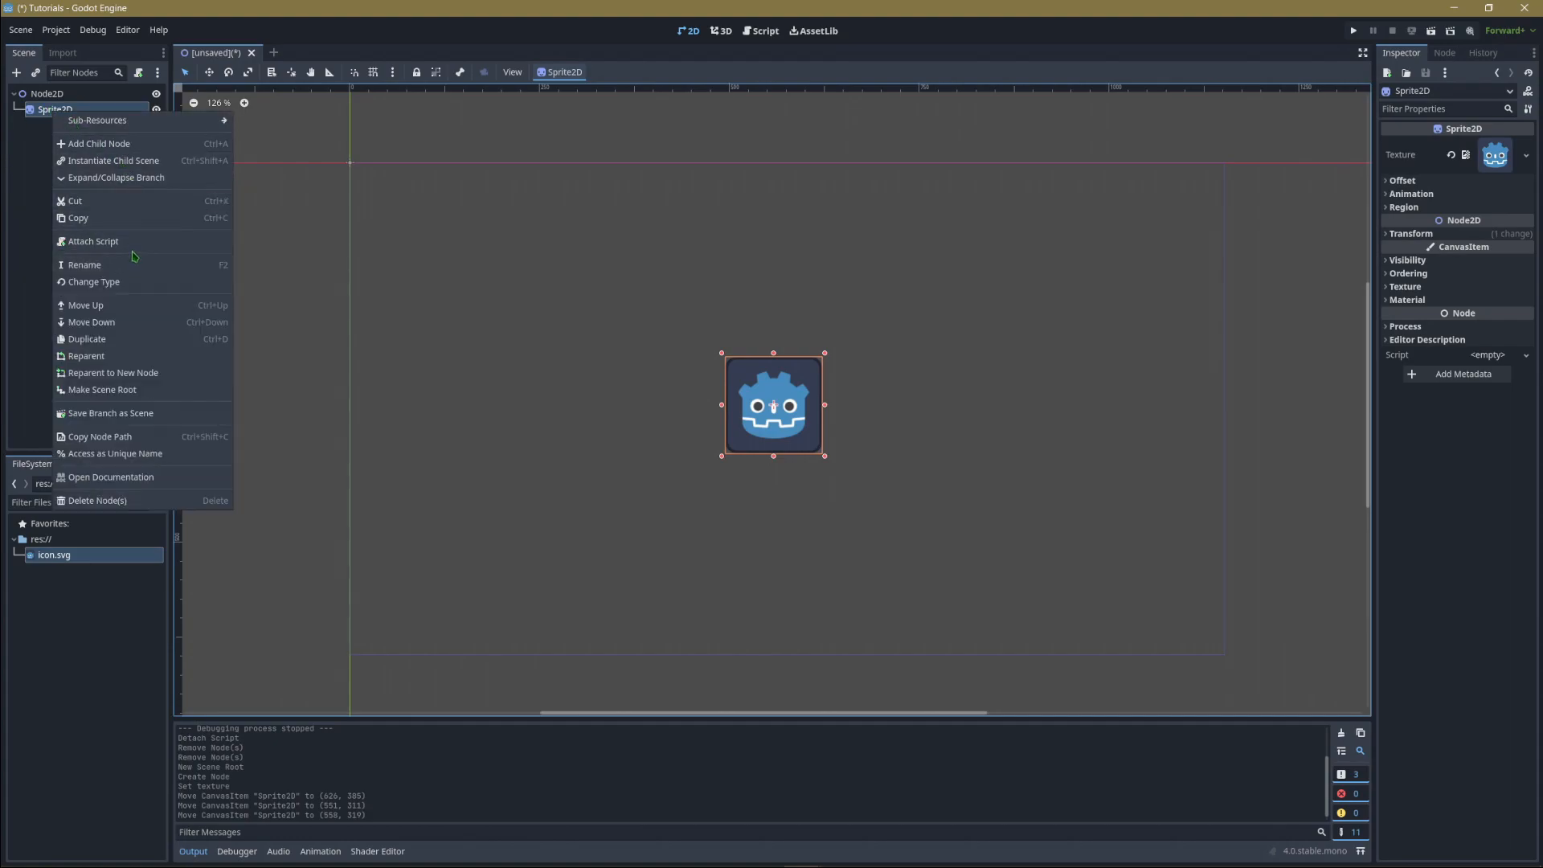
click(94, 241)
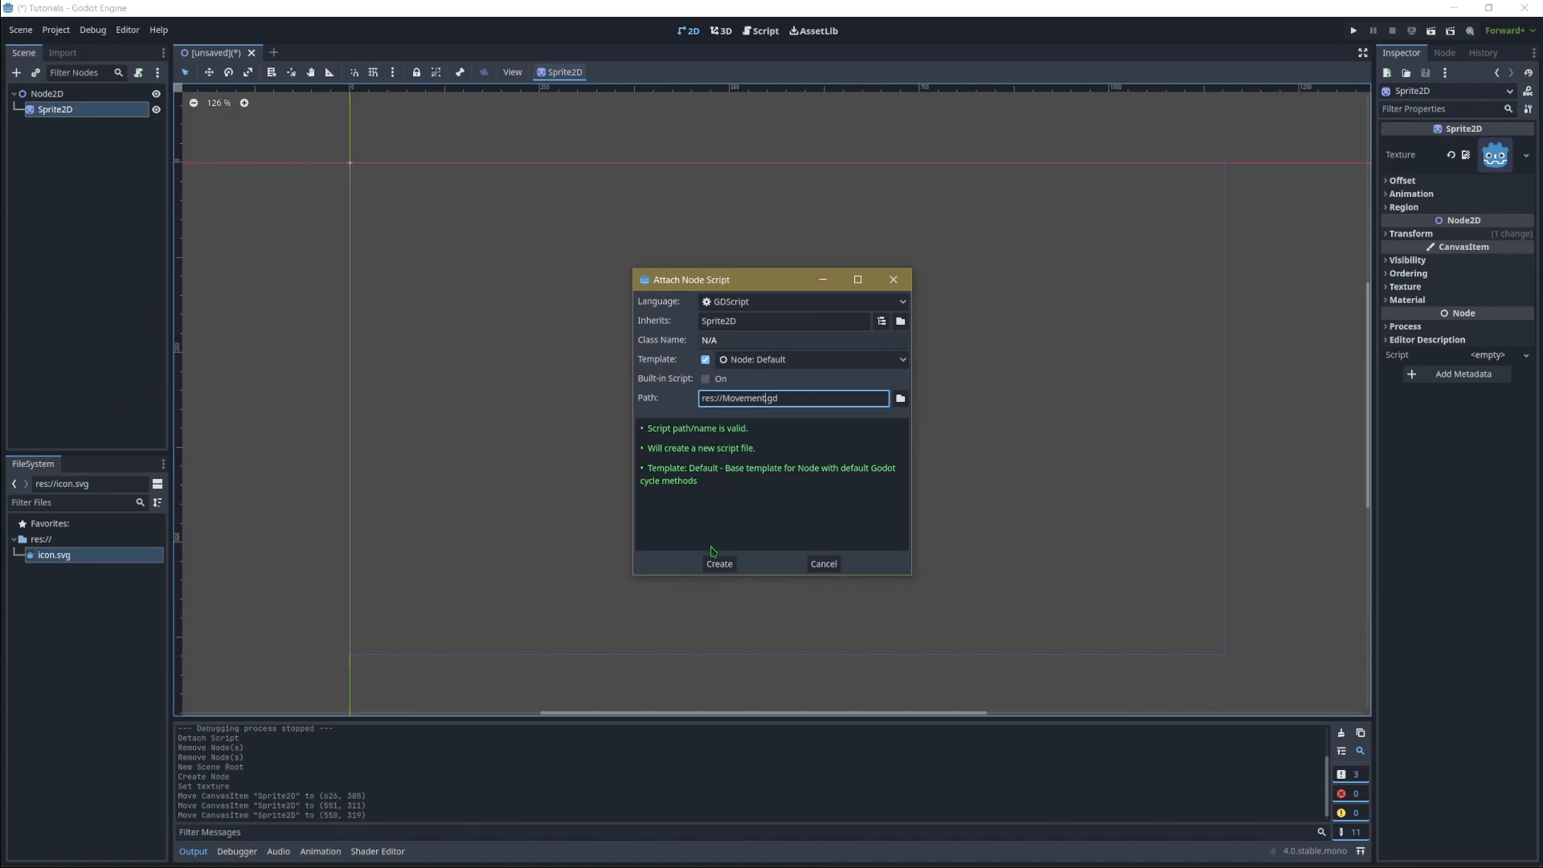
click(718, 563)
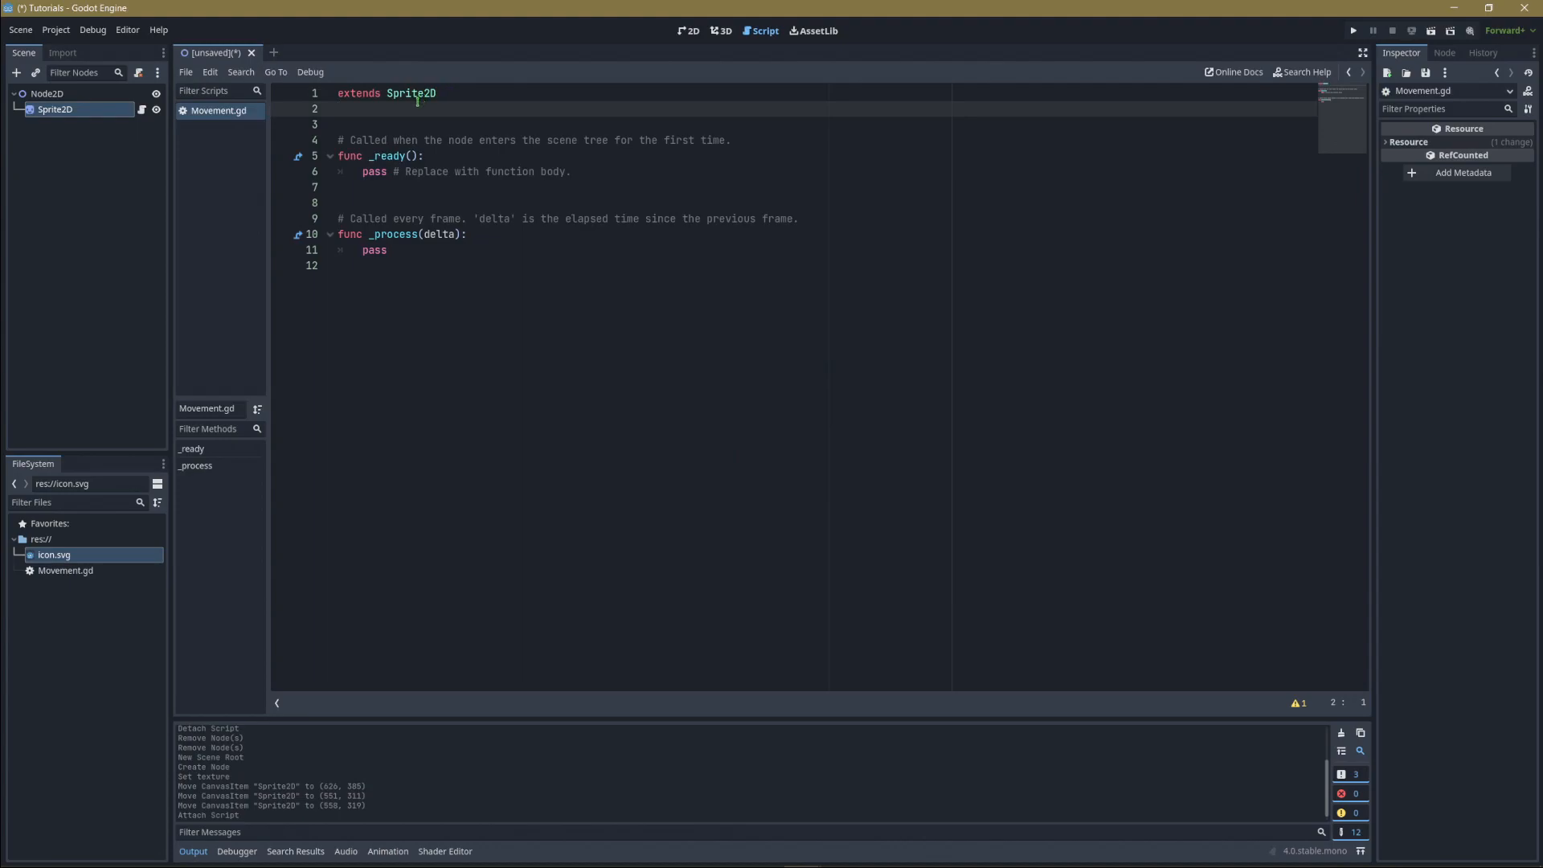
- Remove the placeholder pass statement from the _process function in Movement.gd
click(436, 93)
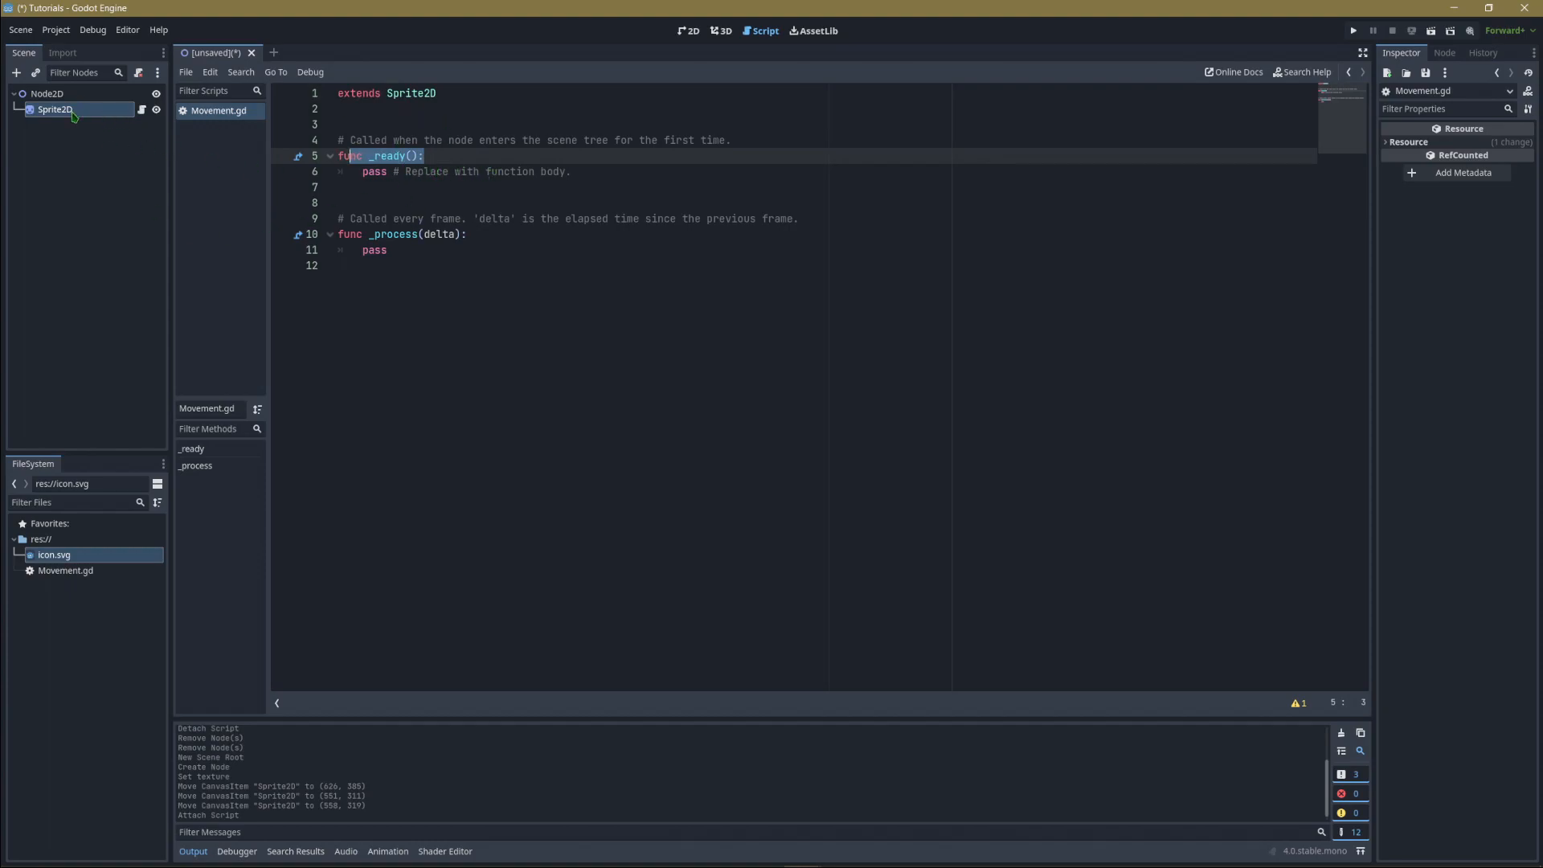
mouse_move(318, 95)
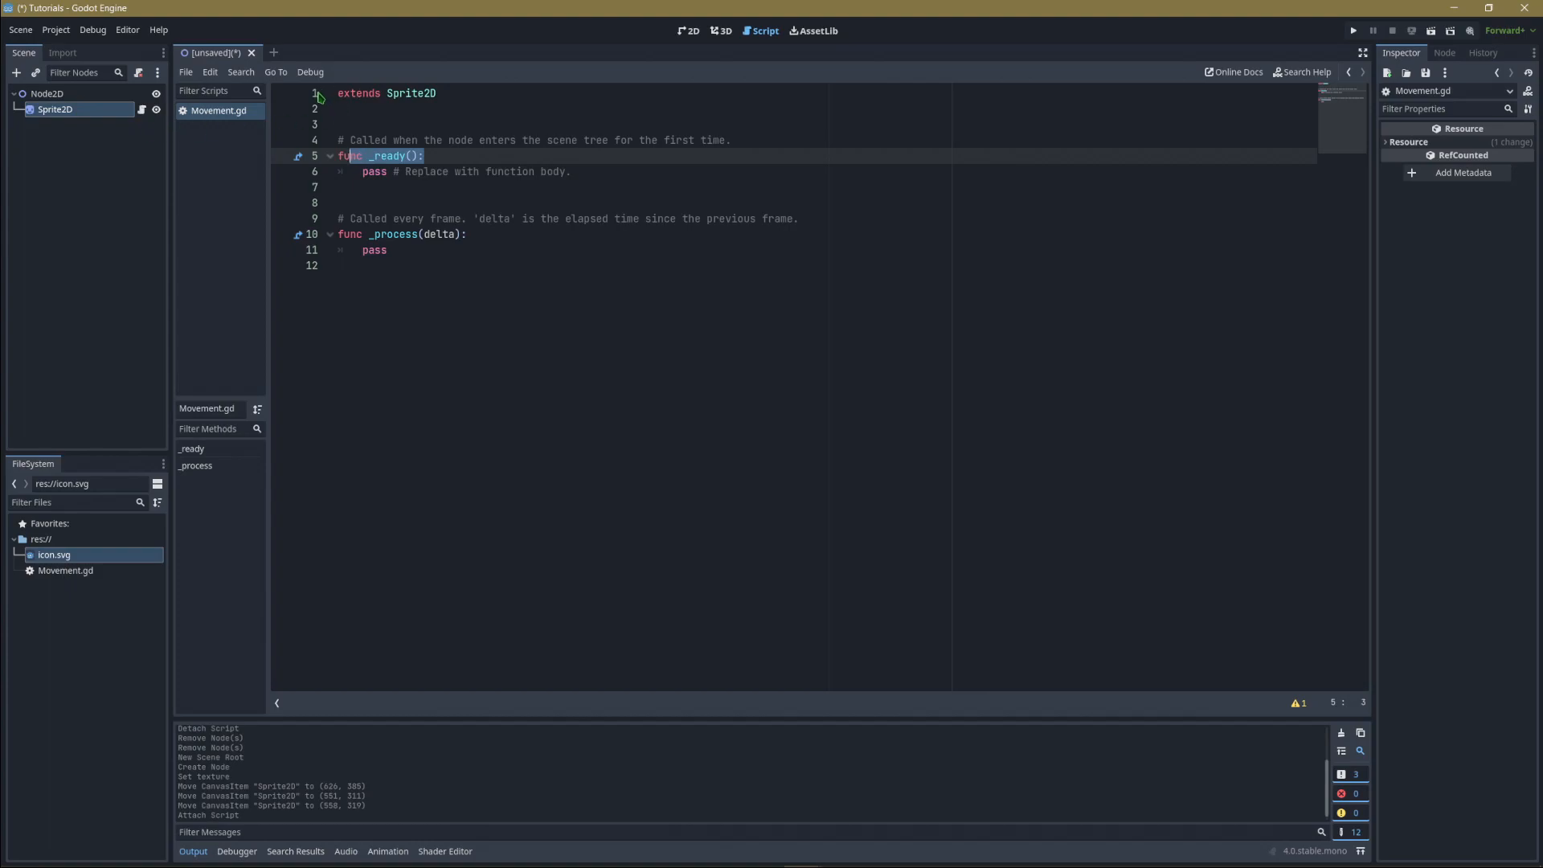
click(402, 235)
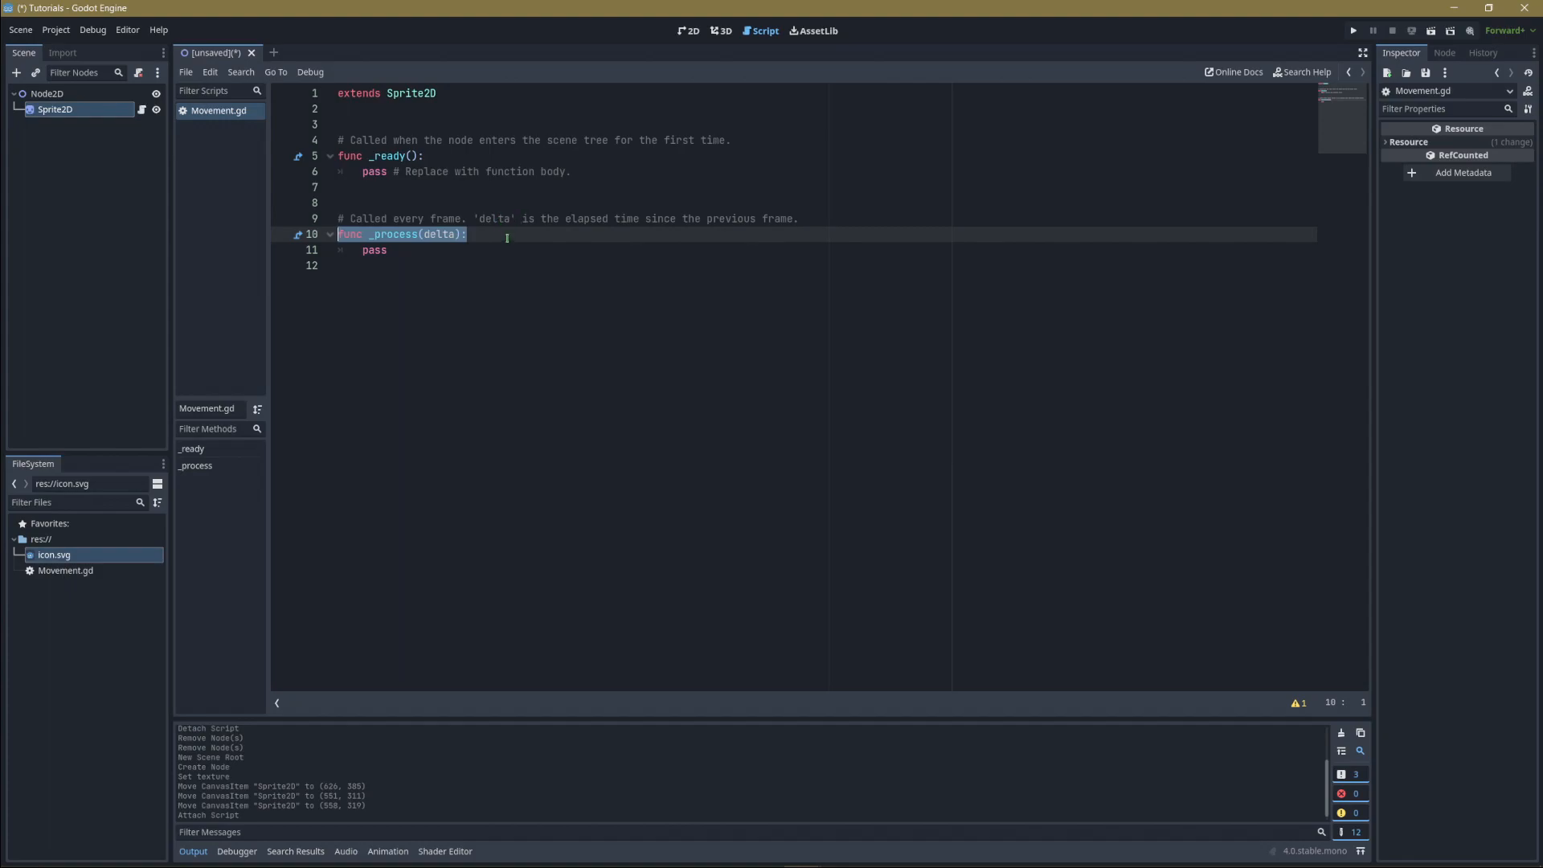
click(431, 235)
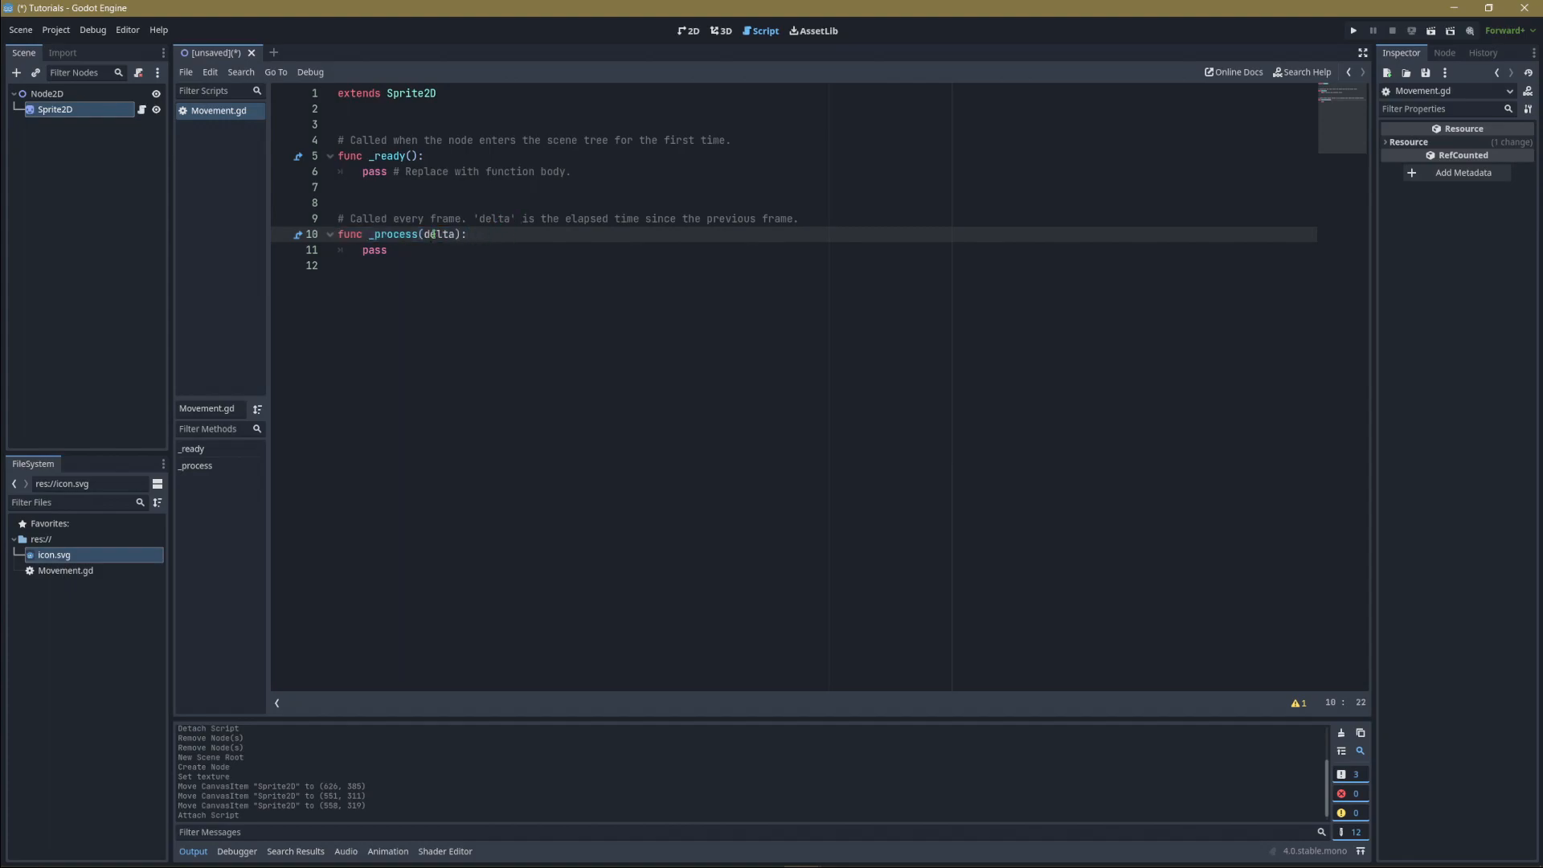
click(426, 235)
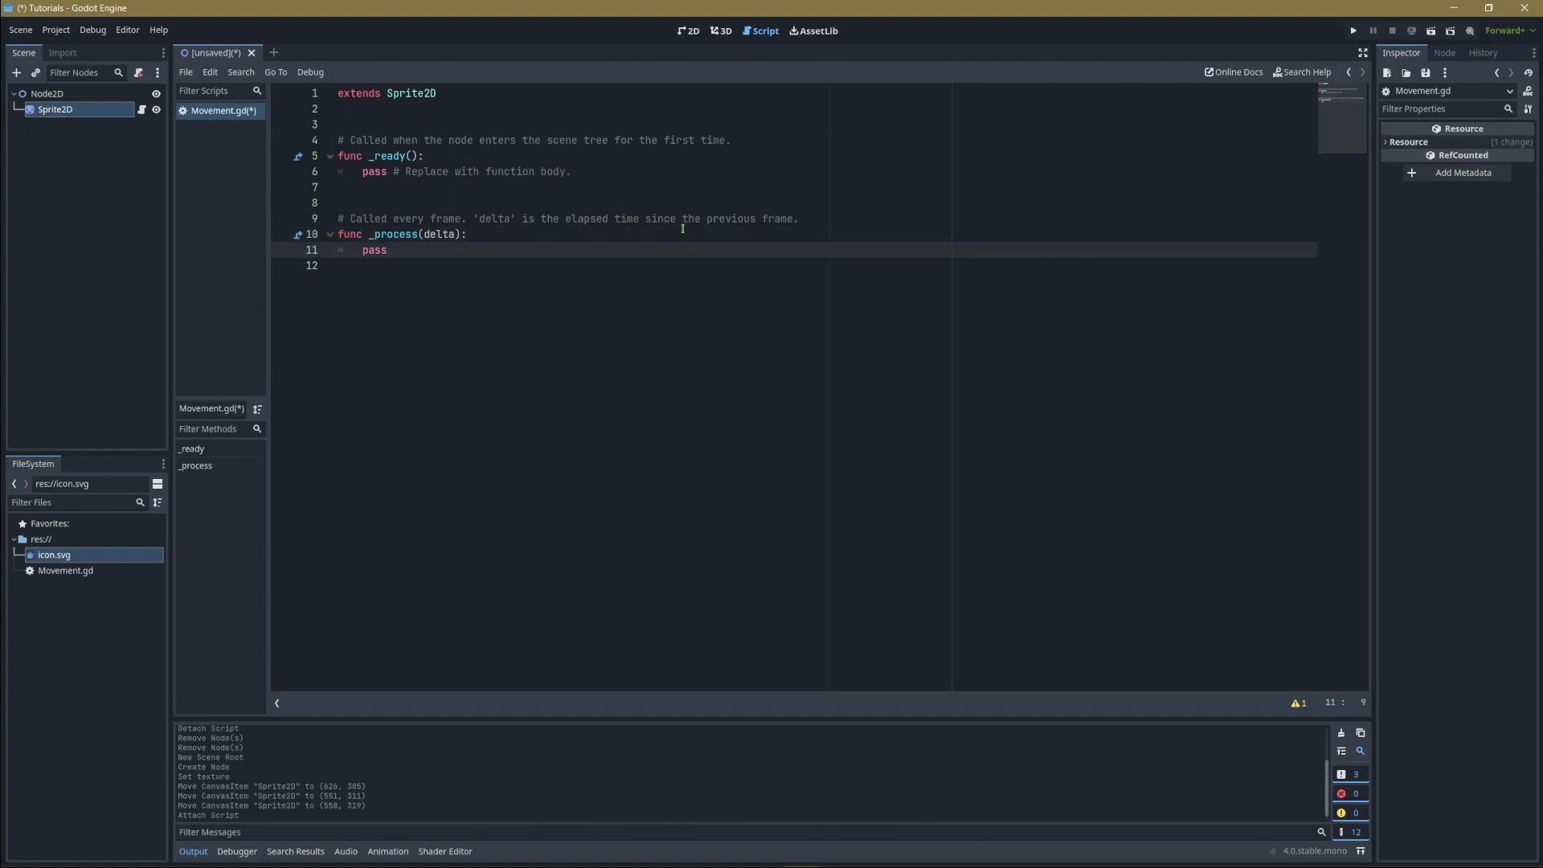
key(backspace)
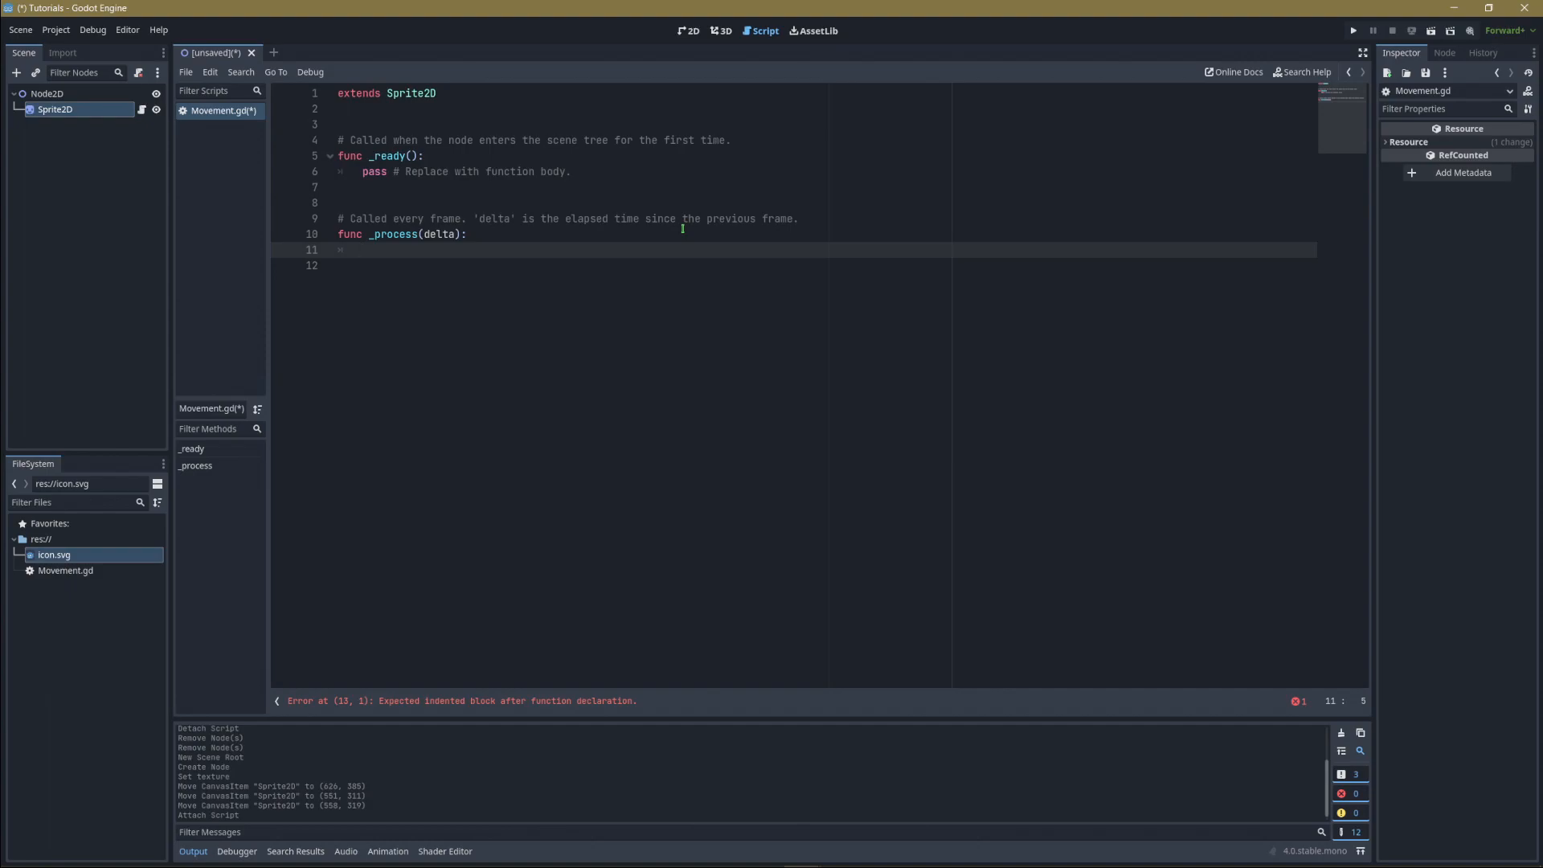
- Write the ui_right/KEY_D input check, then declare var speed = 300 below extends Sprite2D
text(if Input.is_action_pressed("ui_right") or Input.is_key_pressed(KEY_D):)
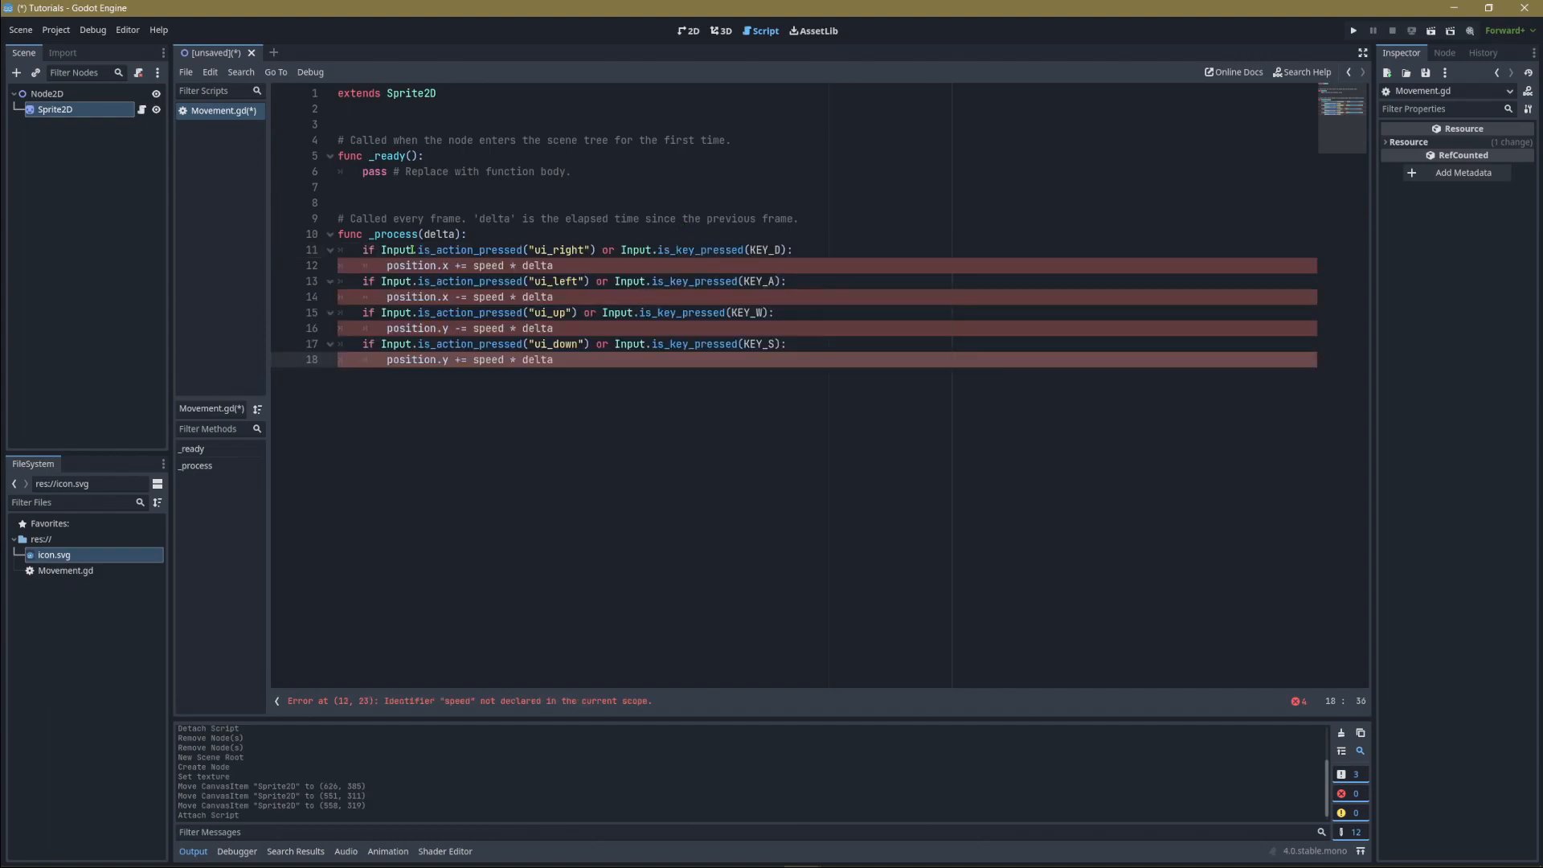
click(454, 249)
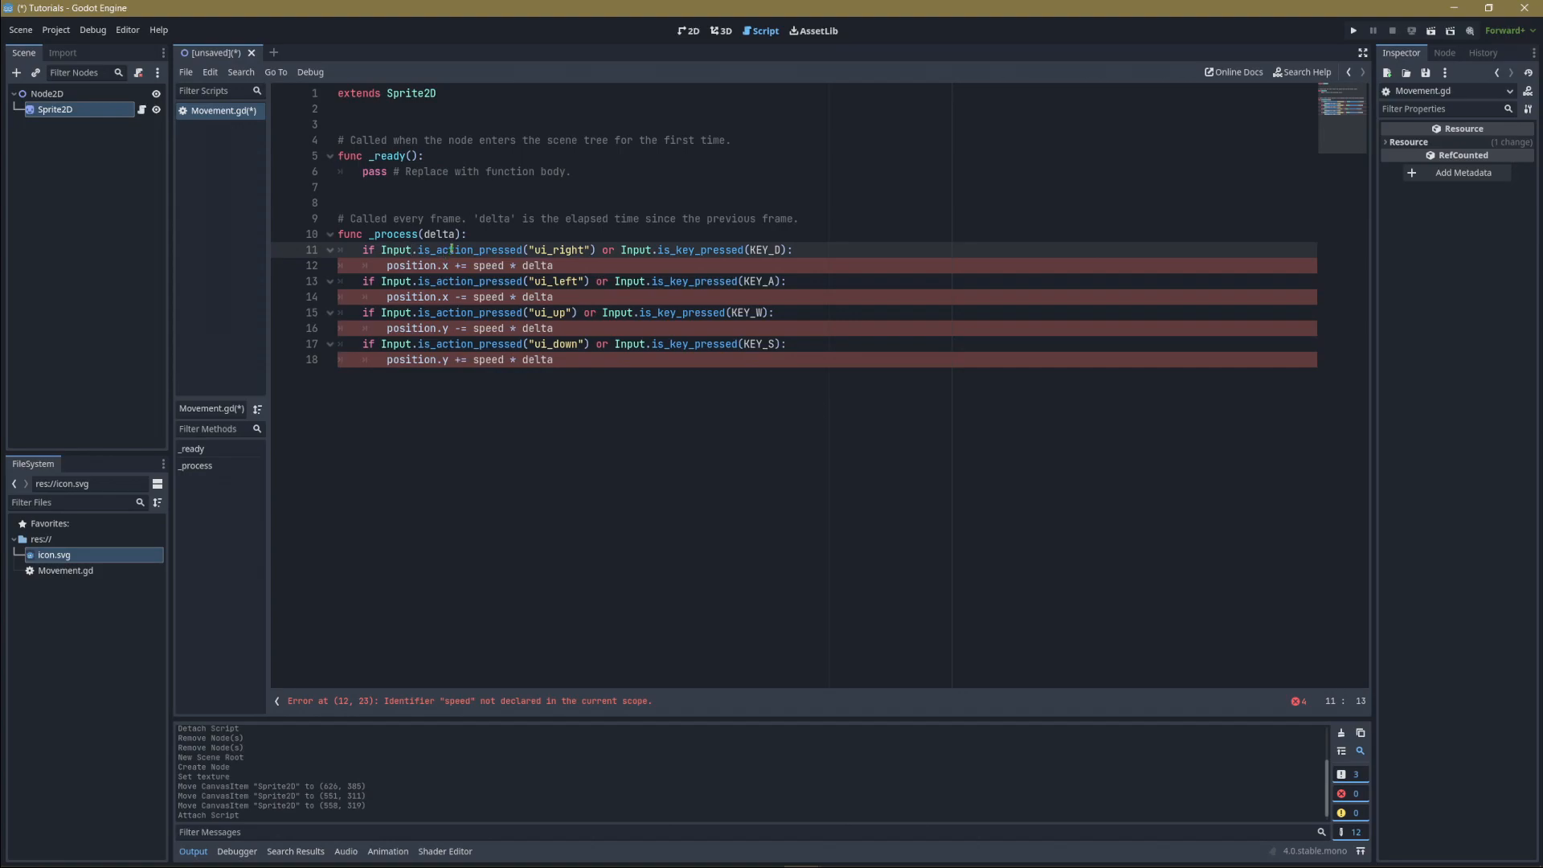
click(547, 250)
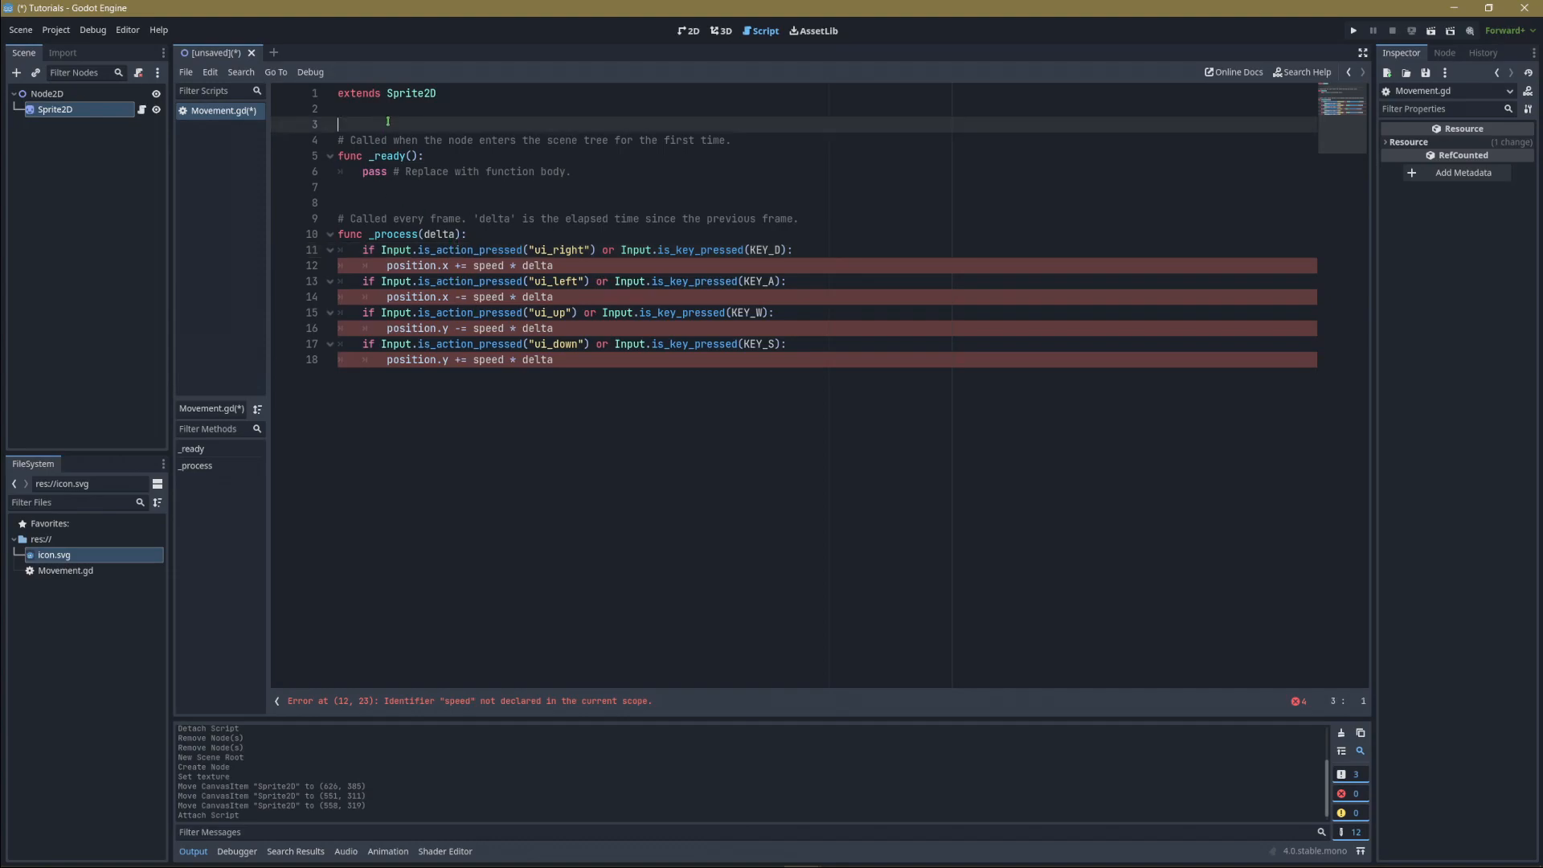
text(var speed =)
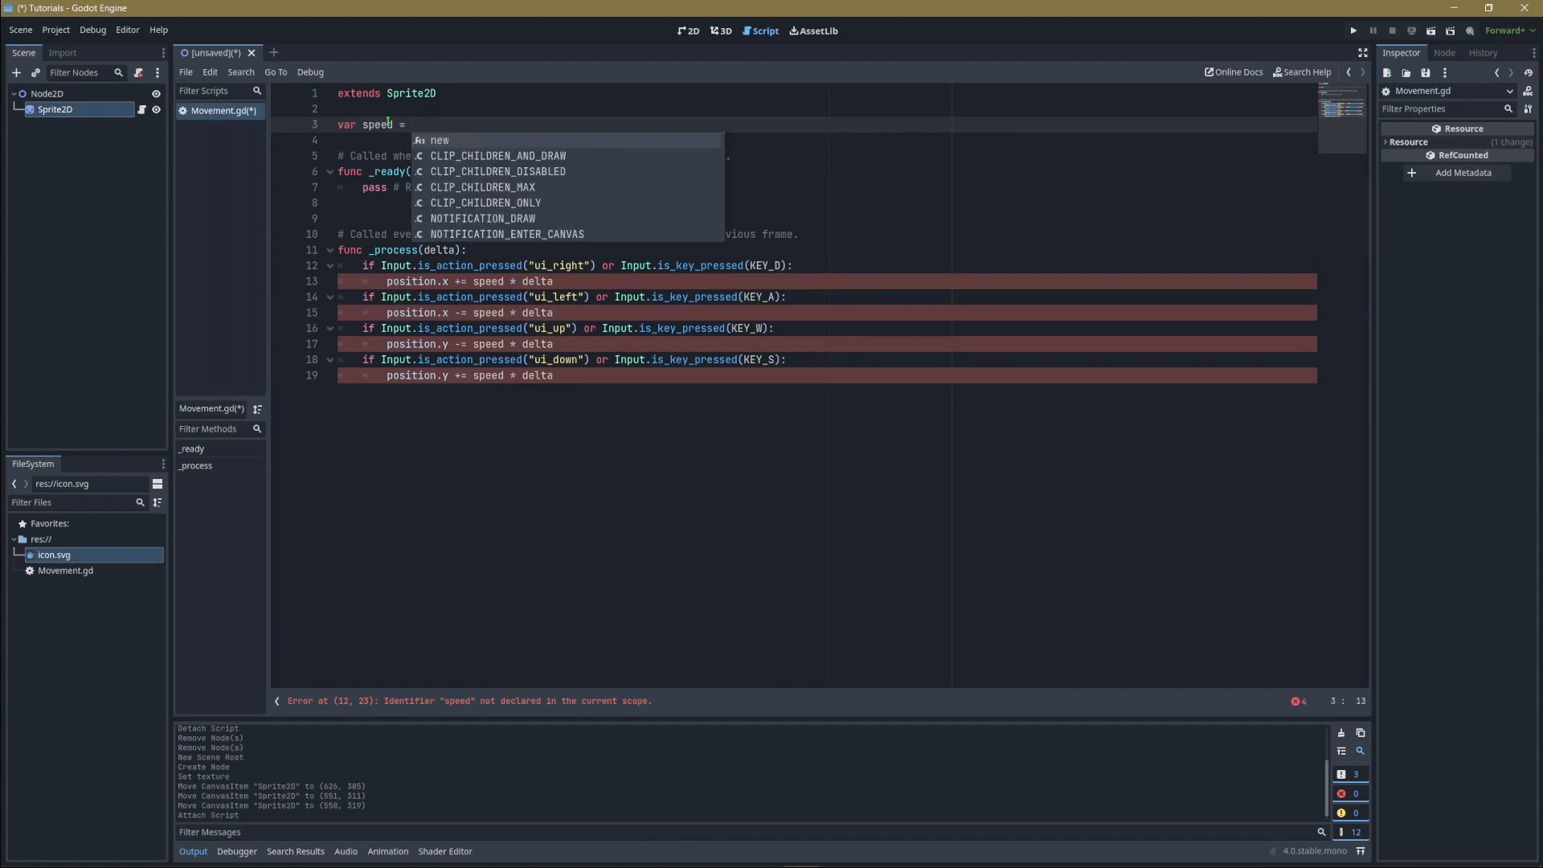
text(300)
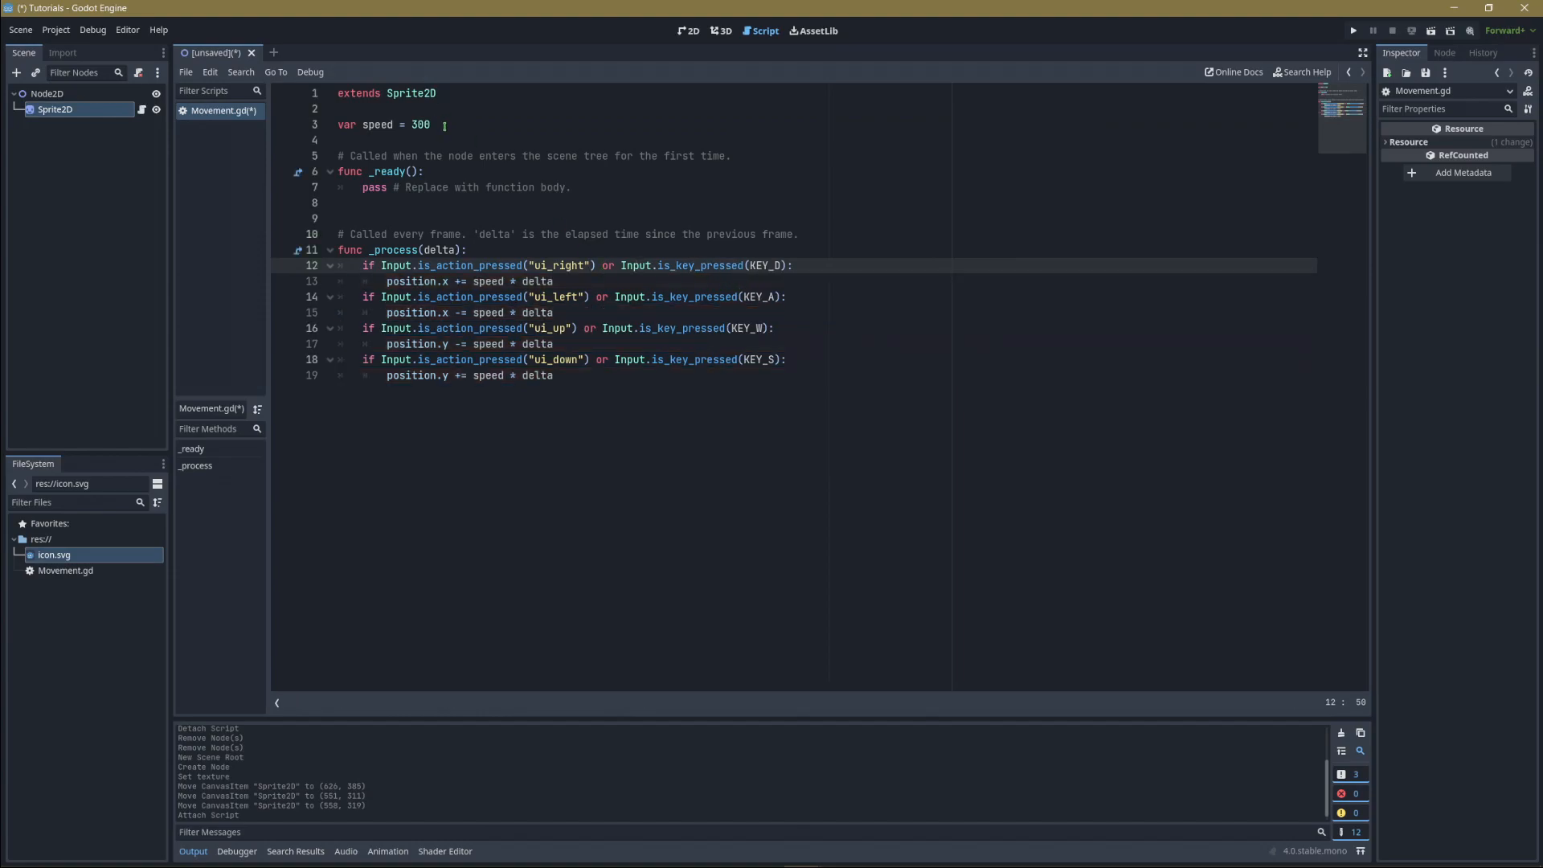
double_click(437, 249)
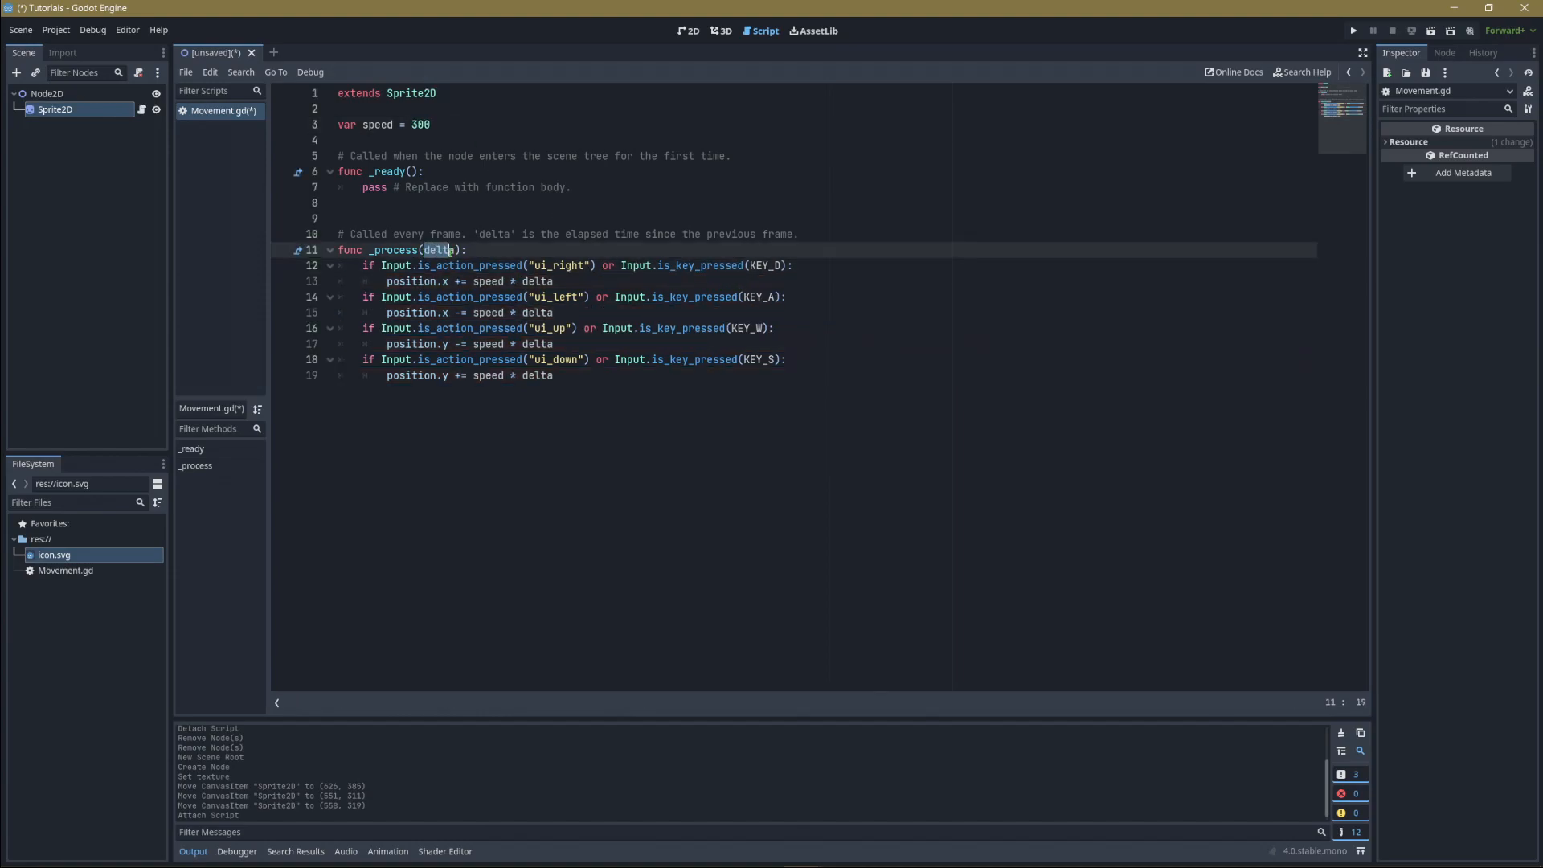
click(440, 249)
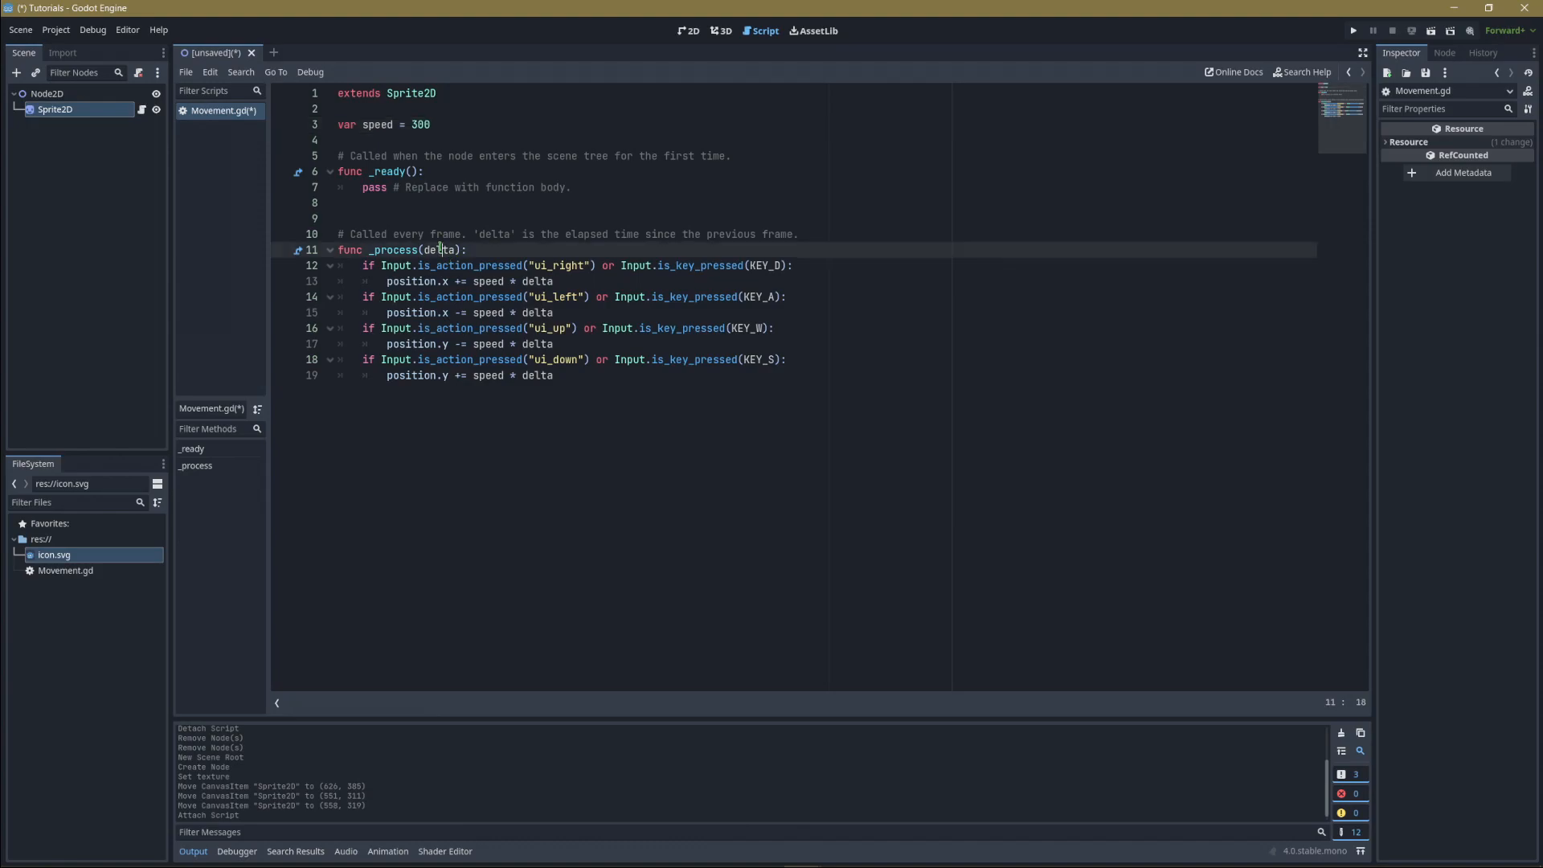
click(407, 265)
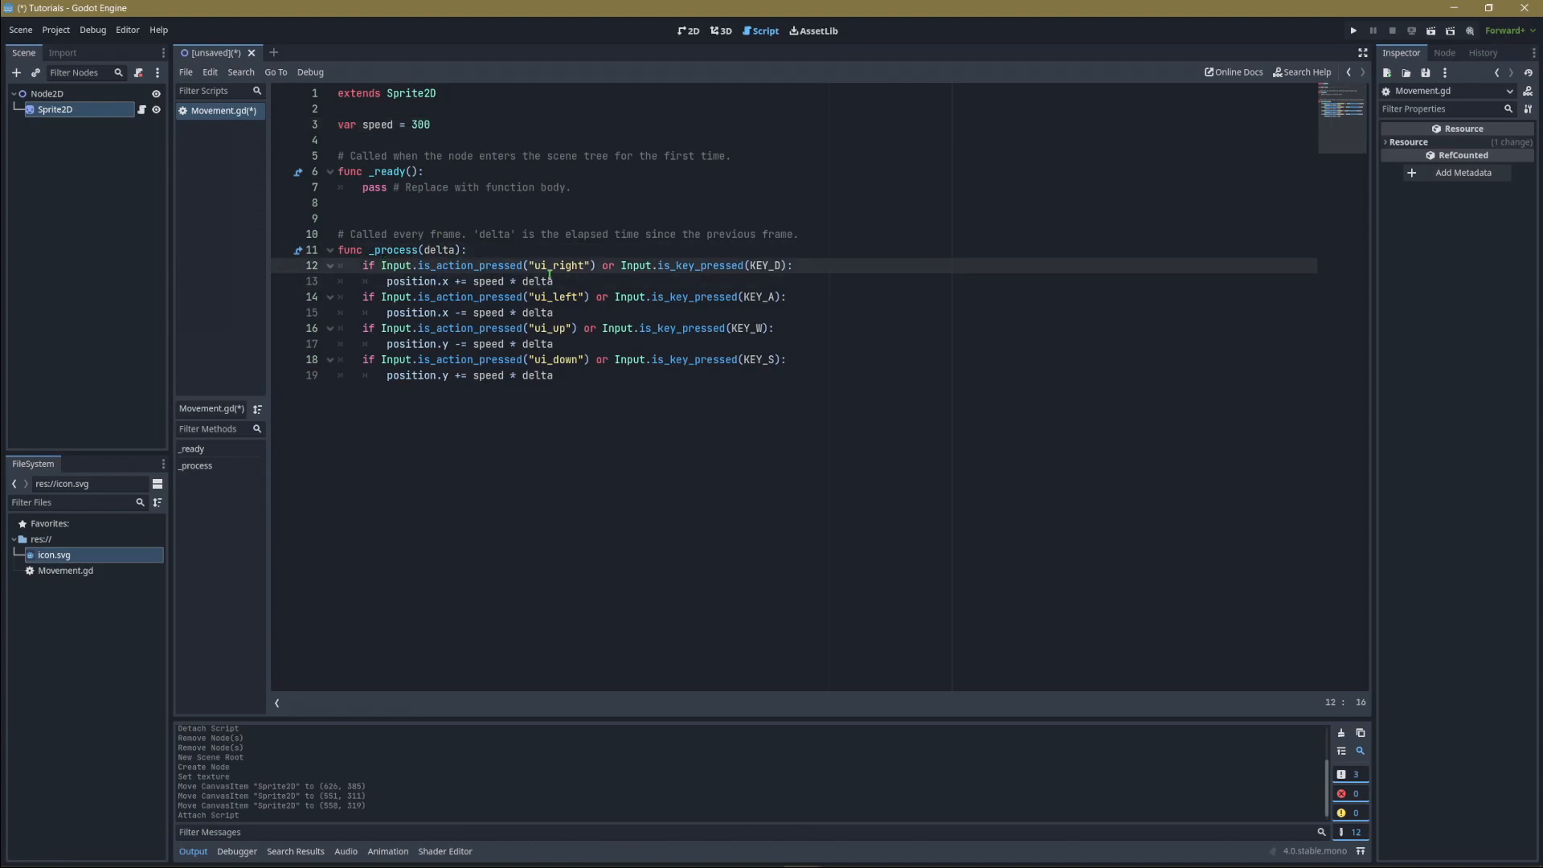
click(376, 265)
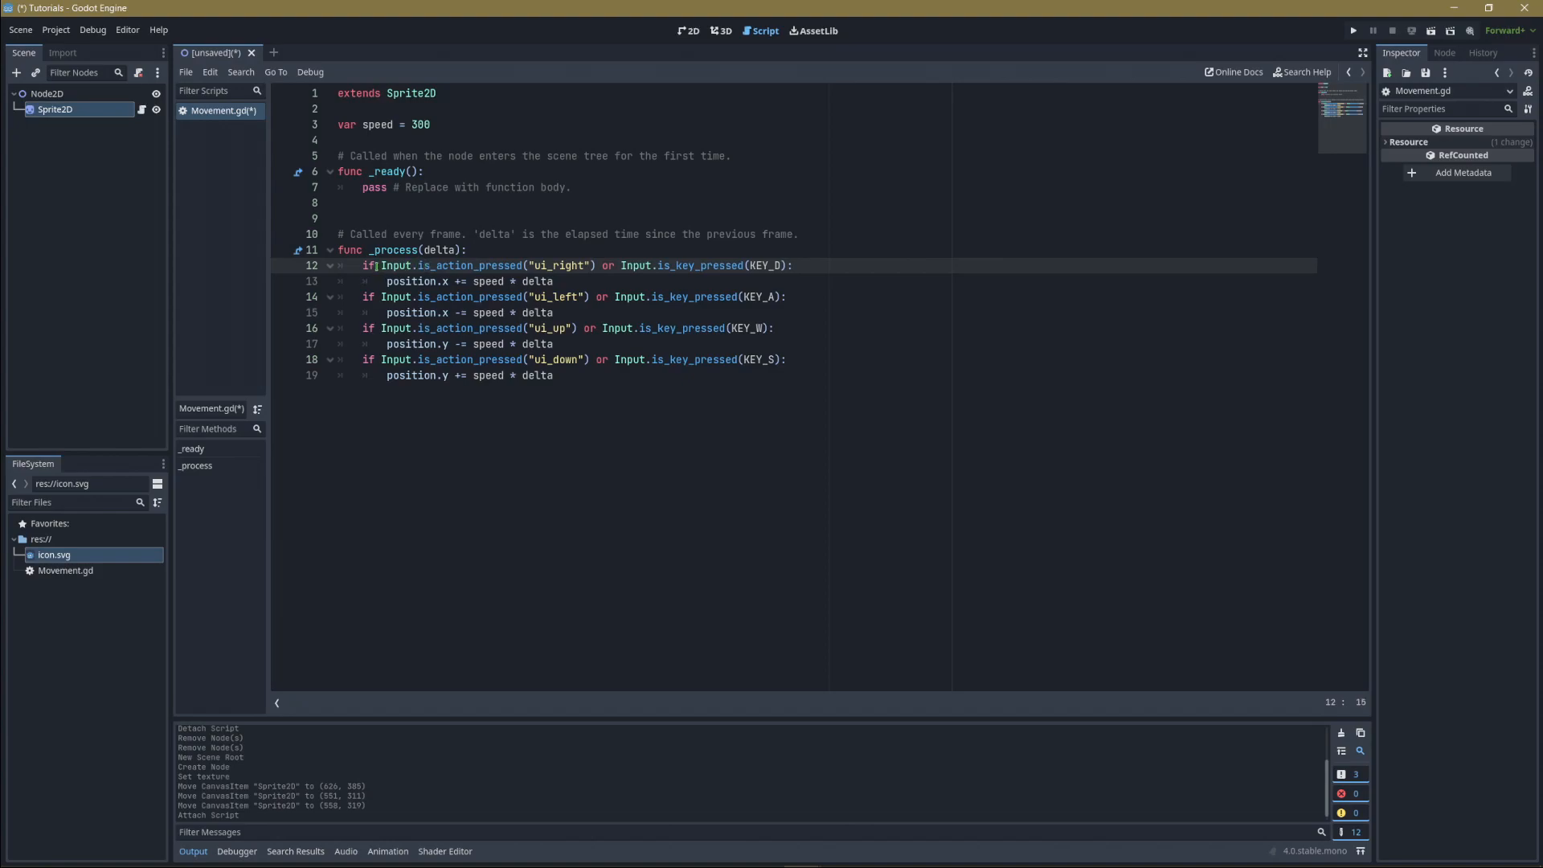
click(509, 266)
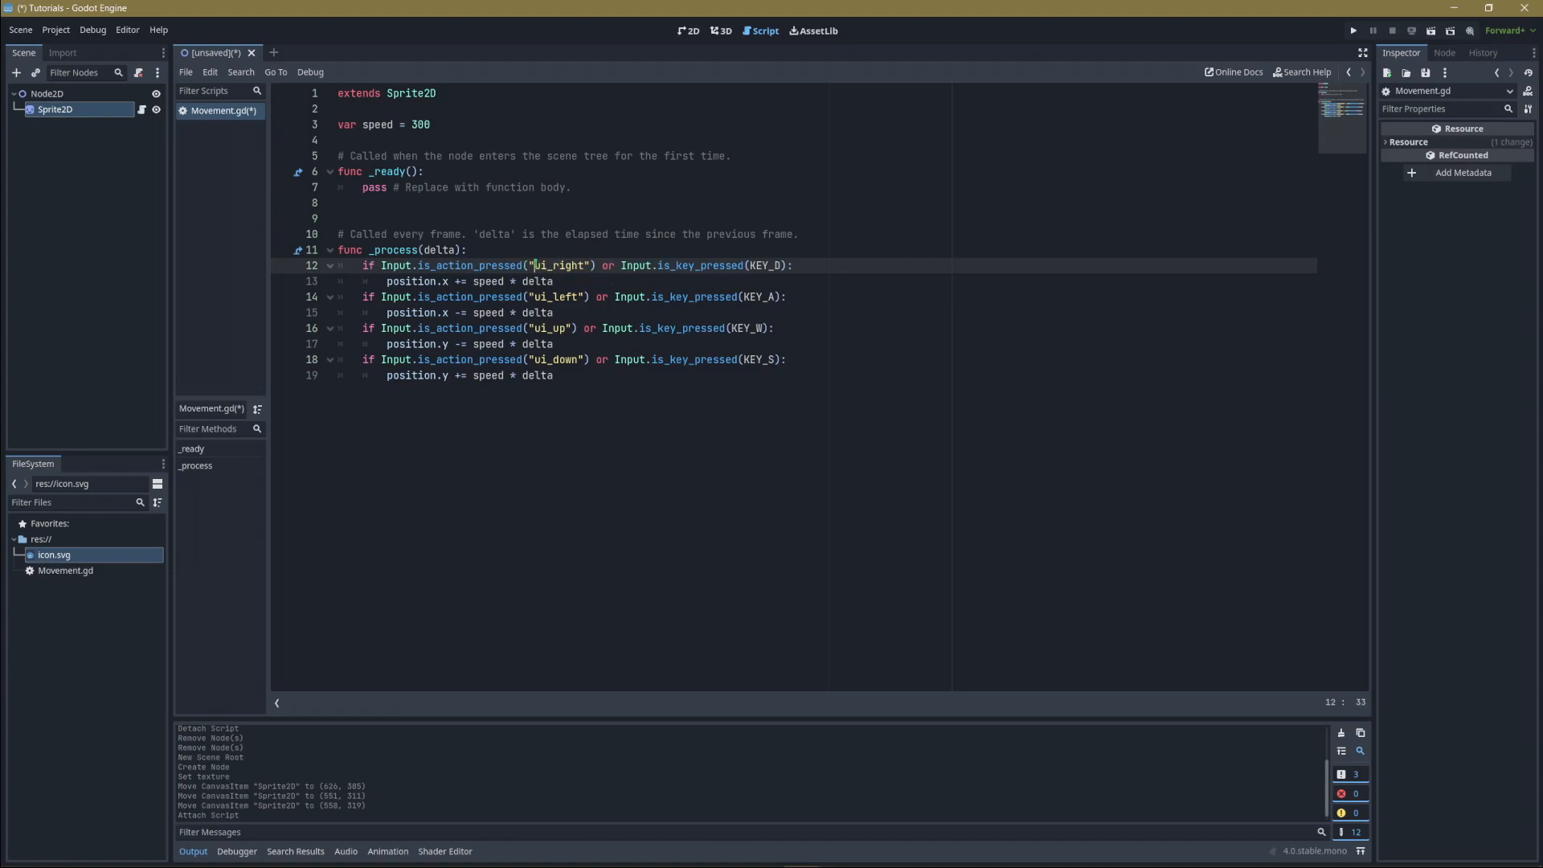
double_click(560, 265)
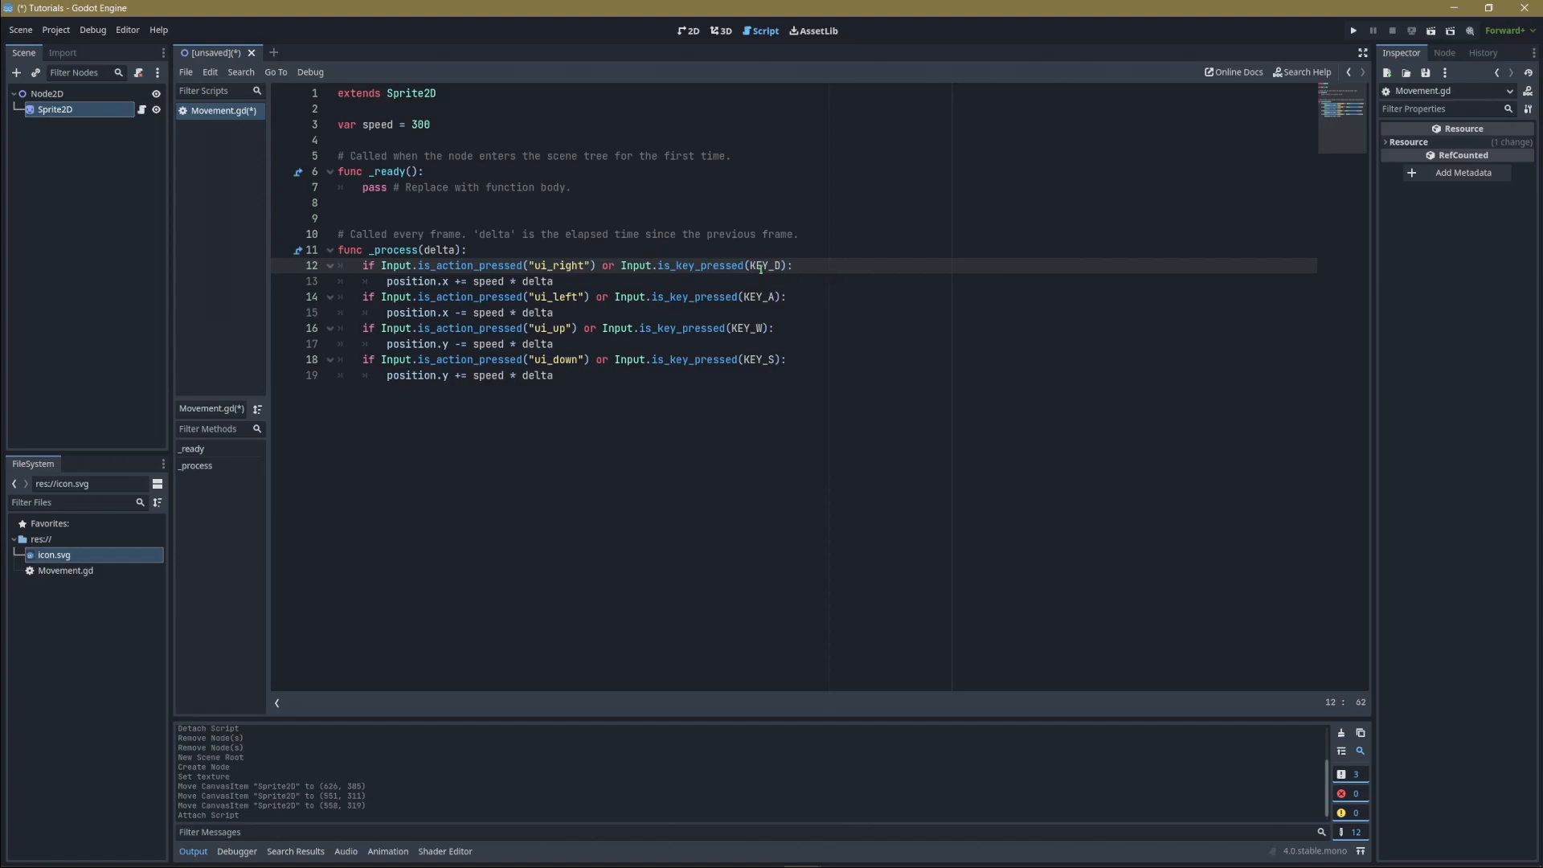
click(783, 266)
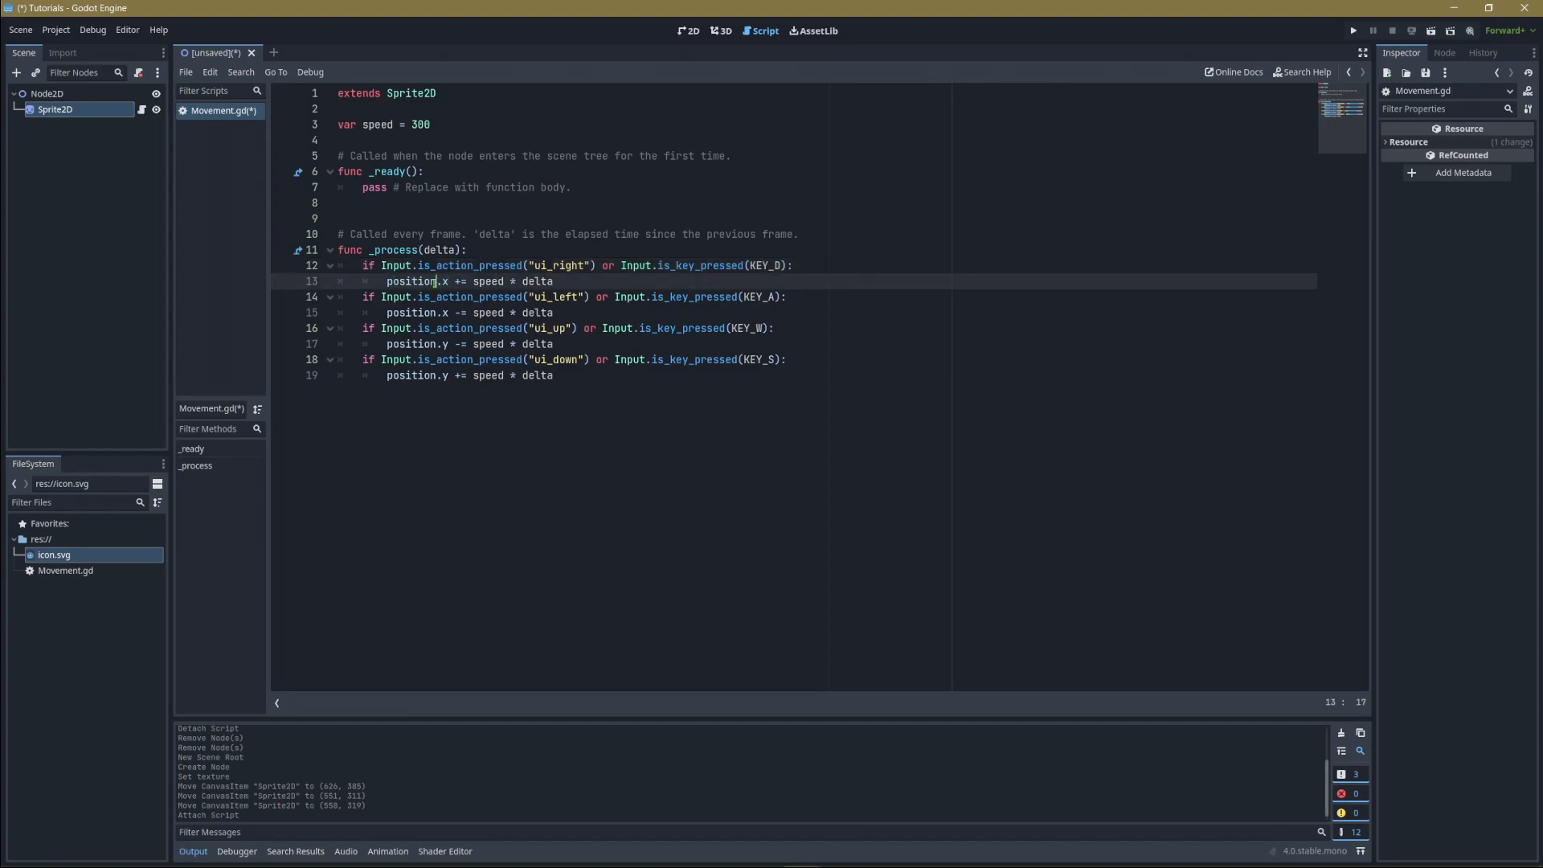
double_click(410, 281)
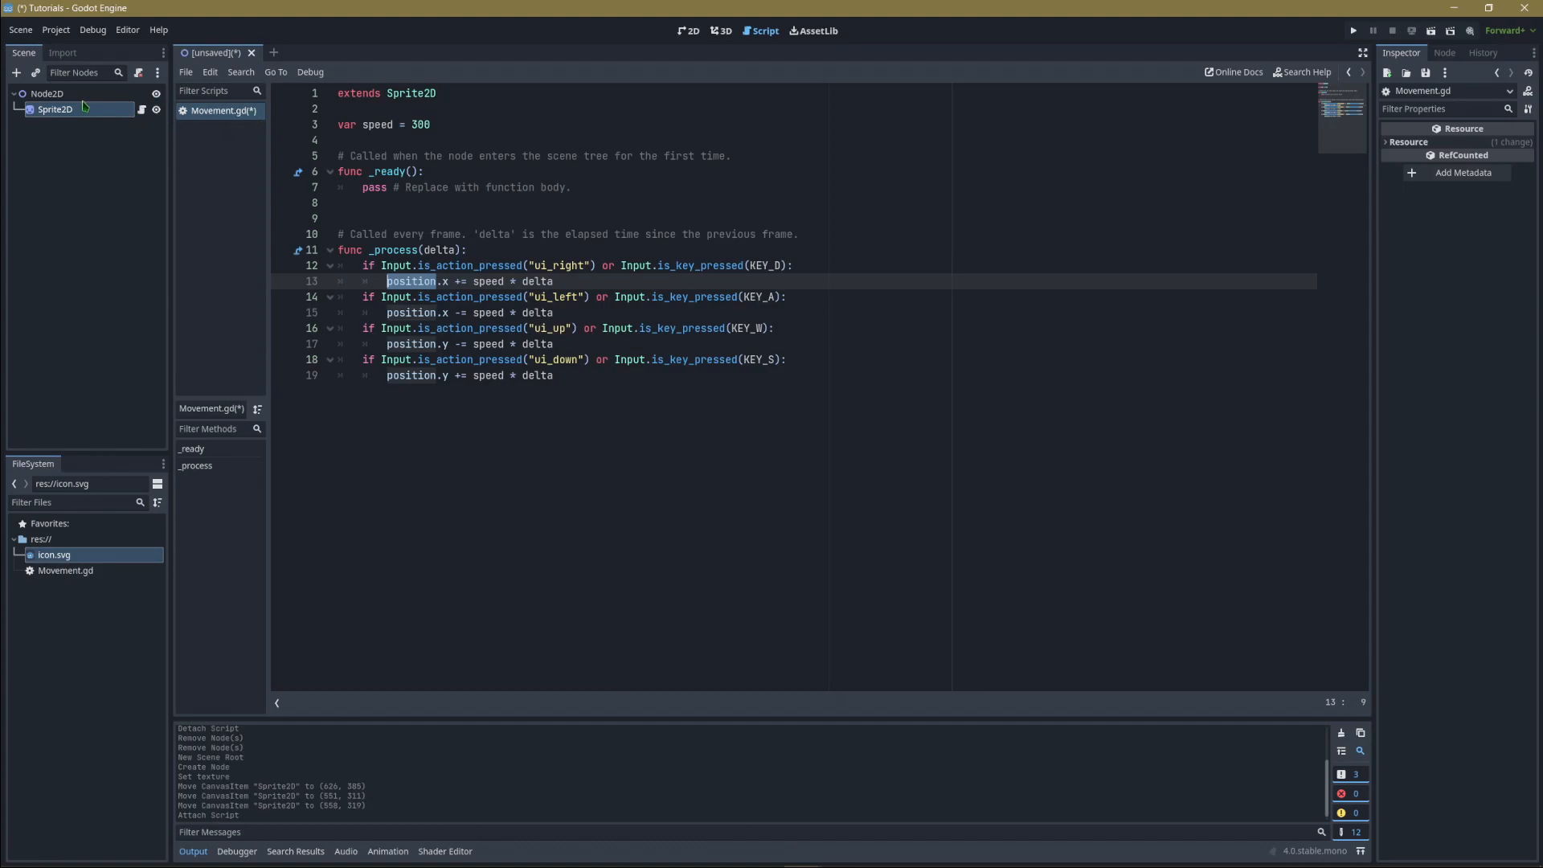
mouse_move(955, 155)
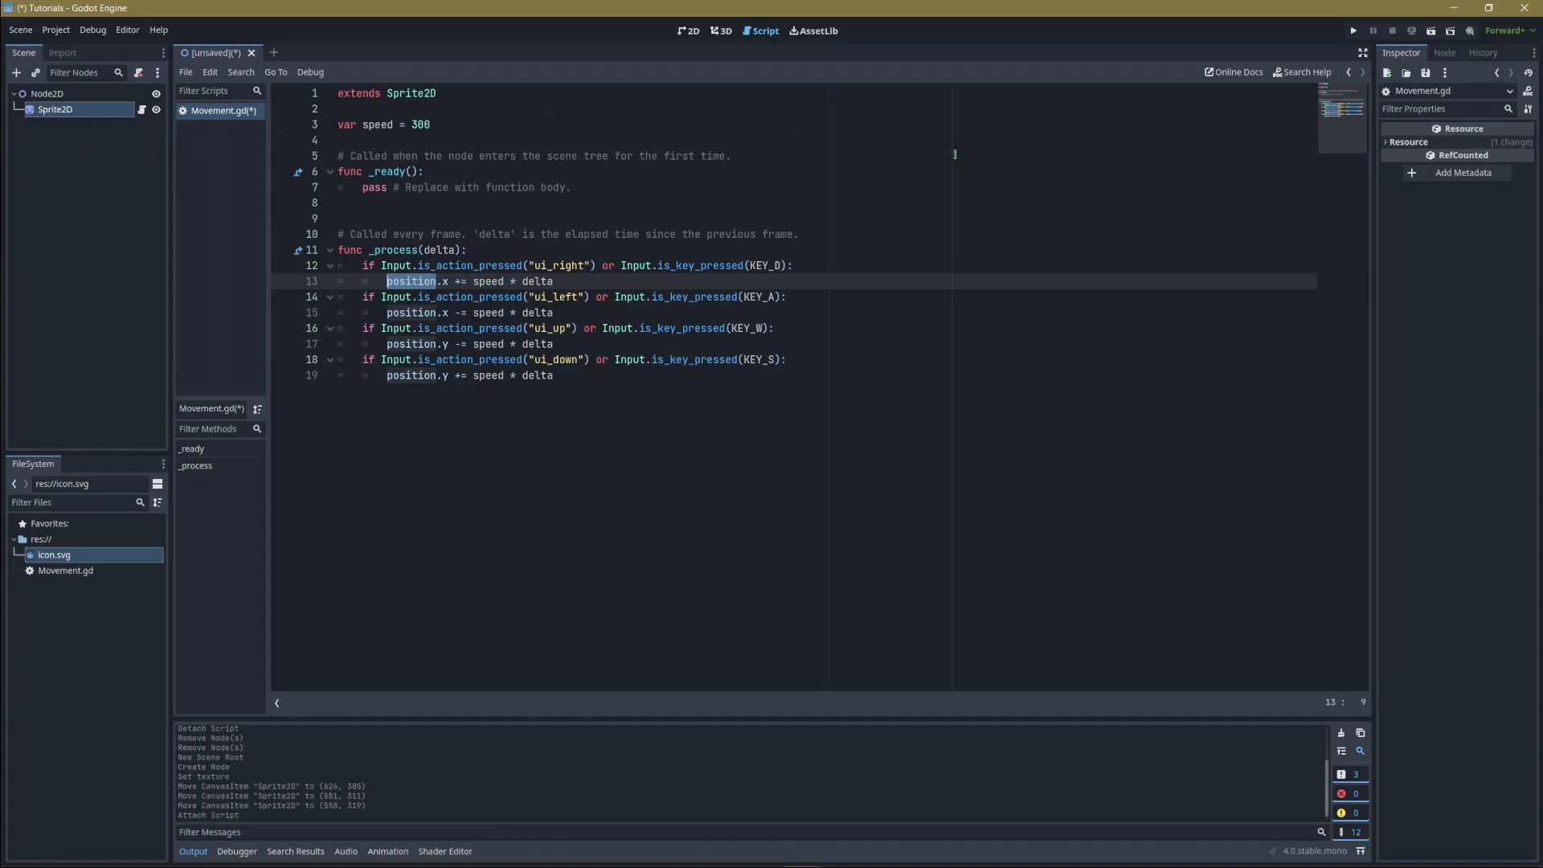
click(453, 280)
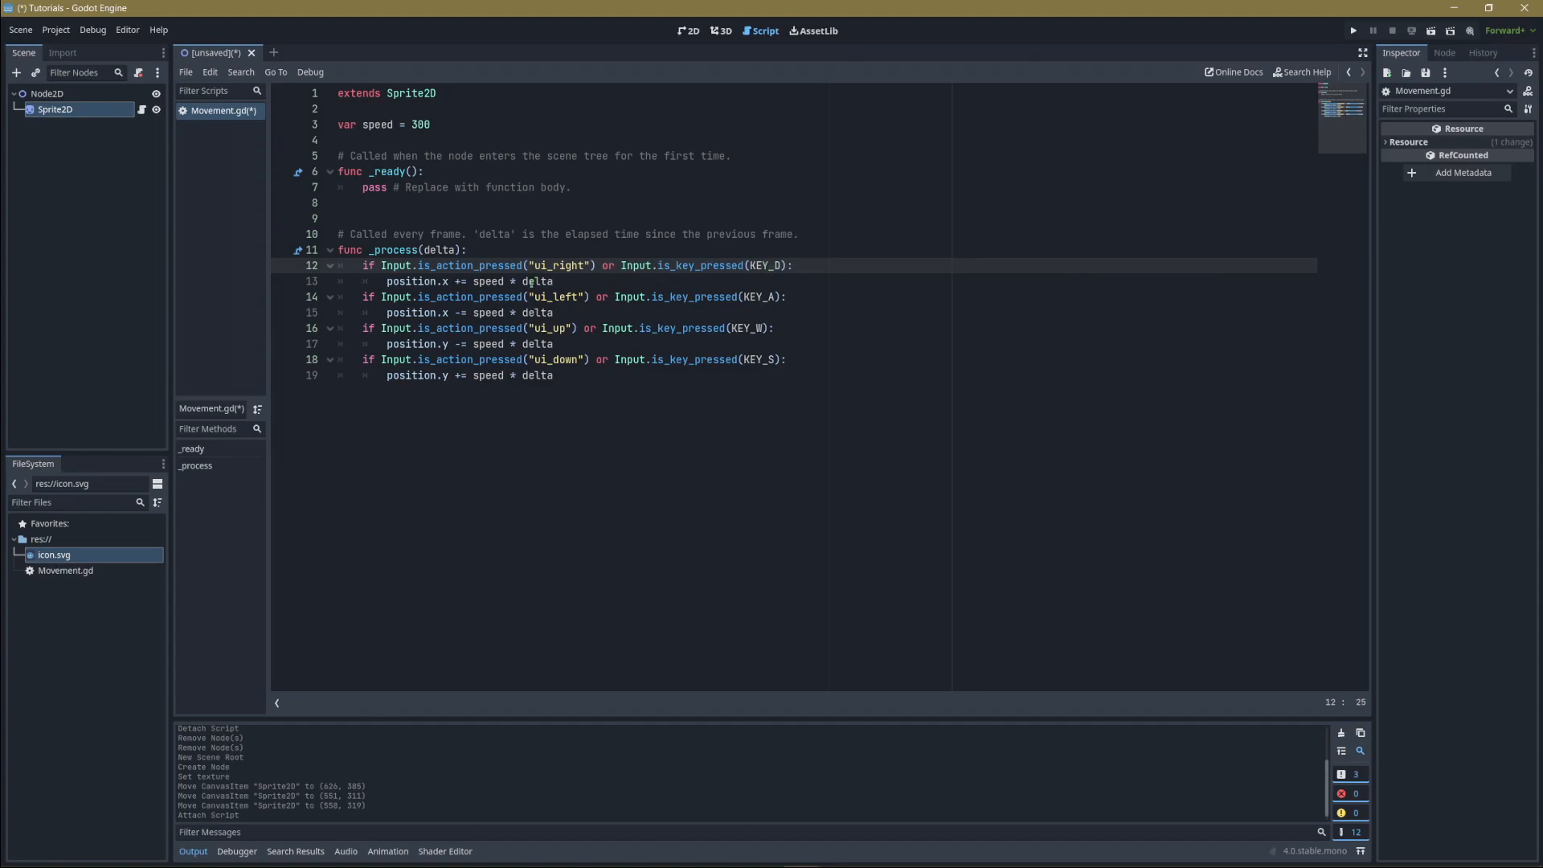
mouse_move(827, 223)
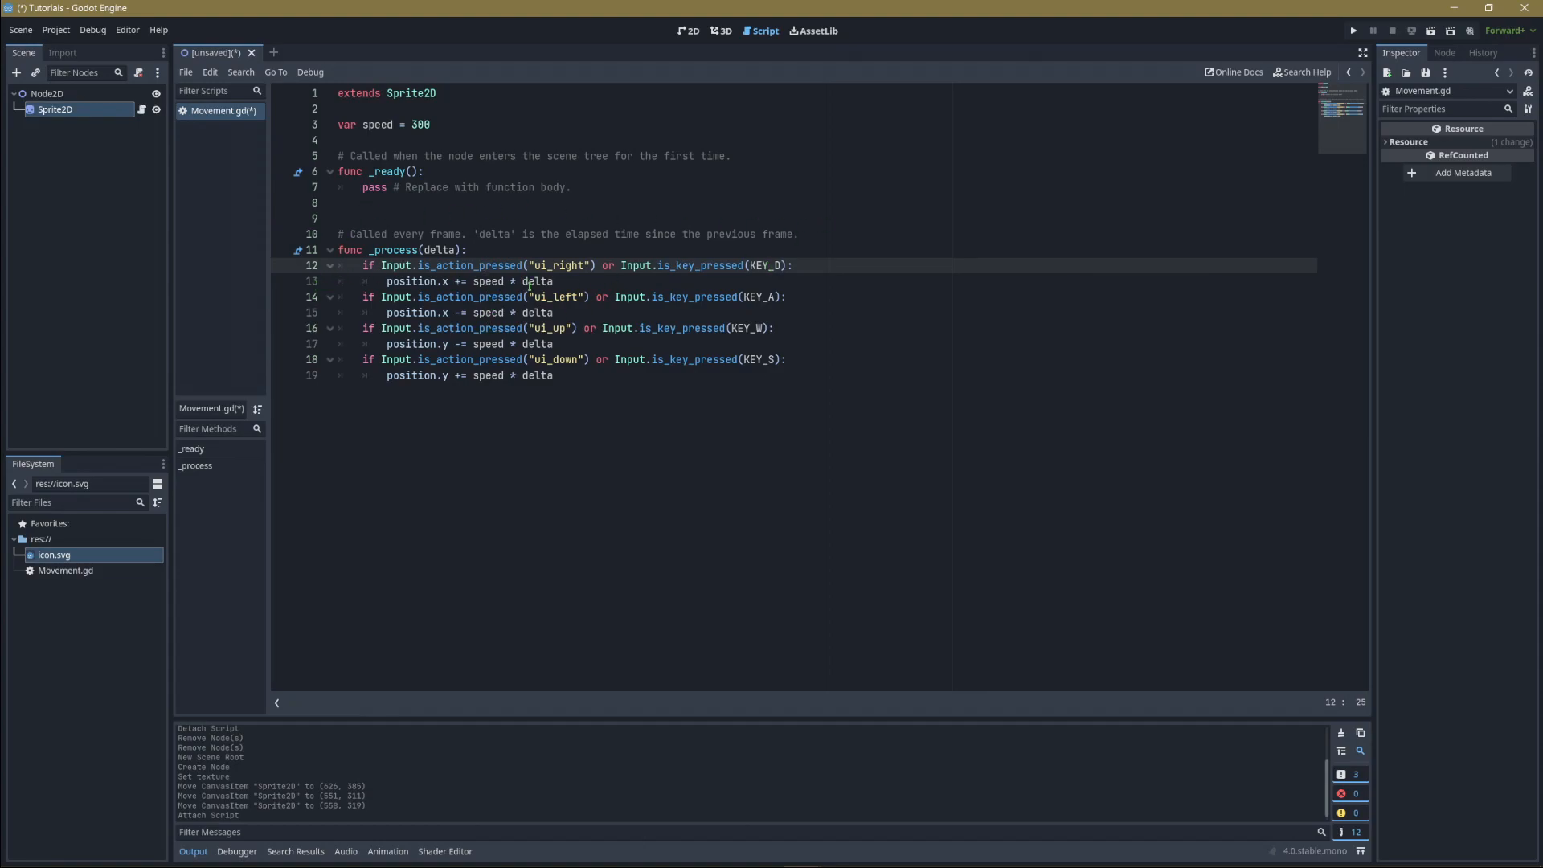
click(563, 296)
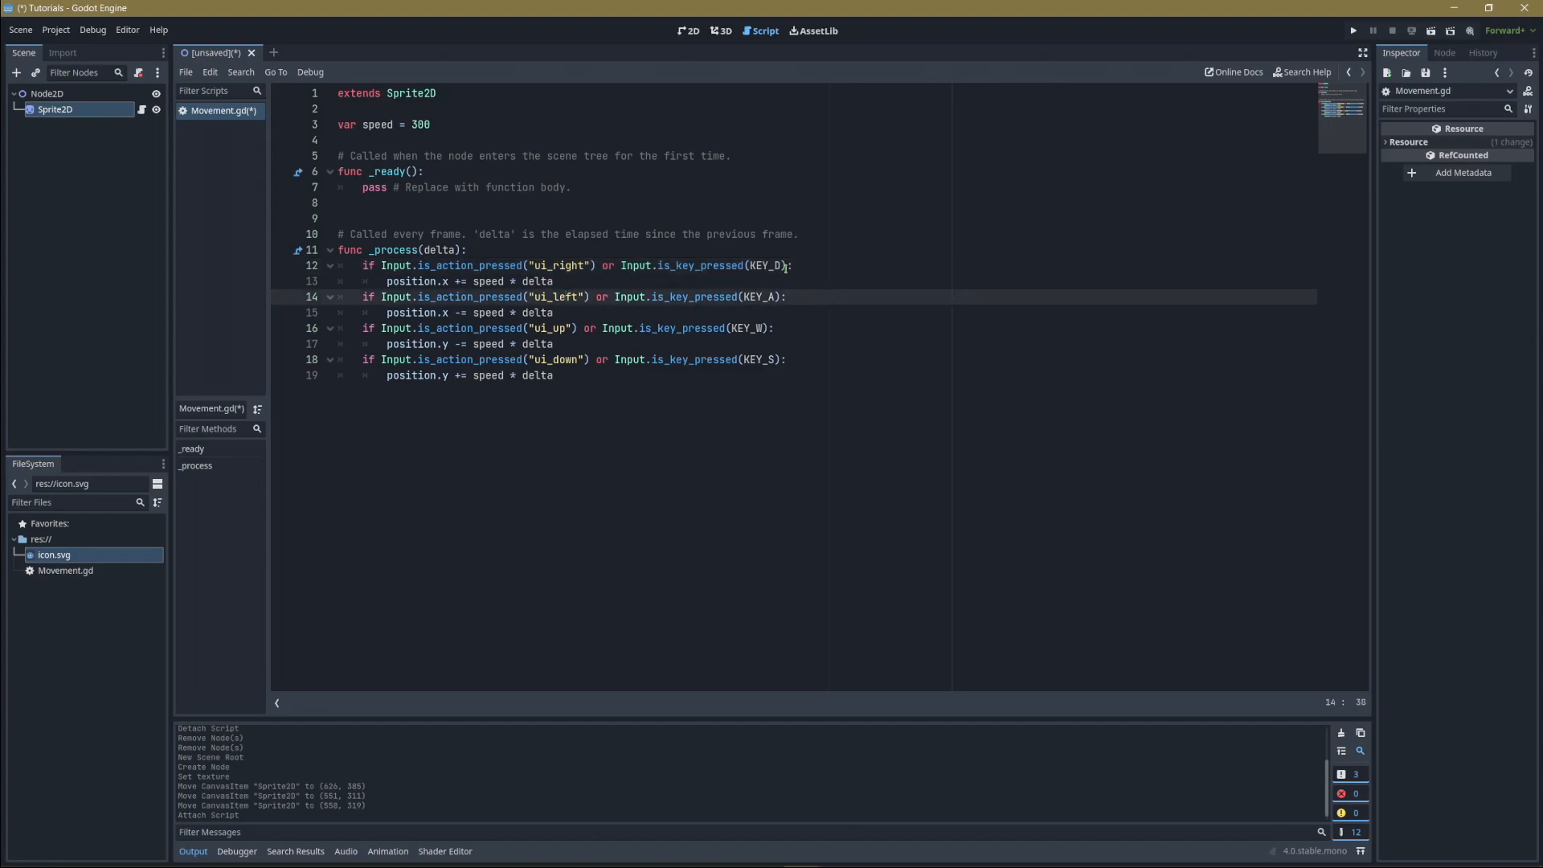
click(449, 282)
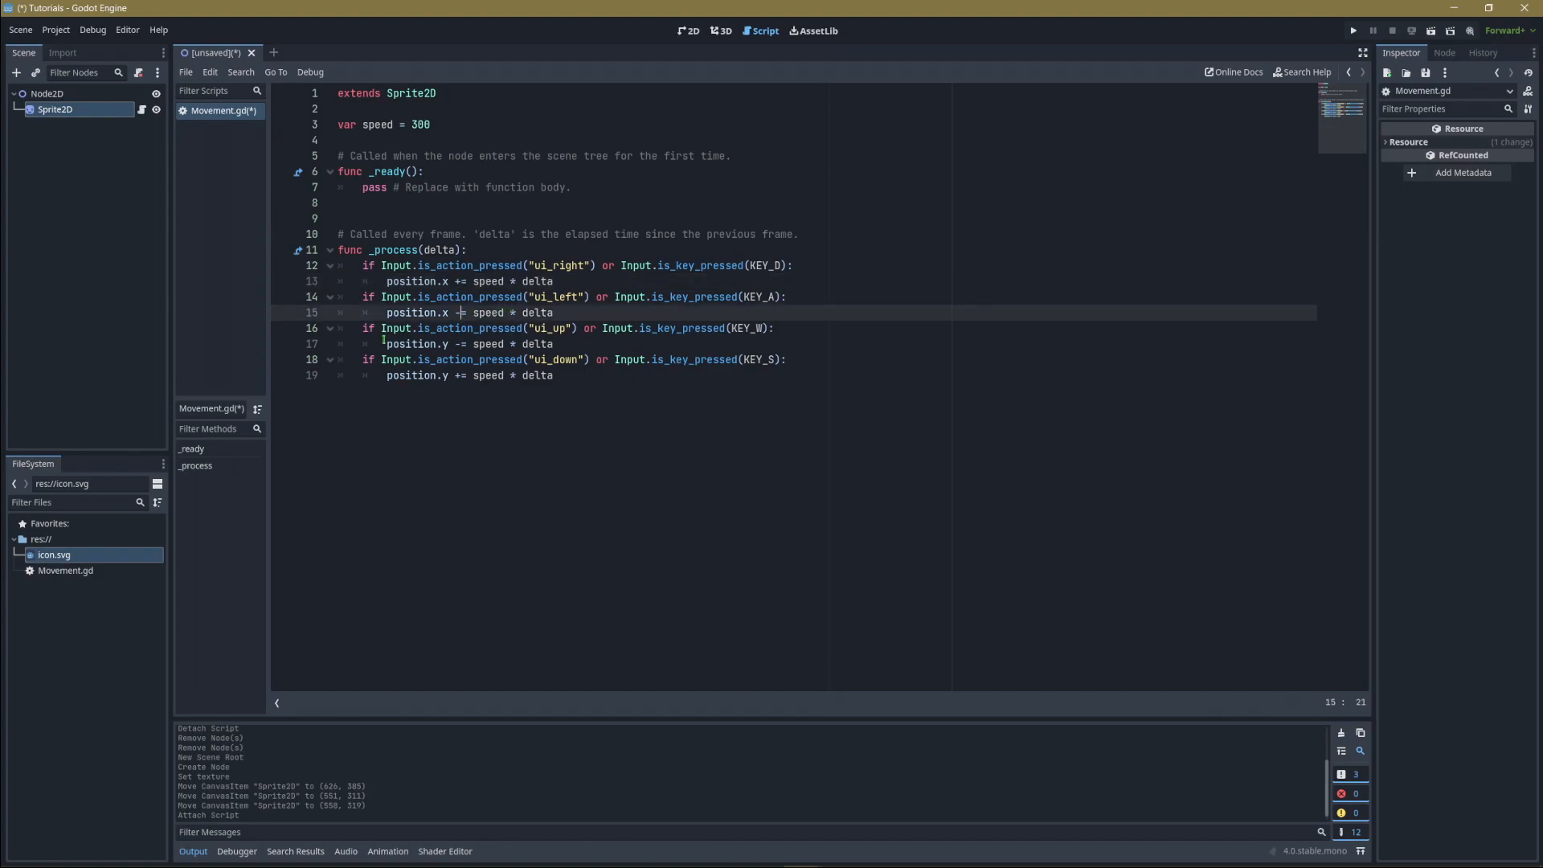
mouse_move(933, 289)
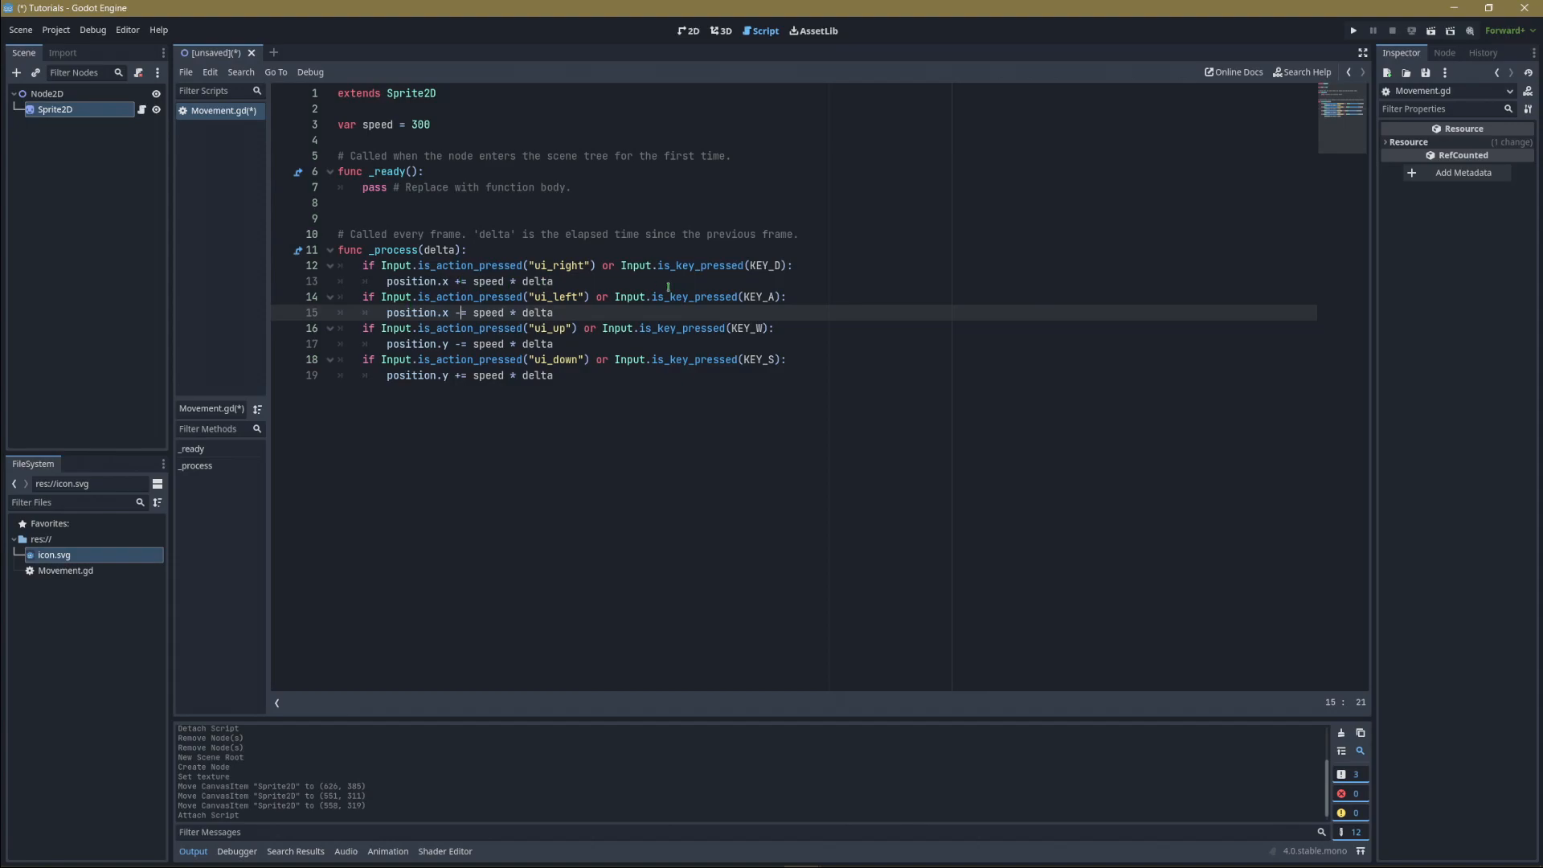
mouse_move(540, 331)
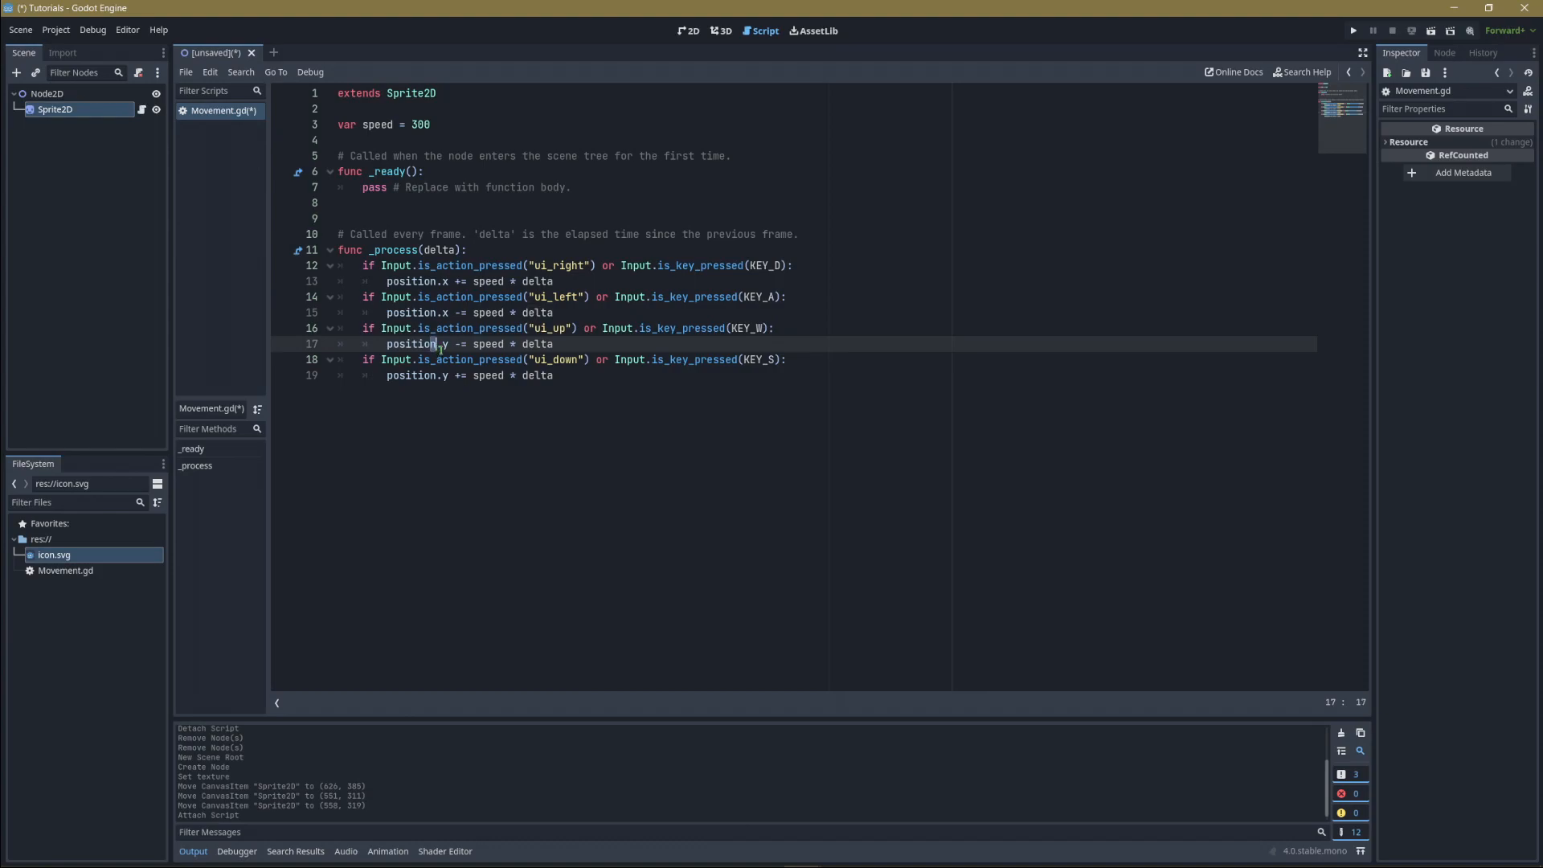
click(554, 344)
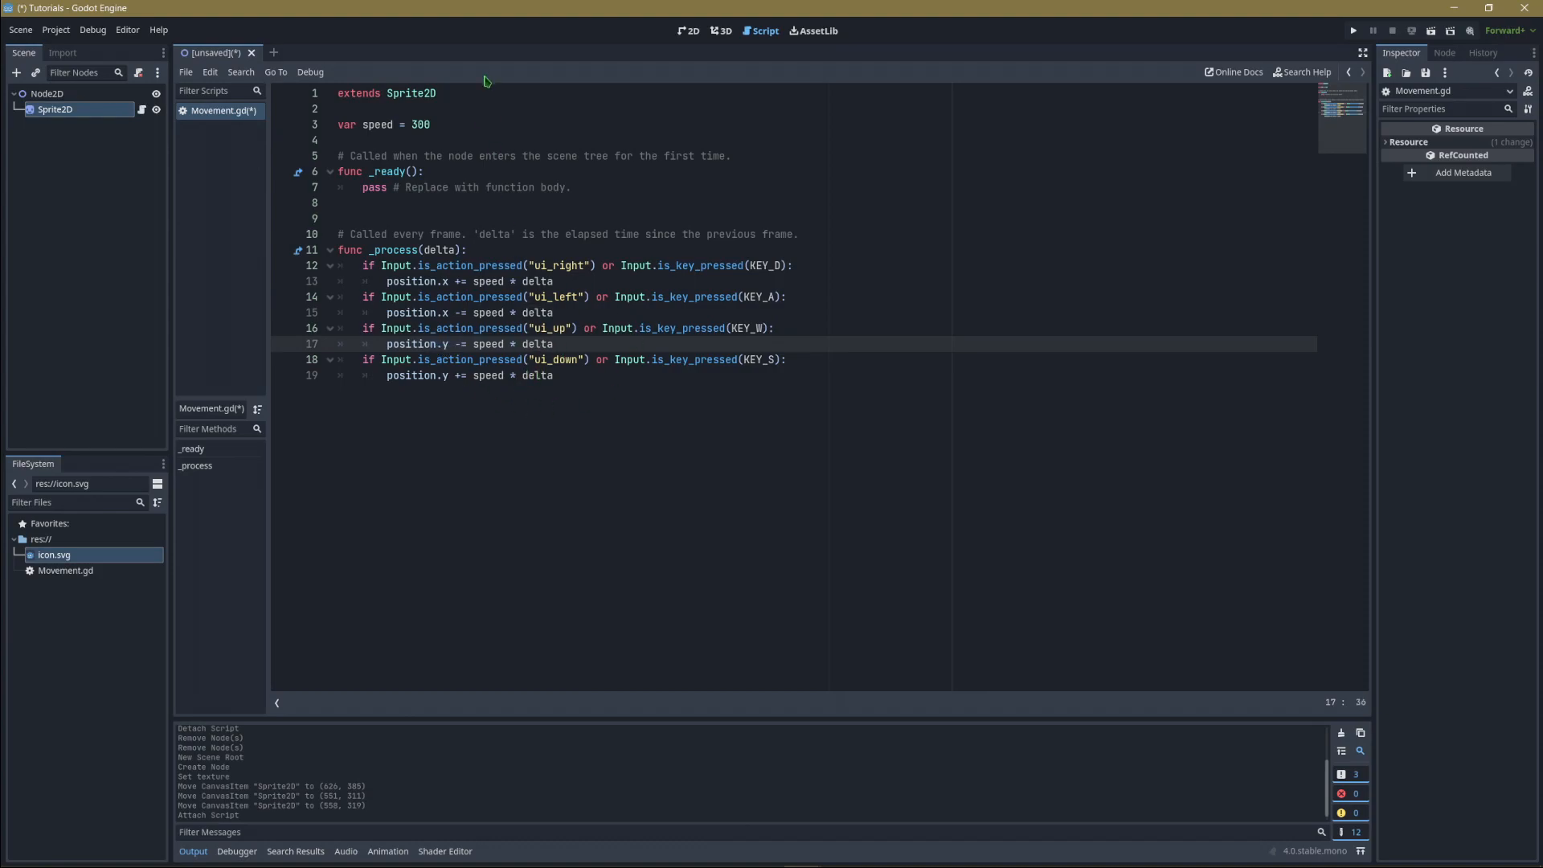
click(754, 328)
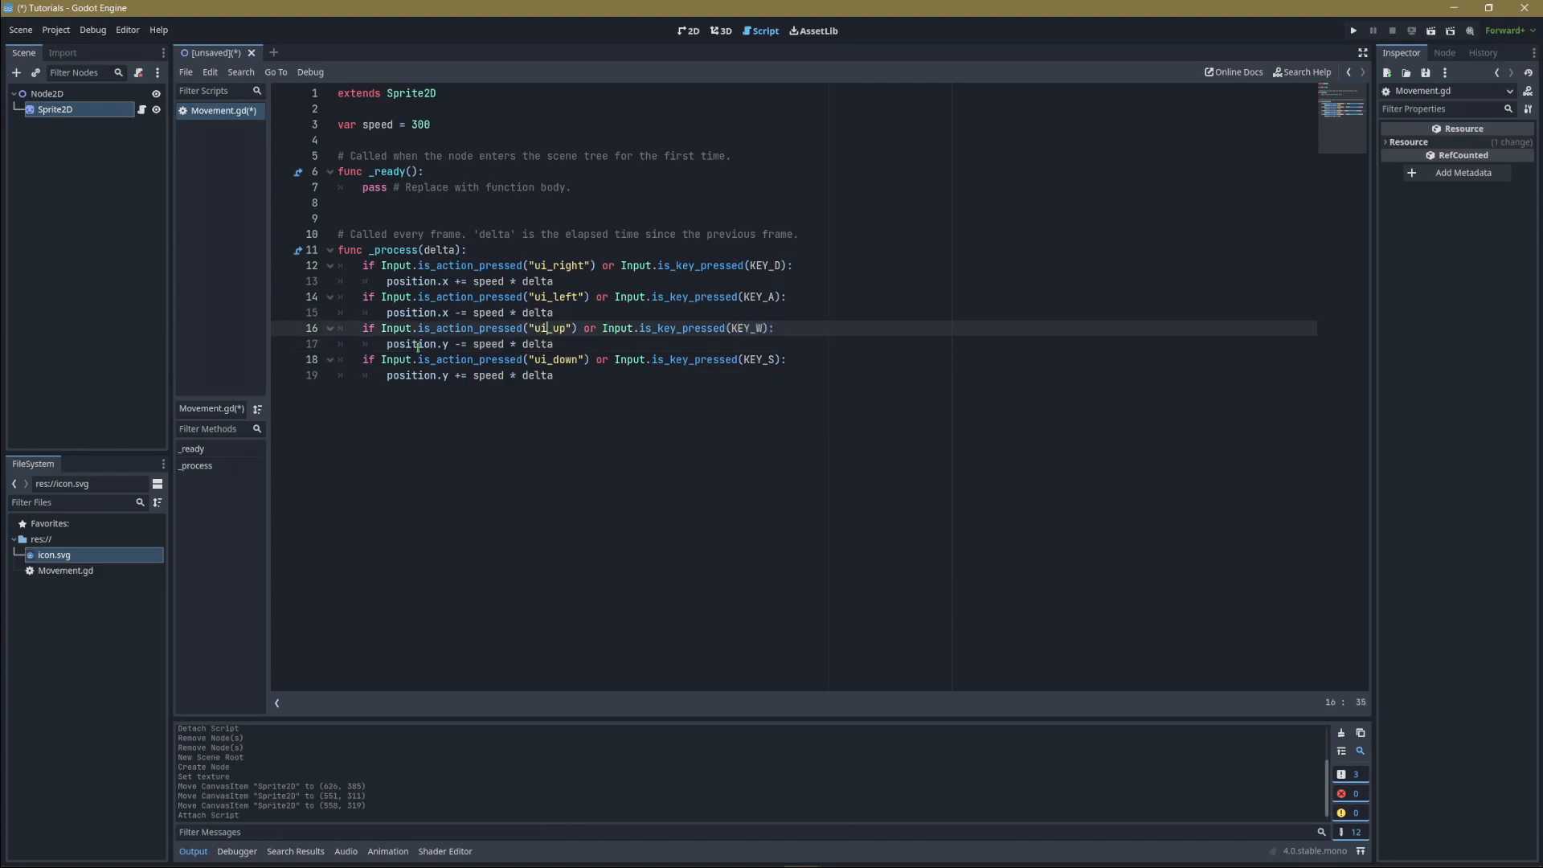
click(496, 345)
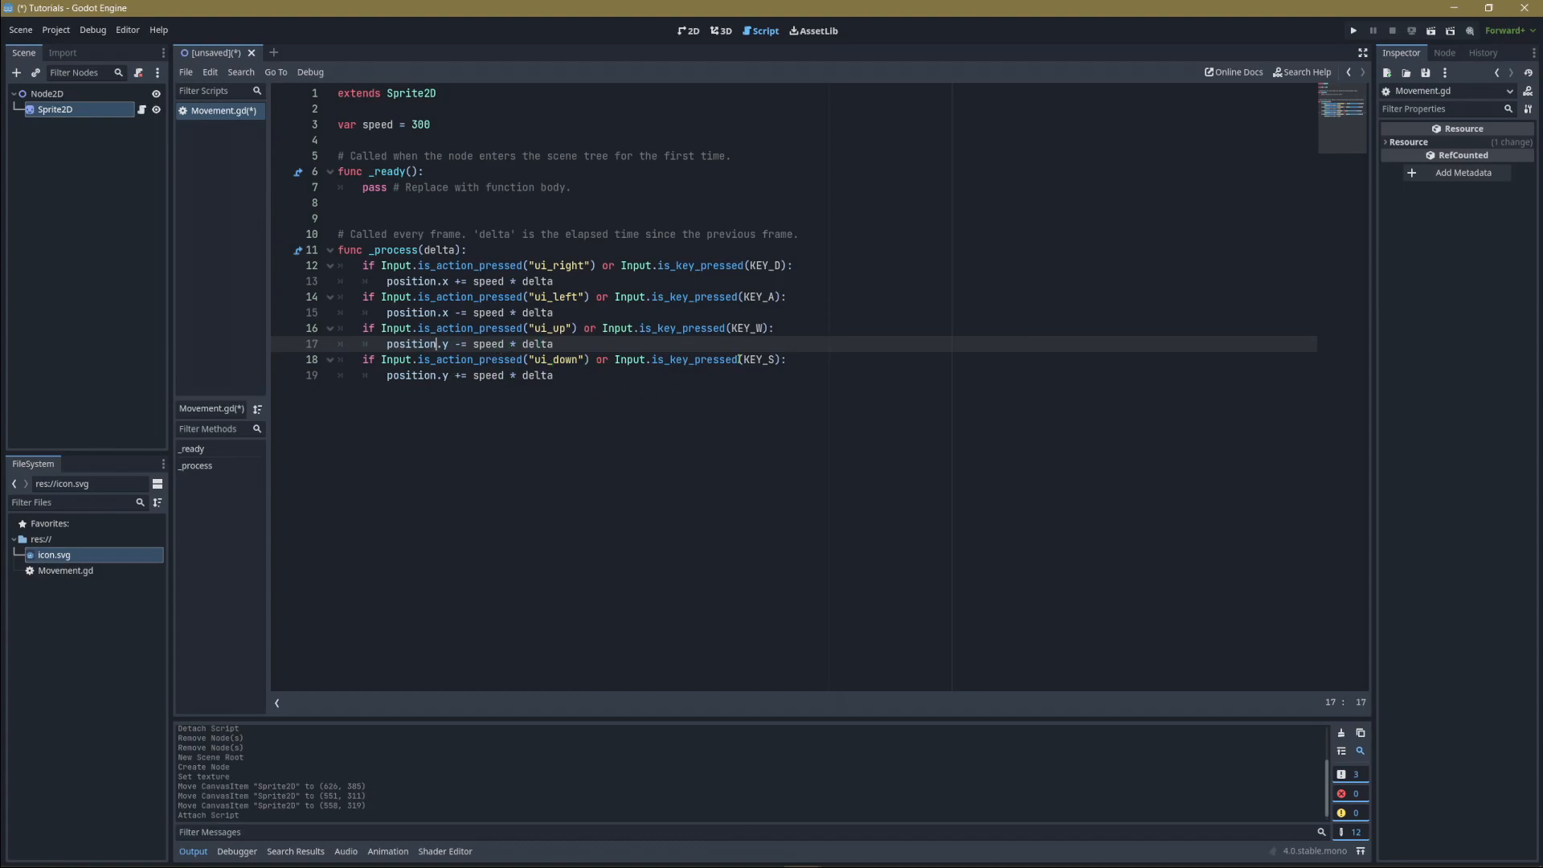
click(762, 359)
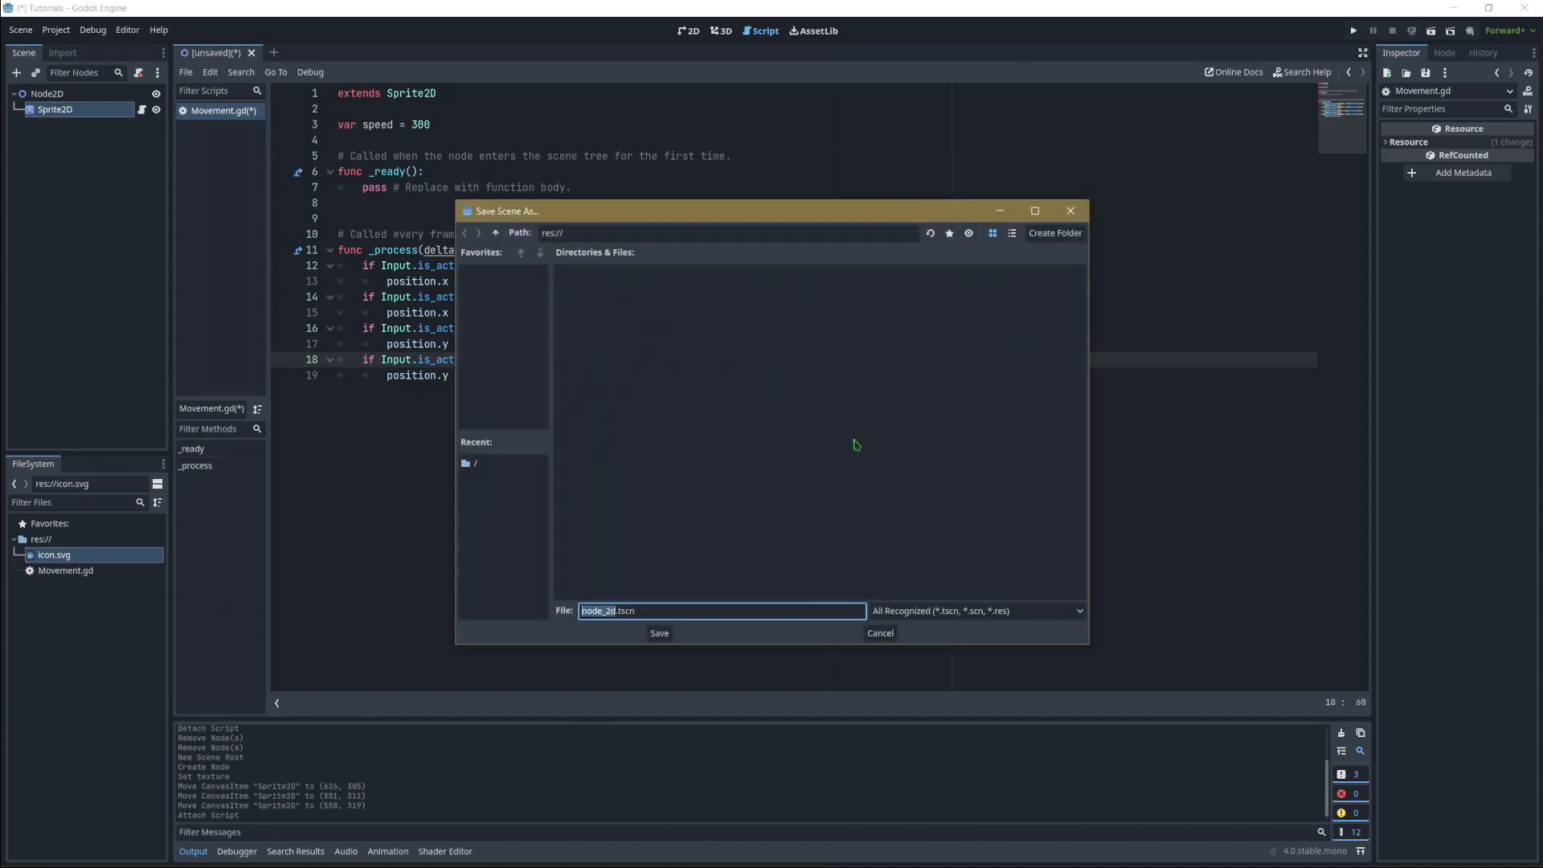
mouse_move(801, 491)
text(Movement)
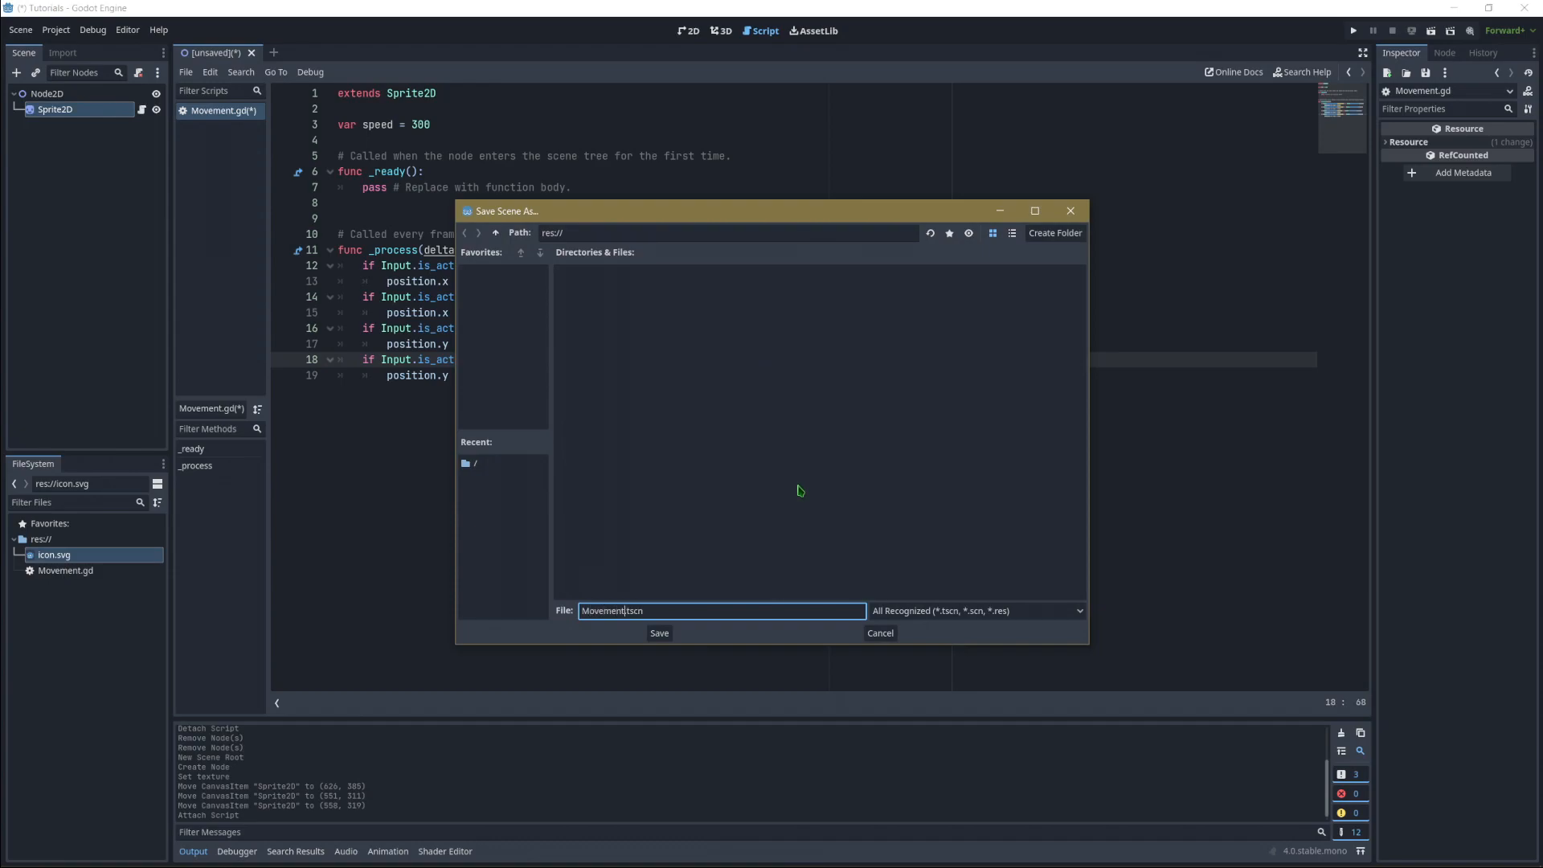
- Save the scene as MovementTut.tscn in the project root
click(659, 633)
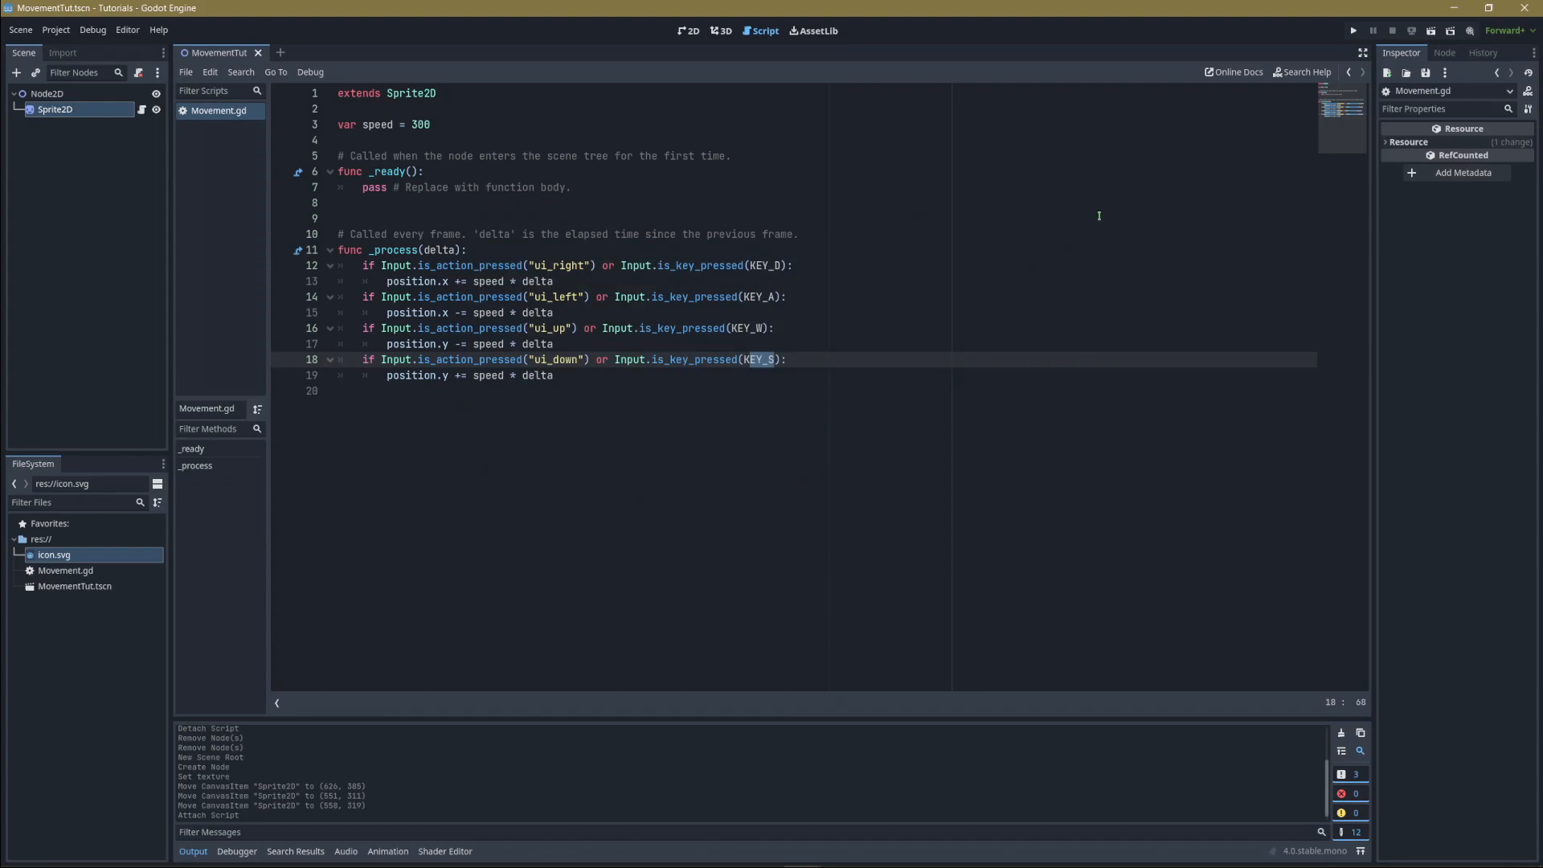
- Run the project, selecting MovementTut.tscn as the main scene when prompted
click(1352, 30)
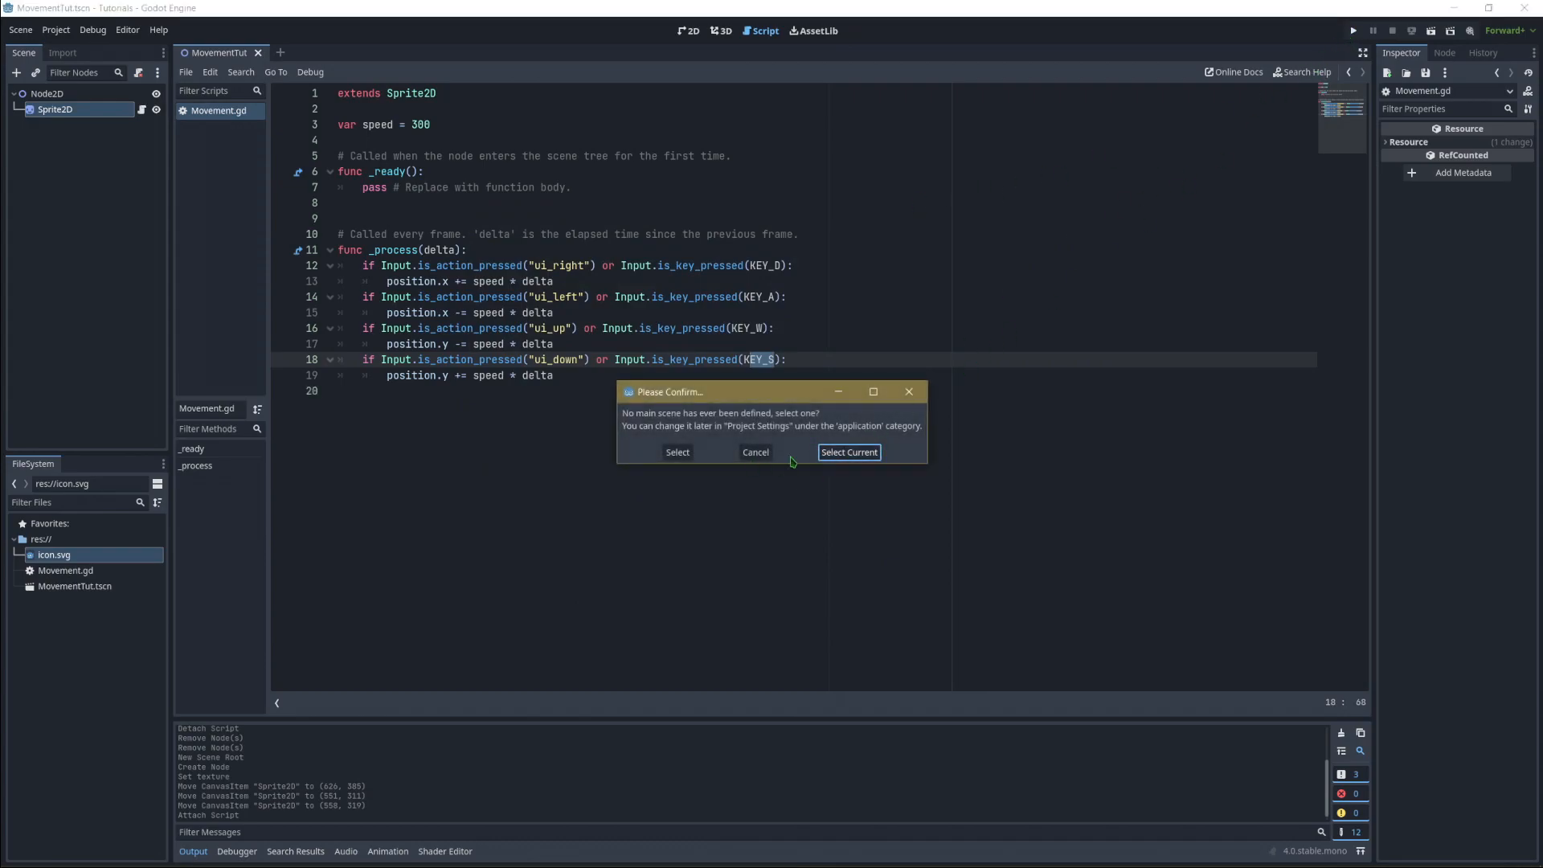
mouse_move(760, 423)
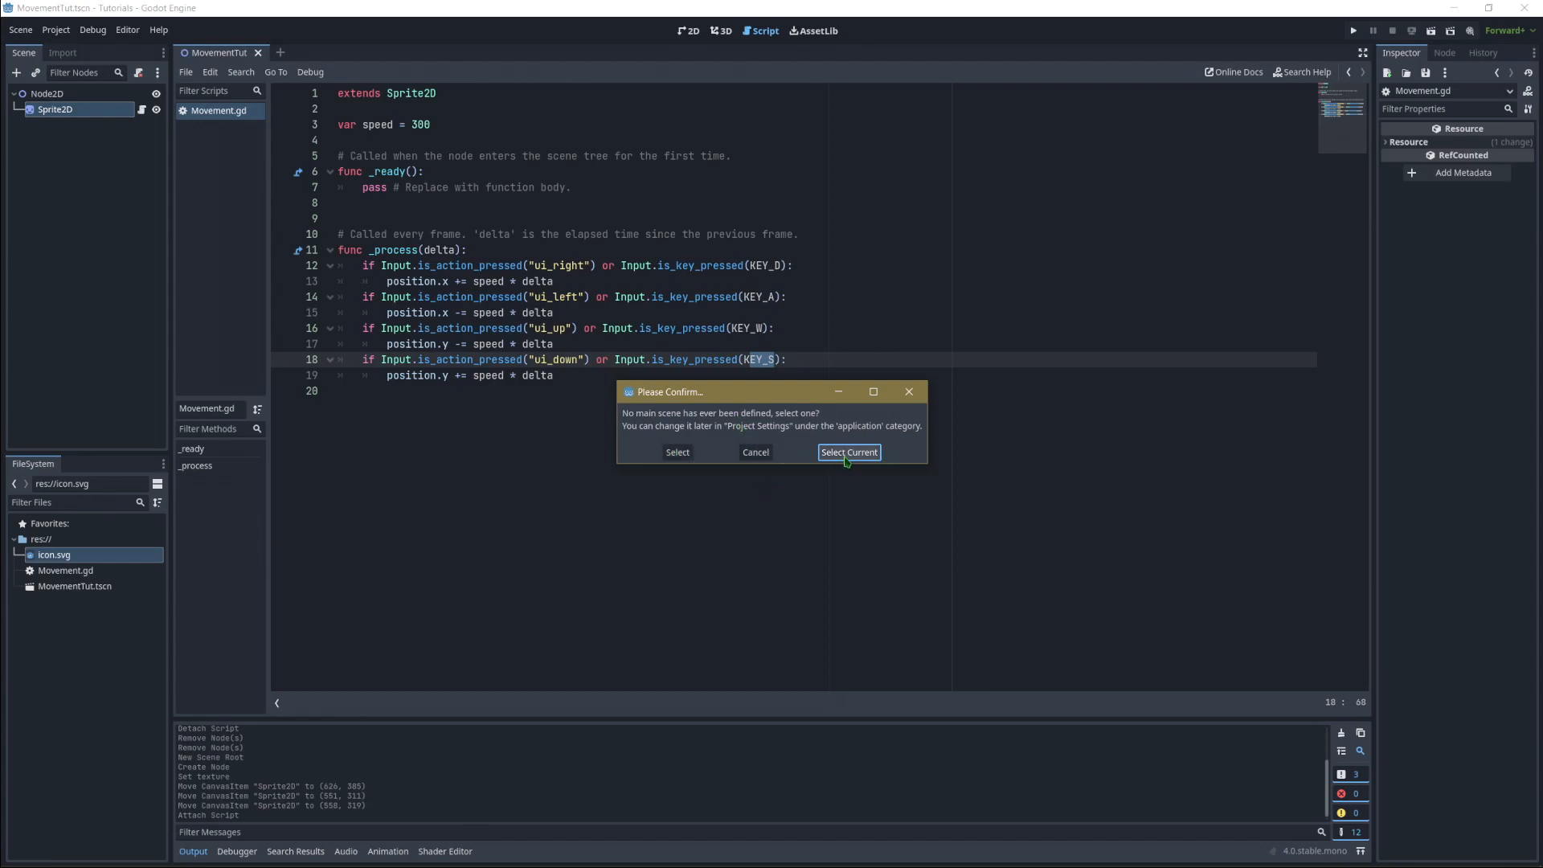
click(847, 451)
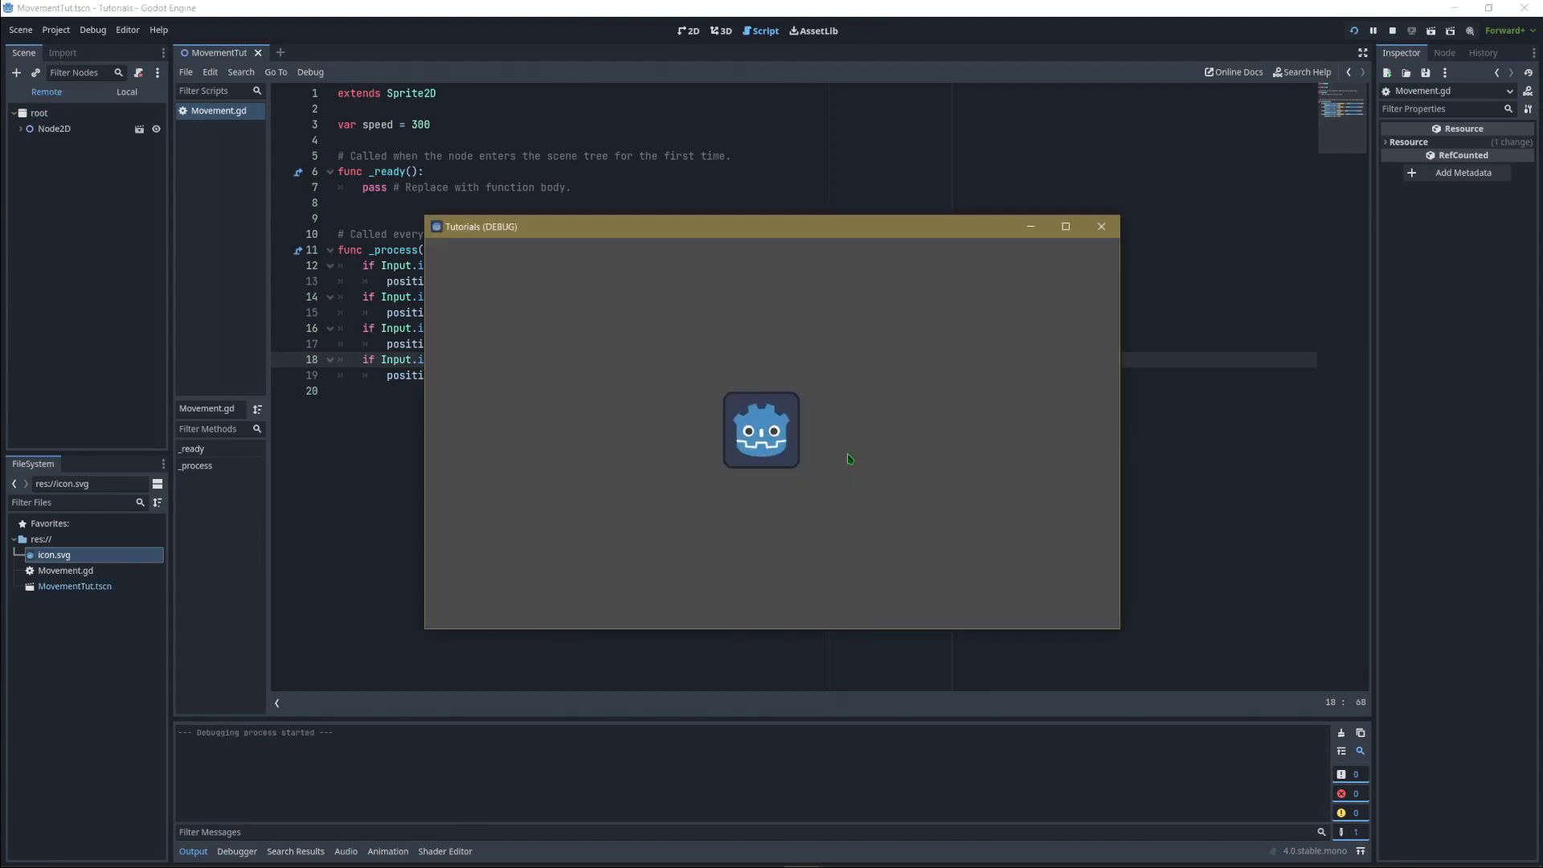